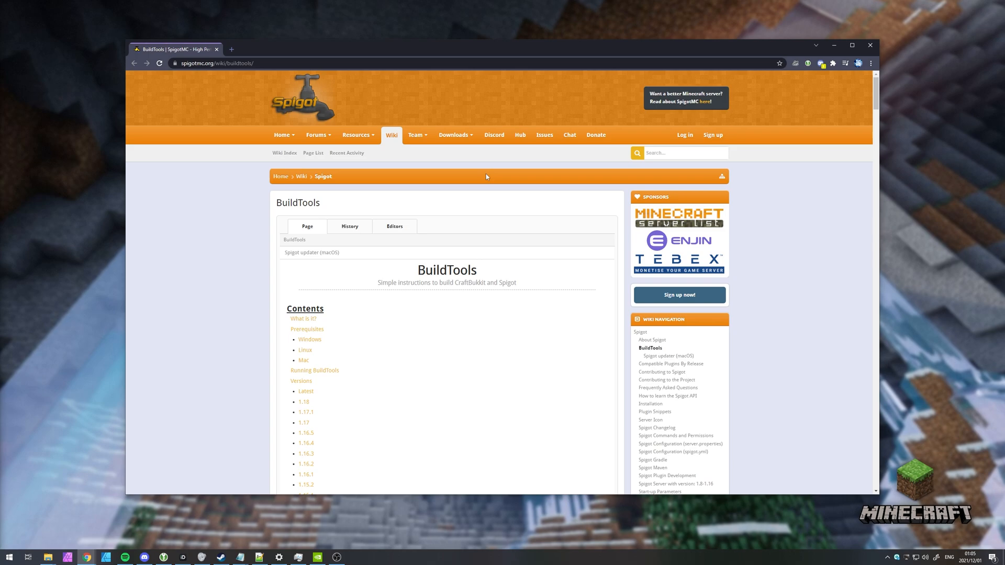
Scroll the BuildTools guide to the Windows prerequisites and highlight the Git requirement.
{"action": "left_click", "coordinate": [853, 46]}
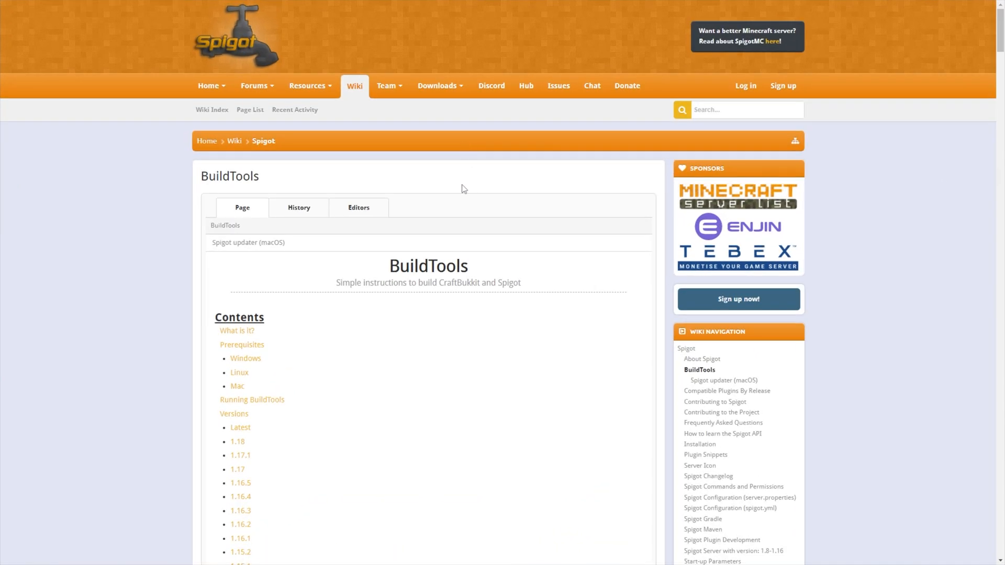
{"action": "scroll", "scroll_direction": "down", "scroll_amount": 3}
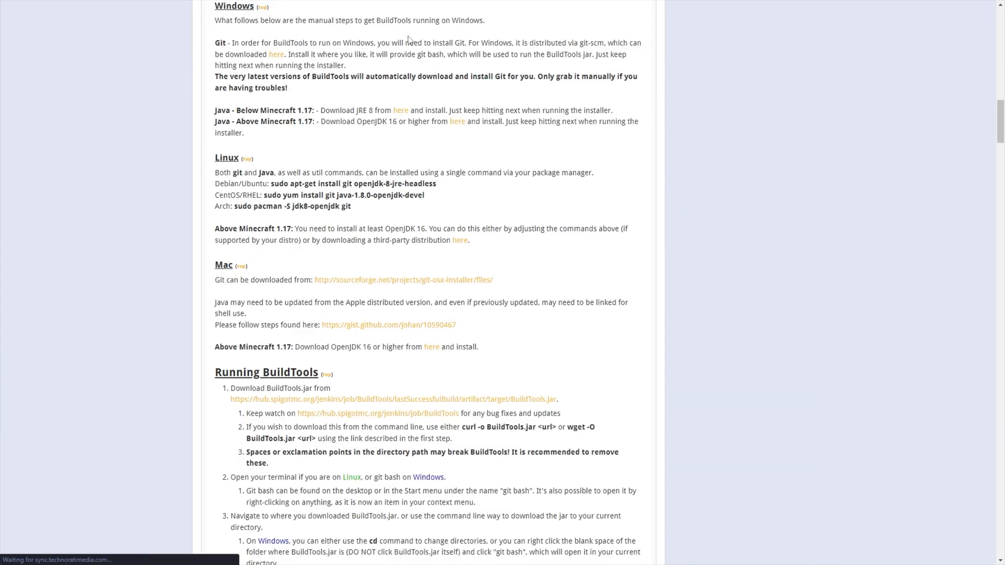
{"action": "scroll", "scroll_direction": "up", "scroll_amount": 3}
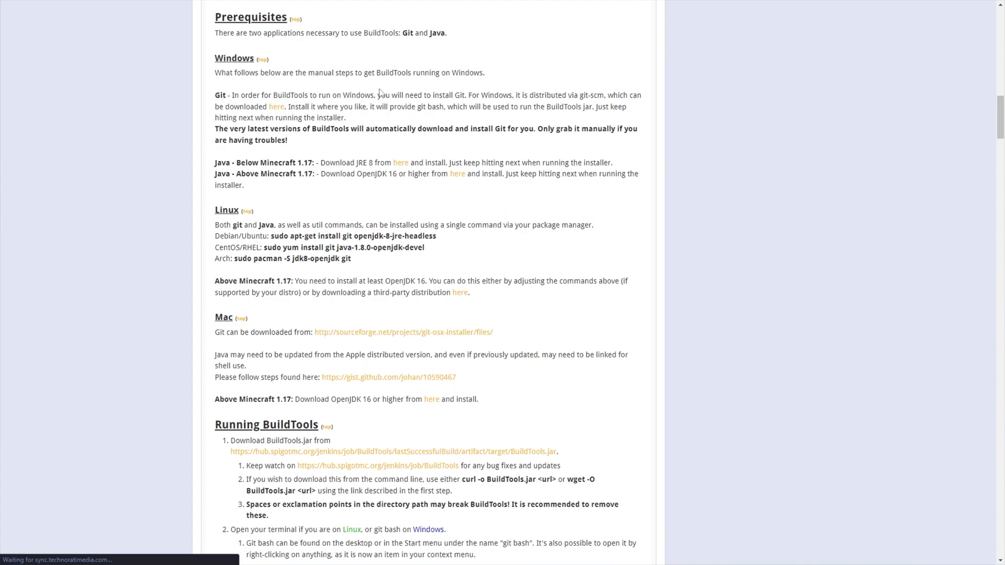
{"action": "double_click", "coordinate": [425, 34]}
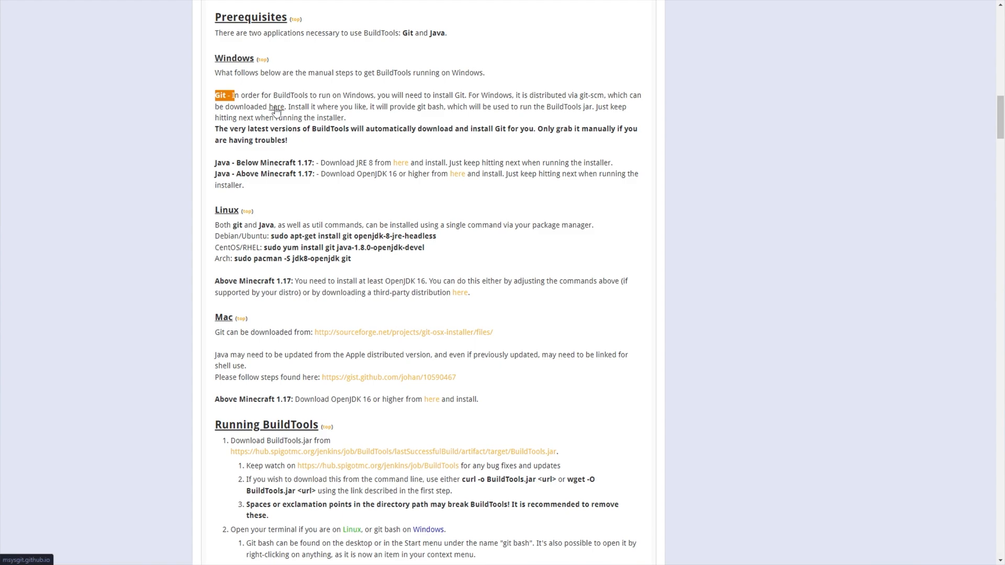
Download the Git for Windows 2.34.1 installer and run its setup to completion.
{"action": "left_click", "coordinate": [275, 106]}
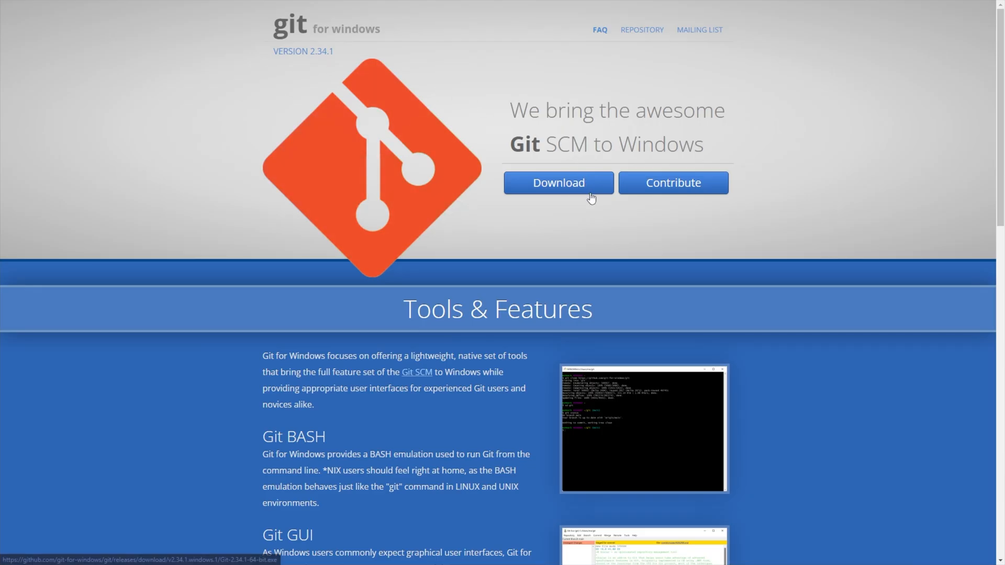
{"action": "left_click", "coordinate": [559, 183]}
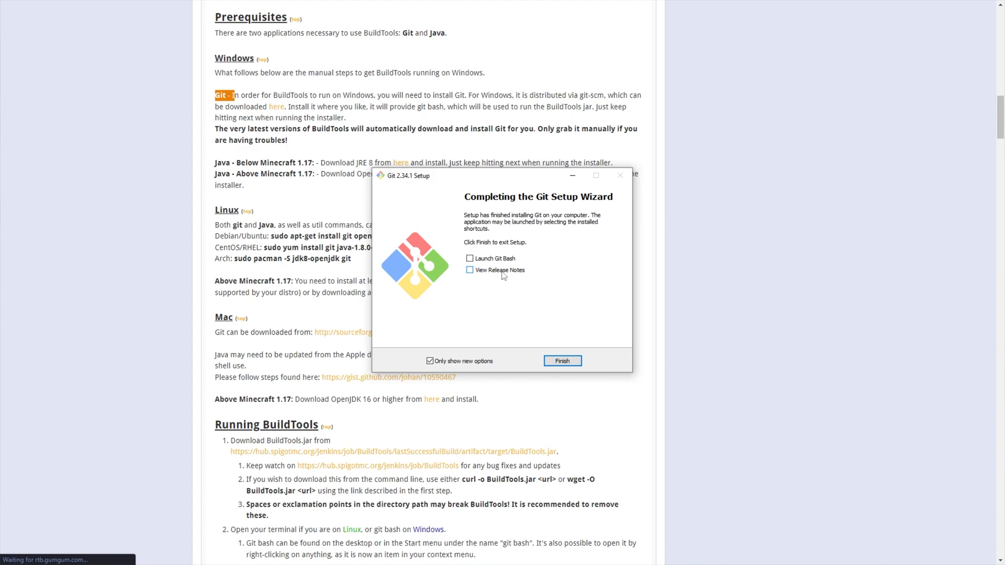
{"action": "left_click", "coordinate": [562, 361]}
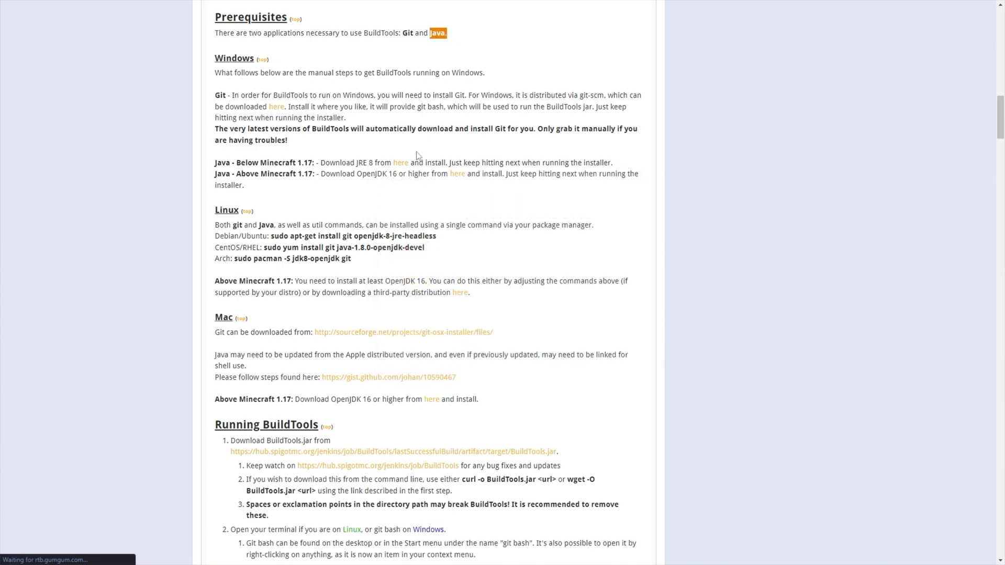
Follow the wiki's OpenJDK 'here' link to the Azul Zulu downloads page.
{"action": "scroll", "scroll_direction": "down", "scroll_amount": 3}
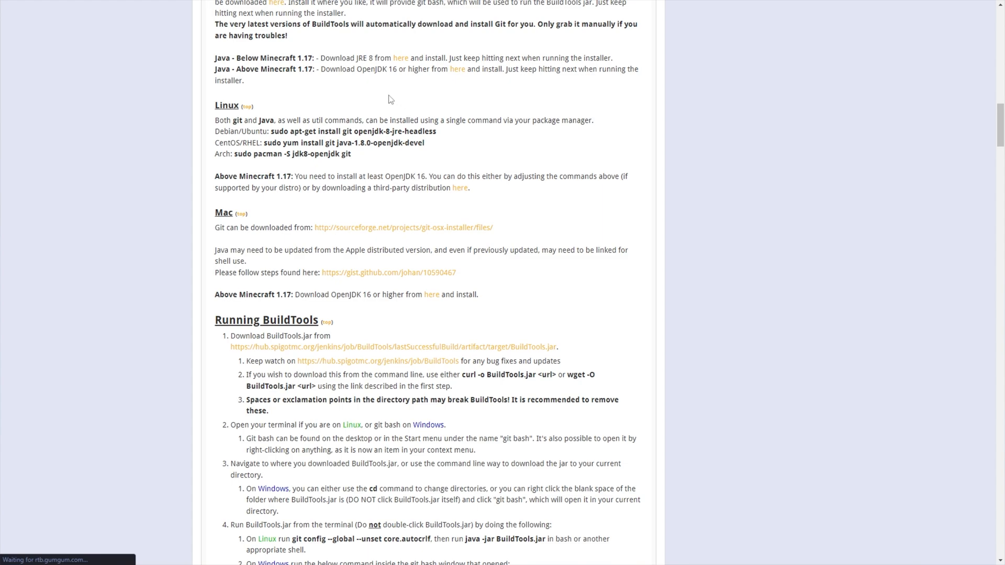
{"action": "double_click", "coordinate": [259, 69]}
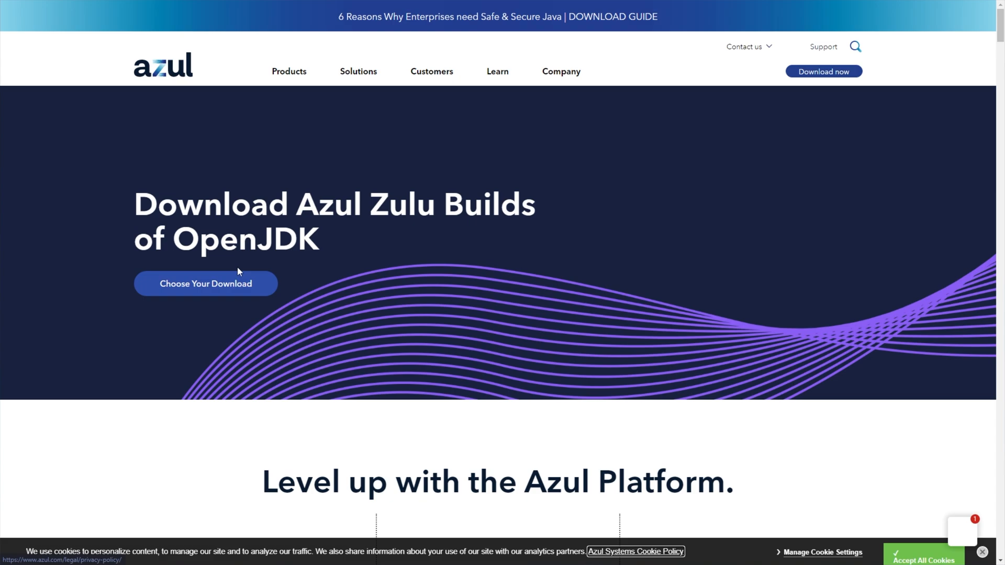
Filter Zulu builds to Java 17 (LTS), Windows, x86 64-bit and download the .msi installer.
{"action": "left_click", "coordinate": [206, 283]}
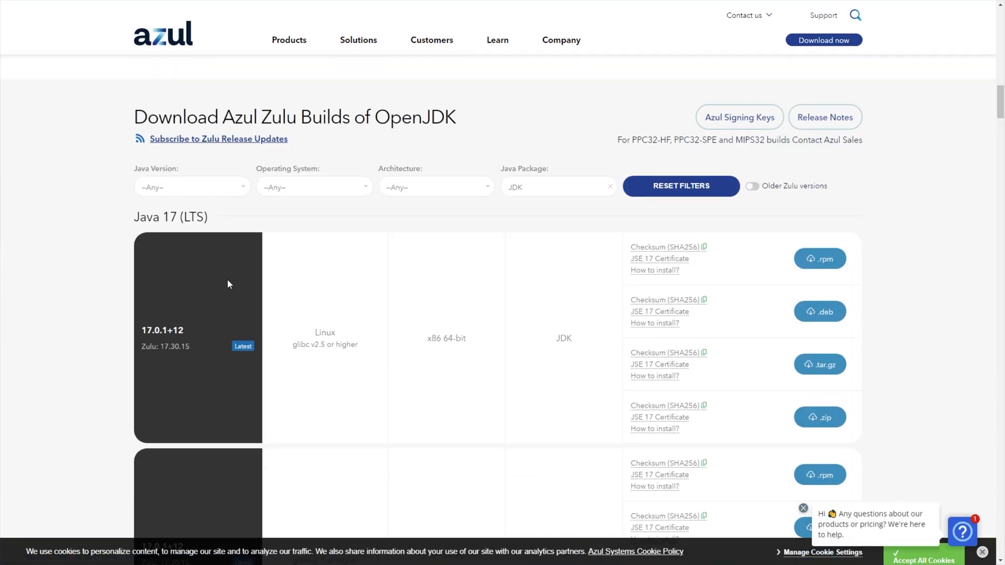
{"action": "left_click", "coordinate": [191, 186]}
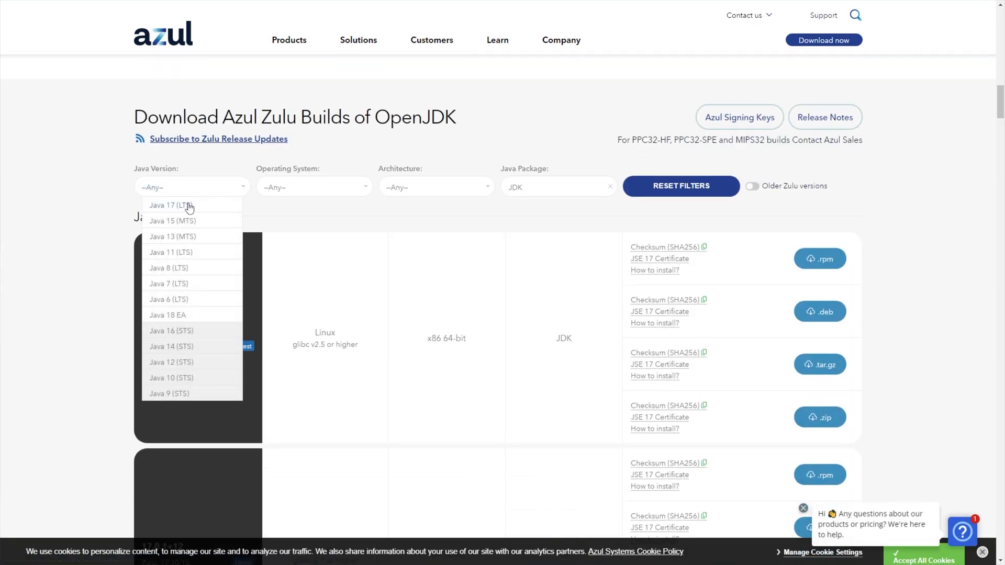
{"action": "left_click", "coordinate": [173, 205]}
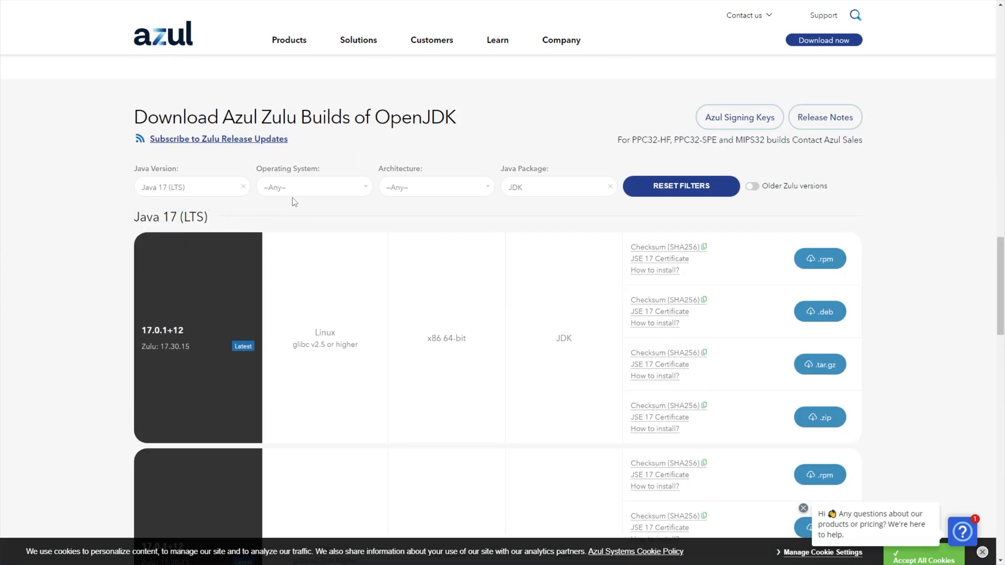
{"action": "left_click", "coordinate": [314, 187]}
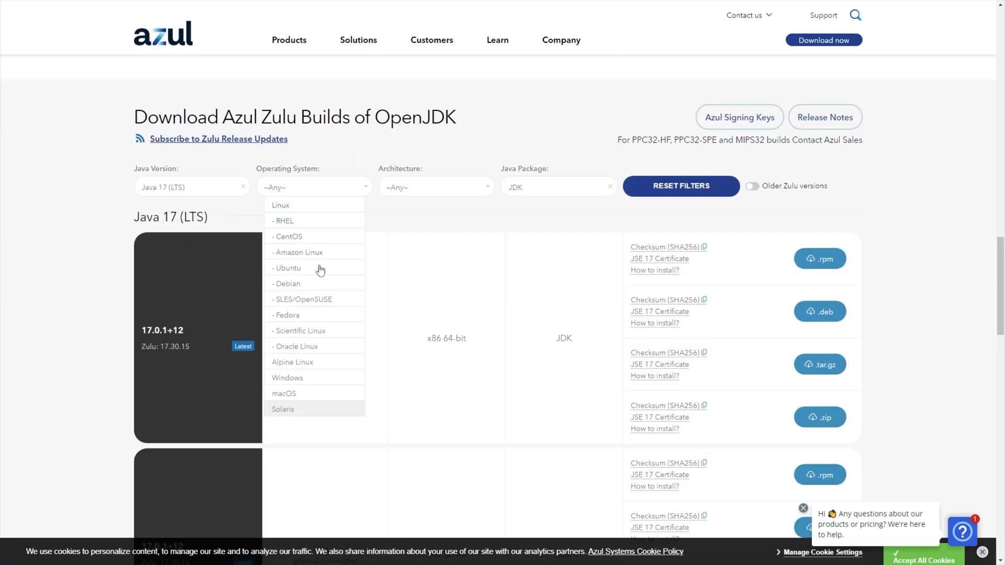
{"action": "left_click", "coordinate": [287, 377]}
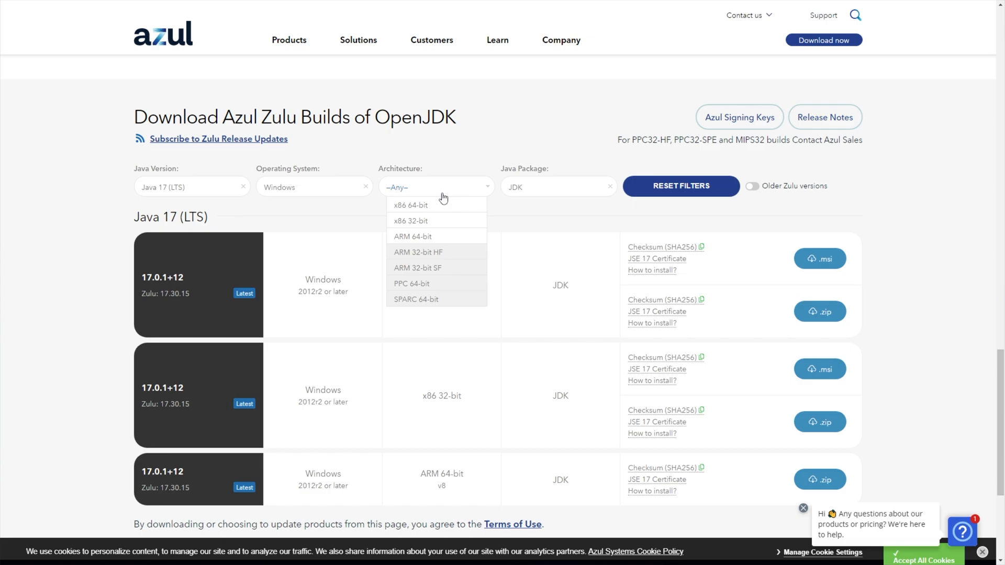
{"action": "left_click", "coordinate": [408, 205]}
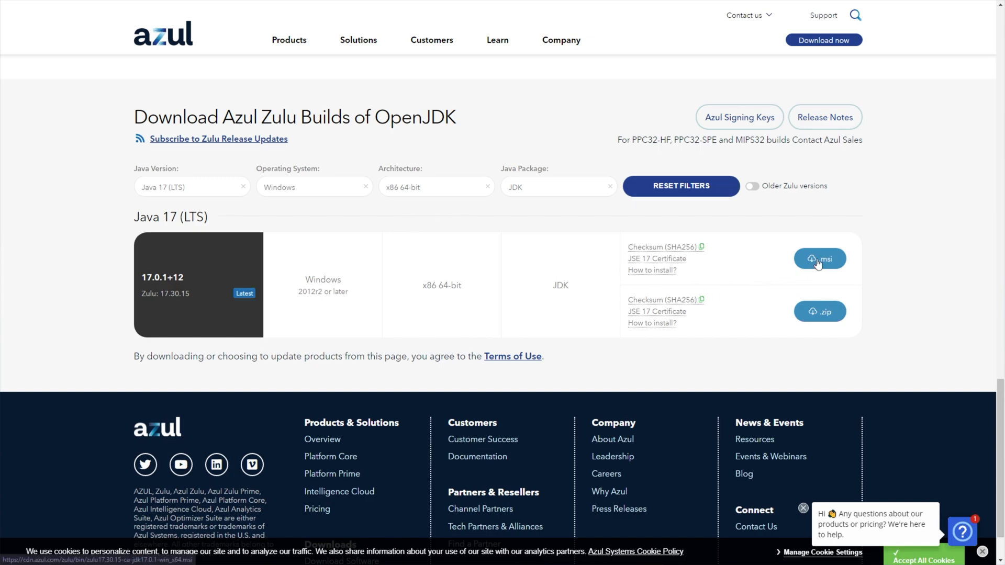
{"action": "left_click", "coordinate": [819, 259]}
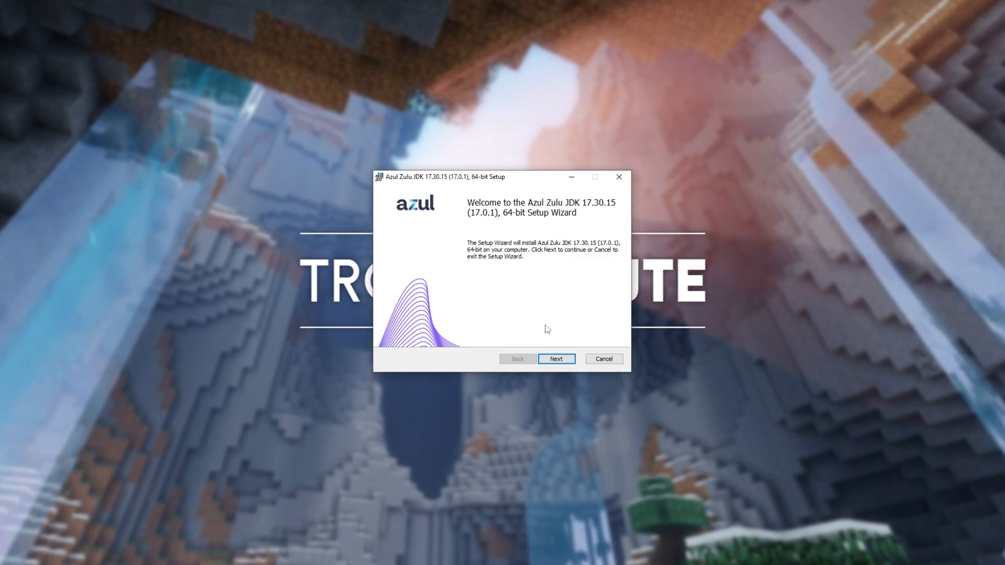
Install Zulu JDK 17.30.15 with the JAVA_HOME variable feature installed locally, then finish.
{"action": "left_click", "coordinate": [557, 359]}
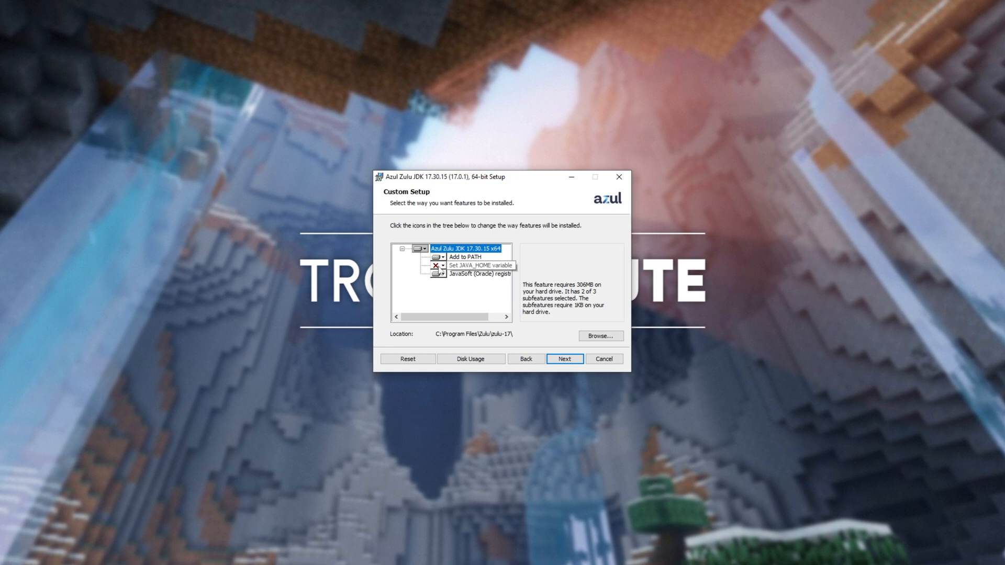
{"action": "left_click", "coordinate": [442, 265]}
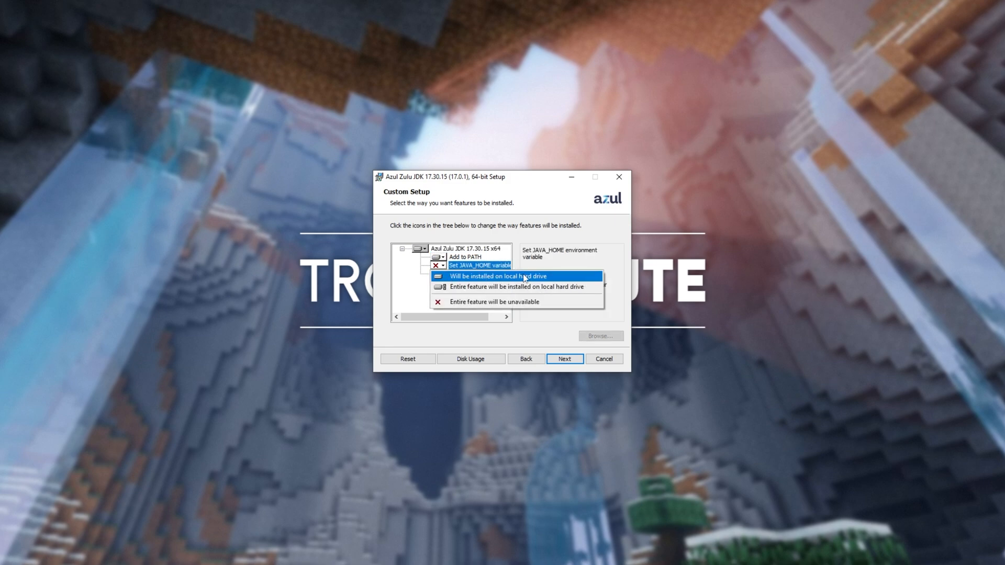
{"action": "left_click", "coordinate": [498, 276]}
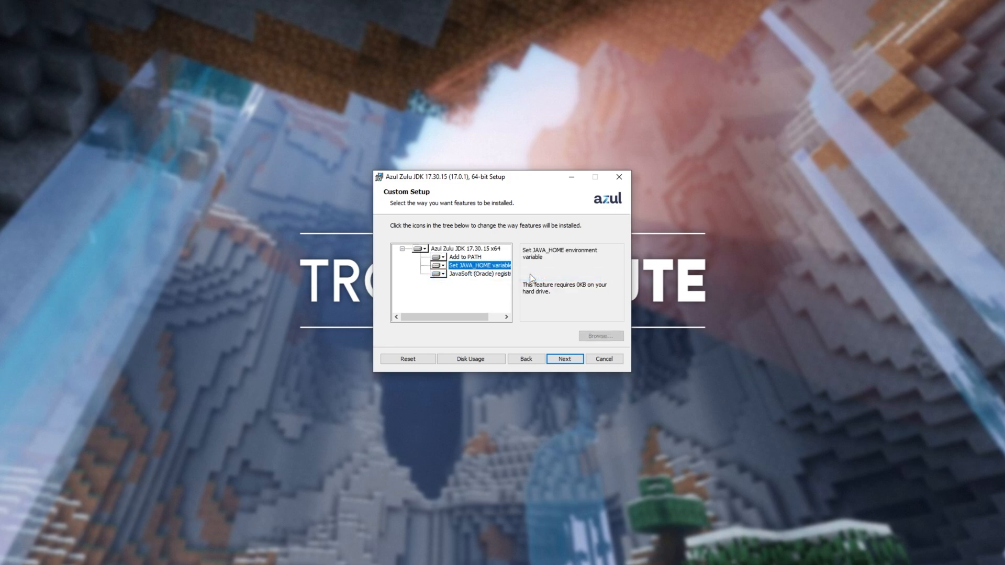
{"action": "left_click", "coordinate": [564, 359]}
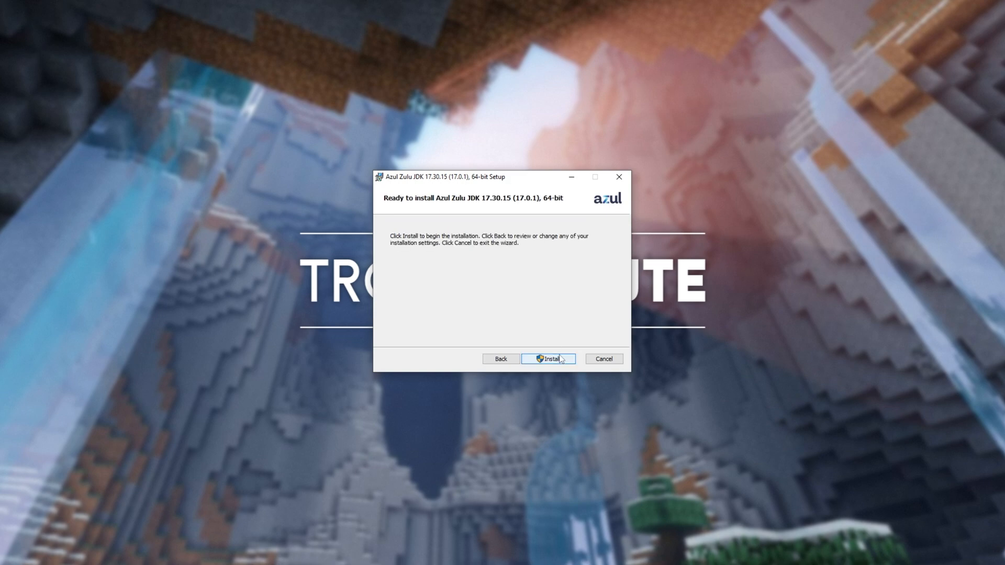
{"action": "left_click", "coordinate": [551, 359]}
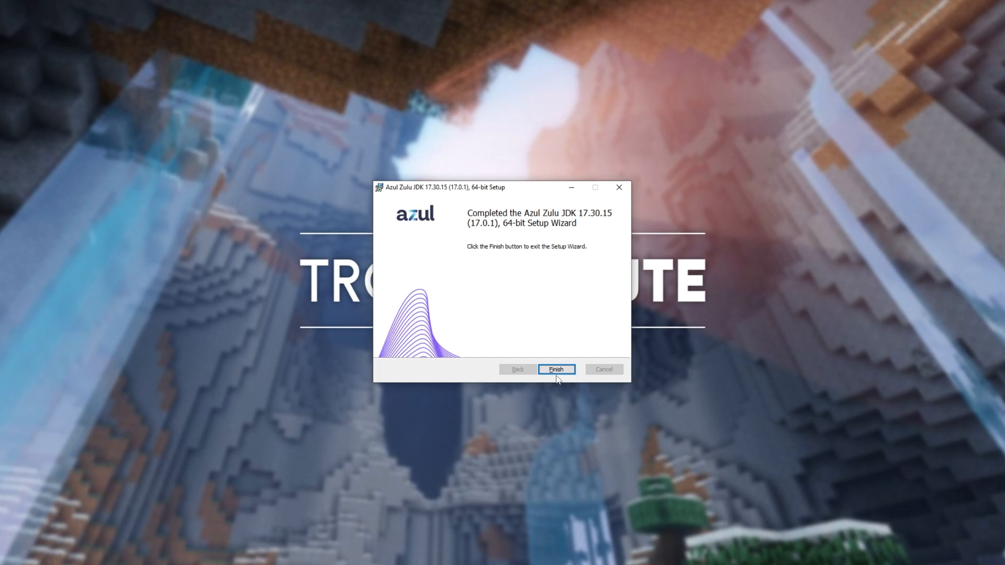
{"action": "left_click", "coordinate": [556, 369]}
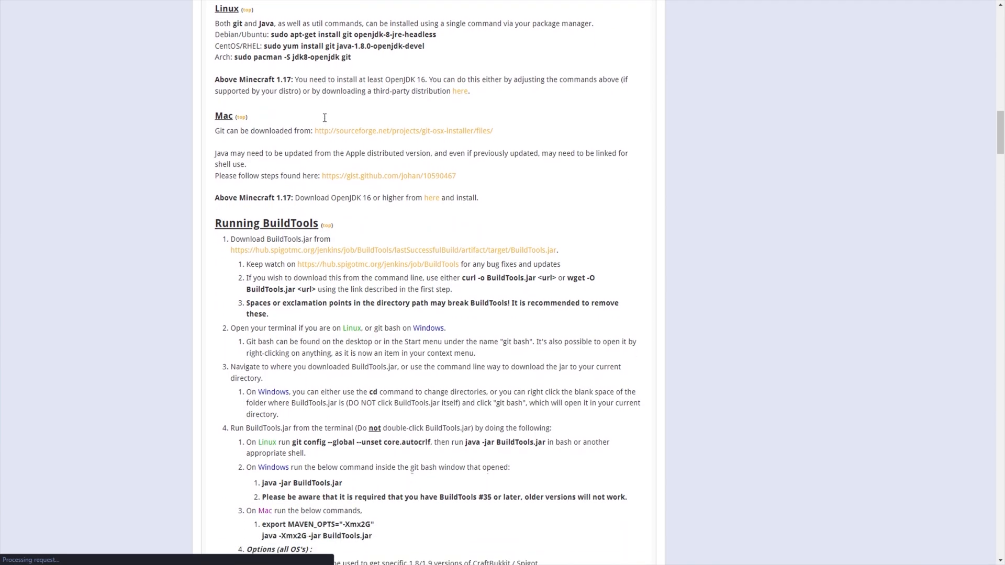
Download BuildTools.jar, keep it past the warning, and create a new desktop folder.
{"action": "scroll", "scroll_direction": "down", "scroll_amount": 3}
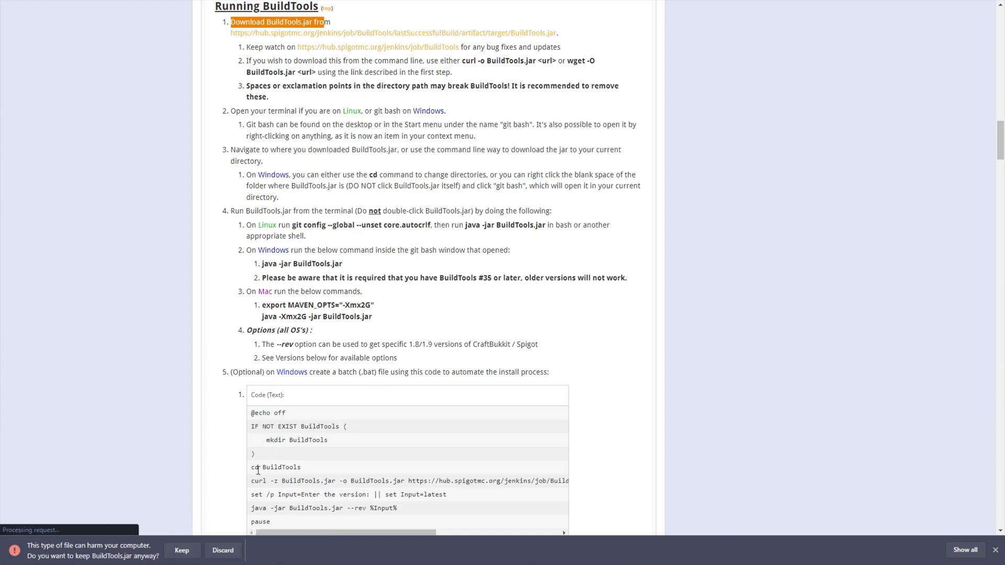
{"action": "left_click", "coordinate": [182, 551]}
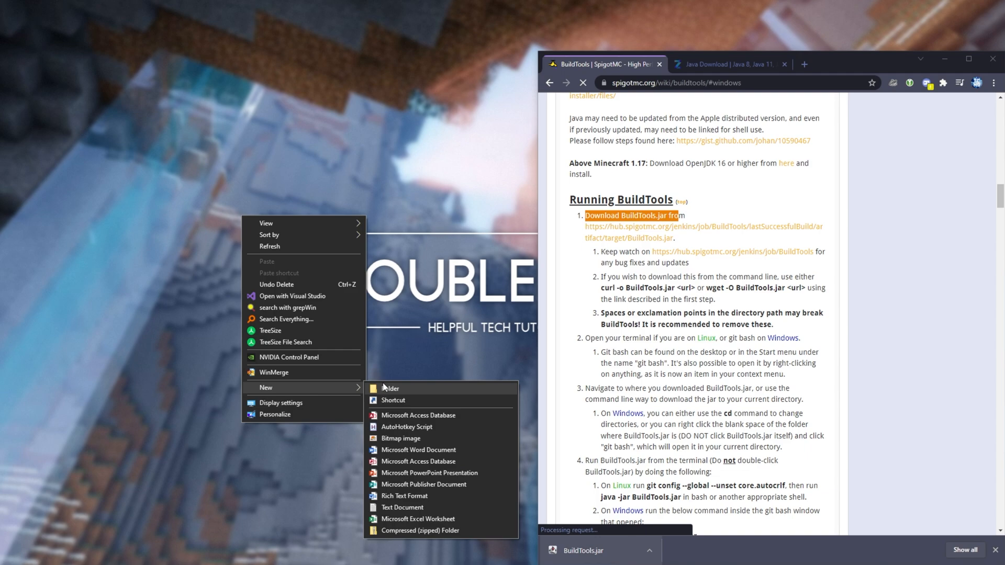
{"action": "left_click", "coordinate": [391, 389]}
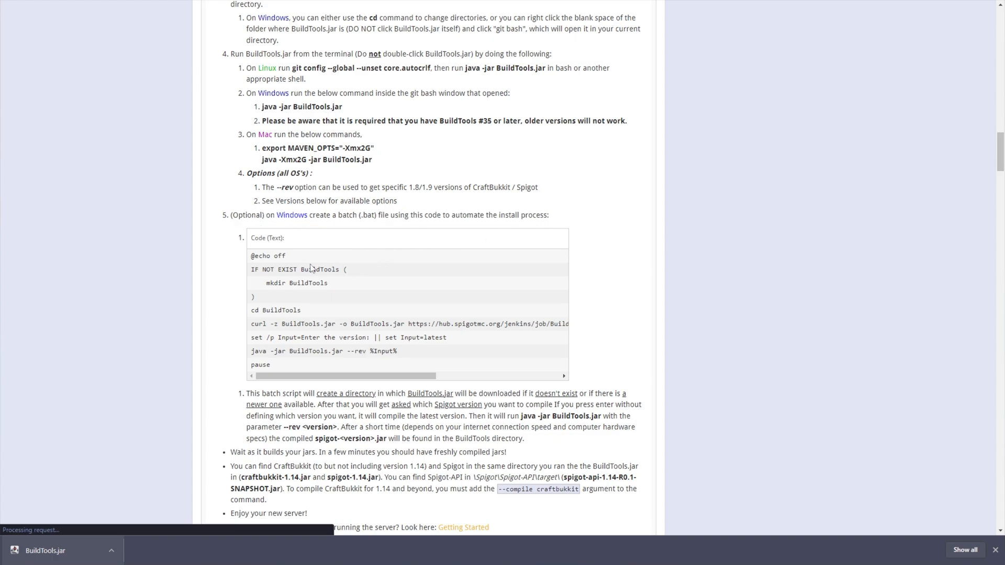
Select the Windows batch install script code block and copy it.
{"action": "left_click_drag", "start_coordinate": [251, 255], "coordinate": [294, 323]}
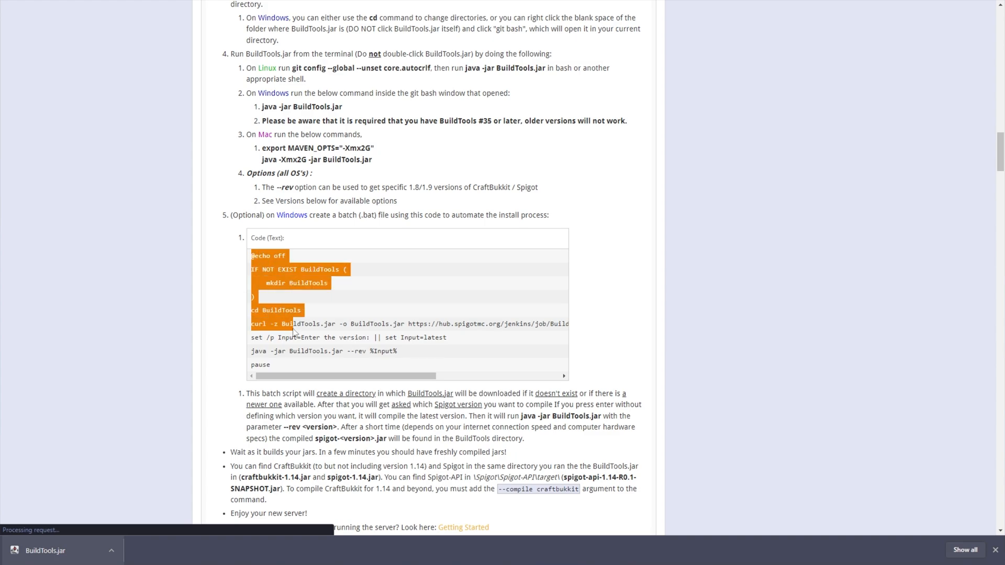
{"action": "right_click", "coordinate": [292, 323]}
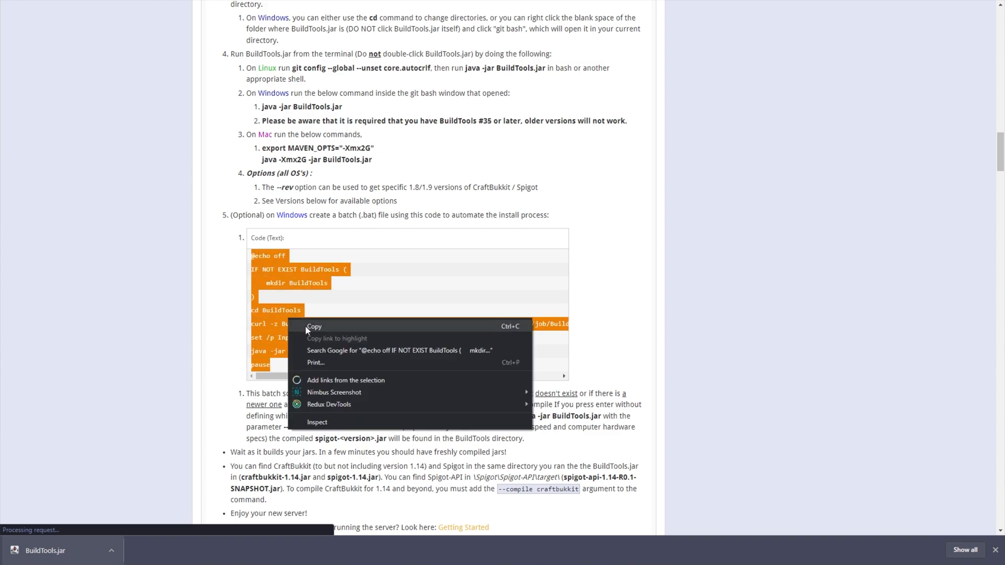
{"action": "left_click", "coordinate": [314, 327]}
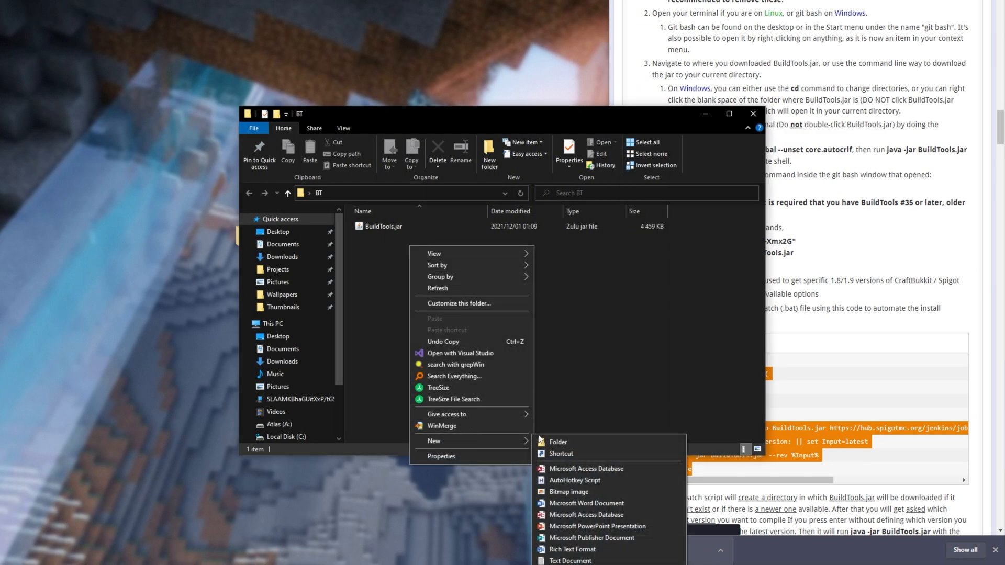
Create a new text file in BT renamed BT.bat, accepting the extension change.
{"action": "left_click", "coordinate": [570, 561]}
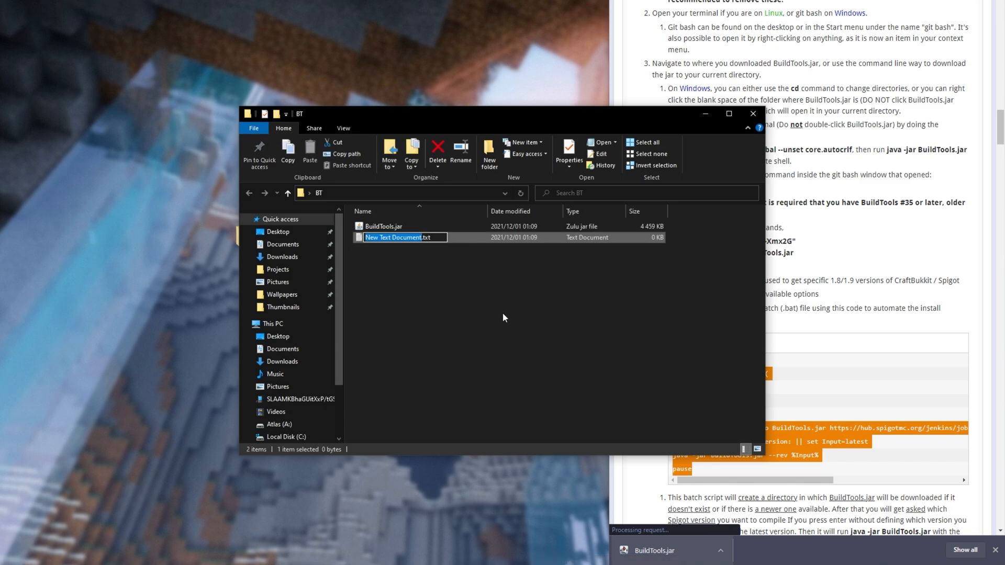
{"action": "type", "text": "BT.txt"}
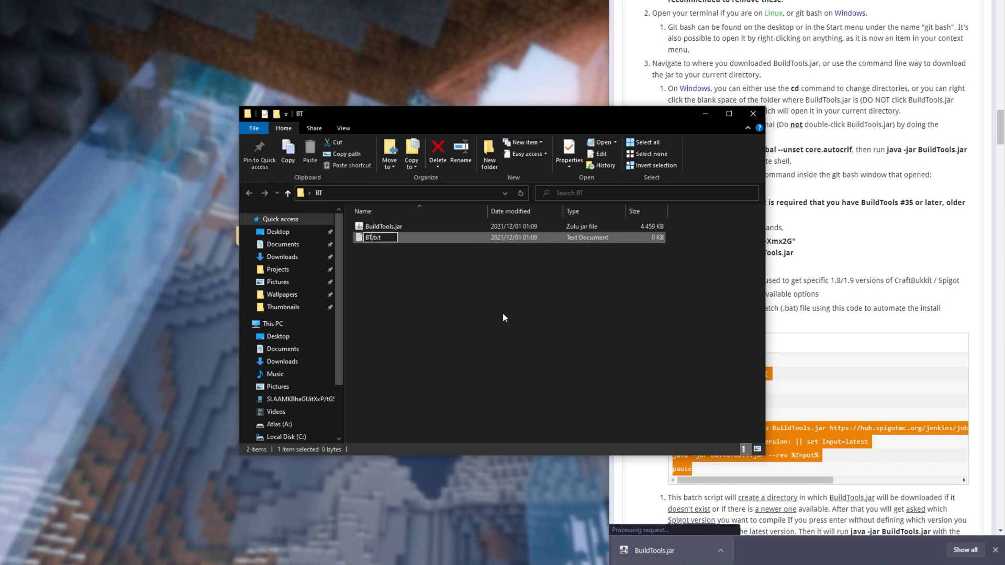
{"action": "type", "text": "BT.bat"}
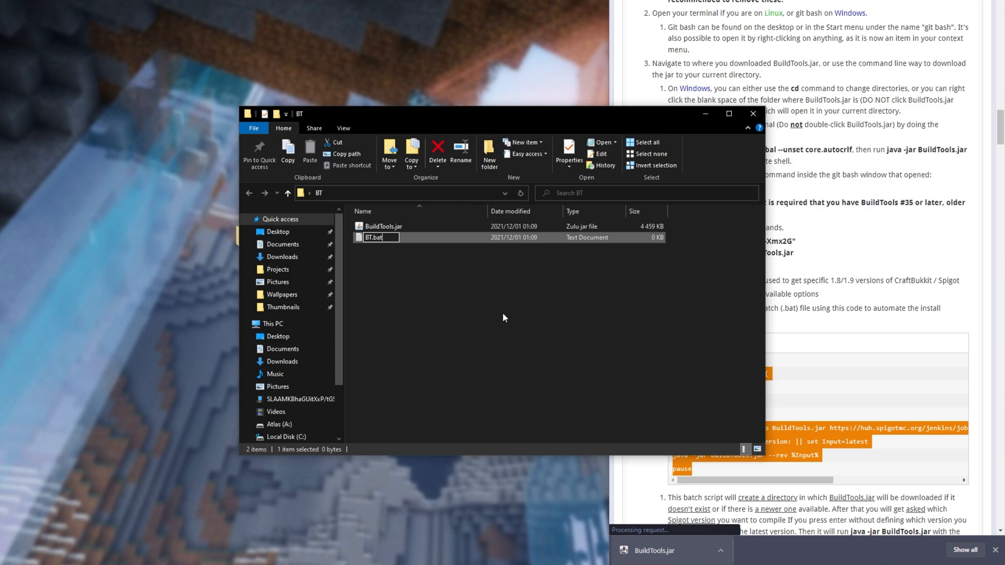
{"action": "key", "text": "Enter"}
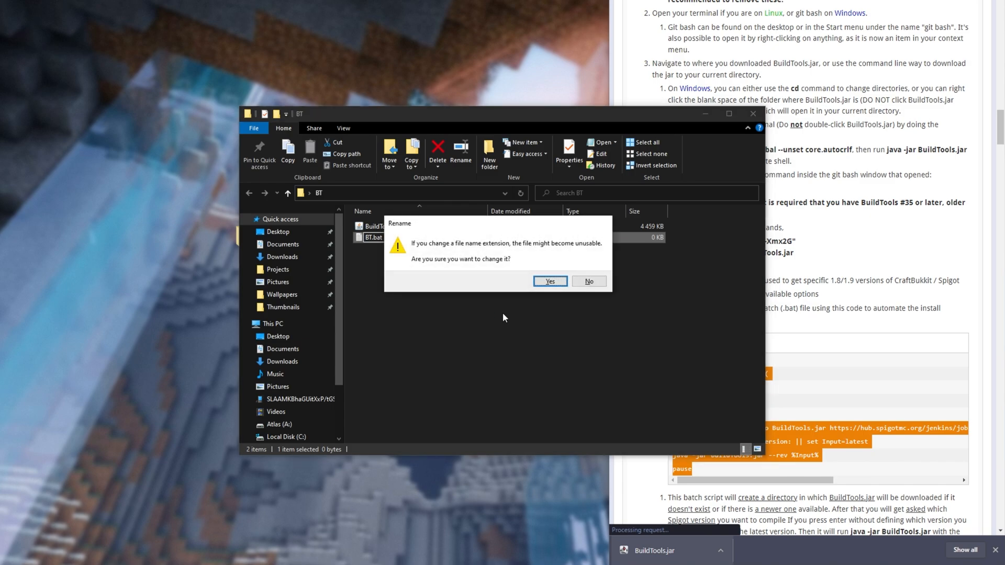
{"action": "left_click", "coordinate": [550, 281]}
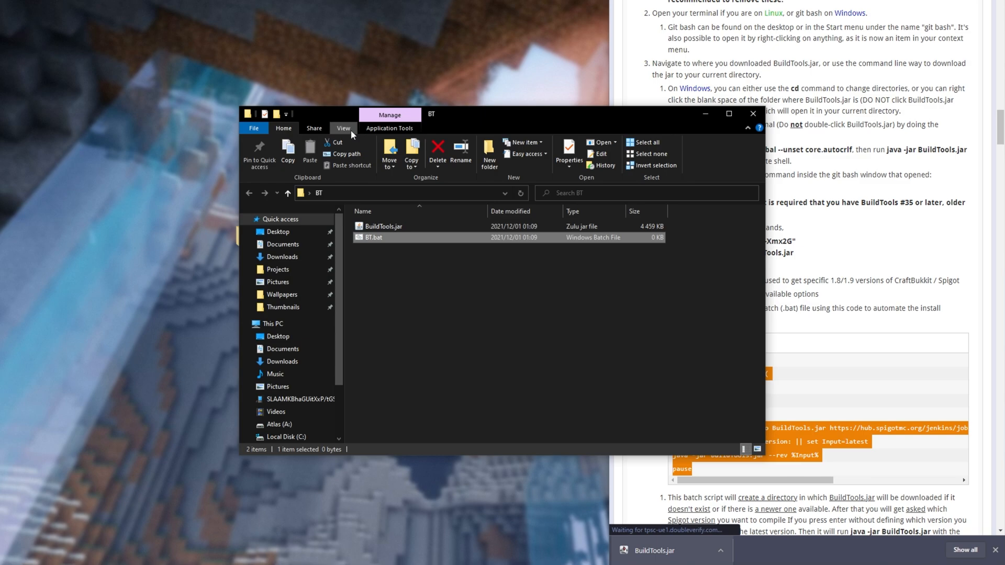
{"action": "left_click", "coordinate": [343, 128]}
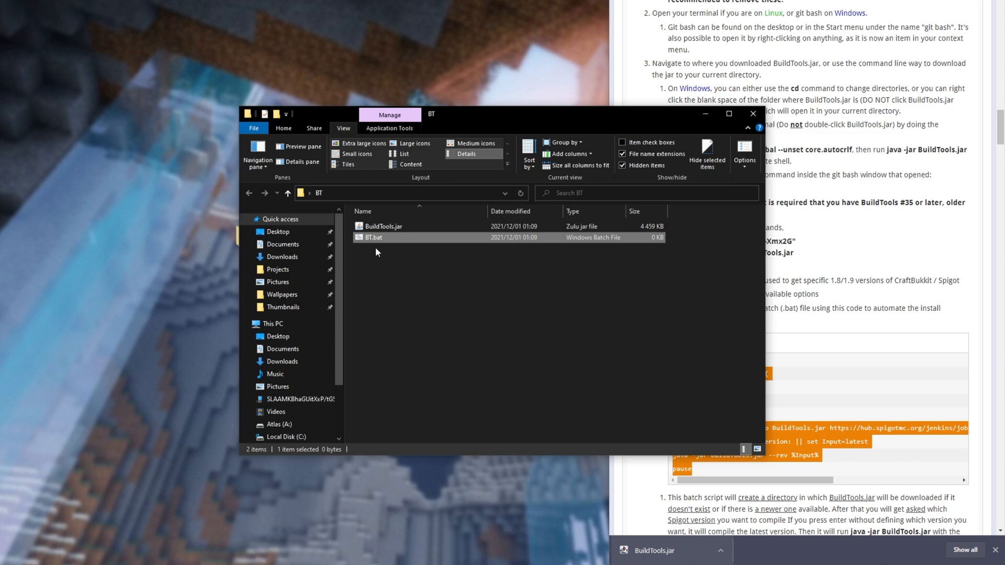
{"action": "right_click", "coordinate": [373, 237]}
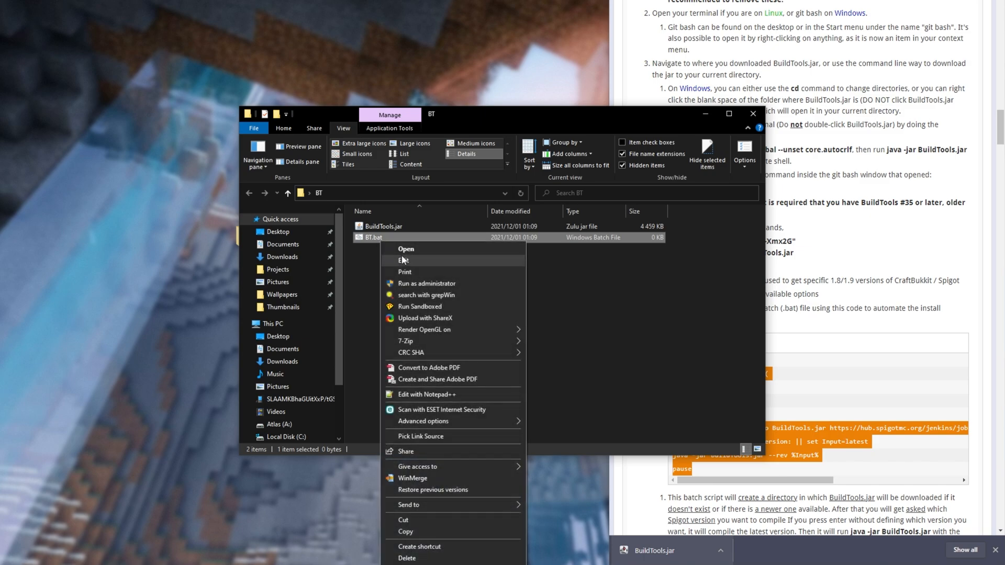
{"action": "left_click", "coordinate": [403, 260]}
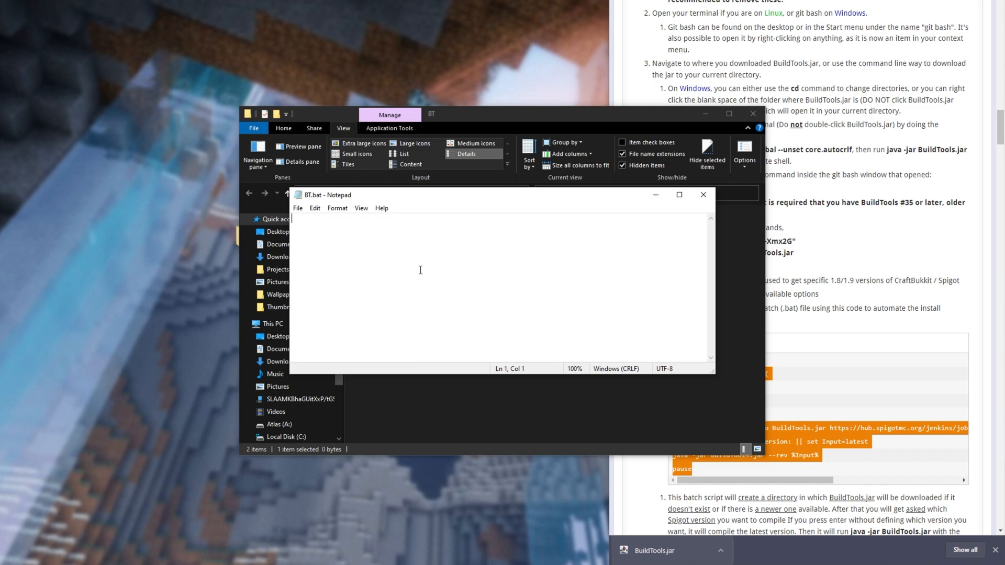
{"action": "type", "text": "@echo off"}
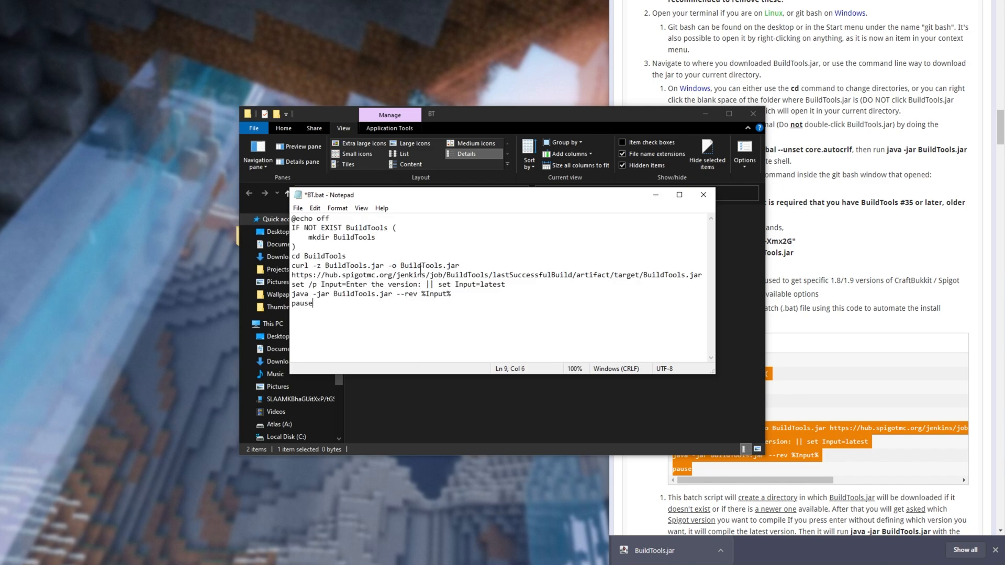
{"action": "key", "text": "ctrl+s"}
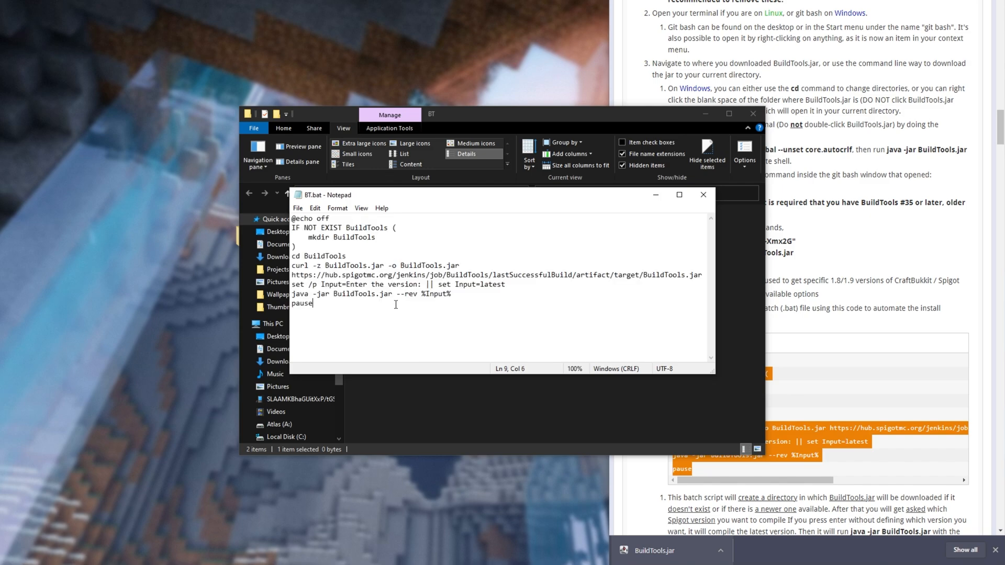
{"action": "double_click", "coordinate": [354, 266]}
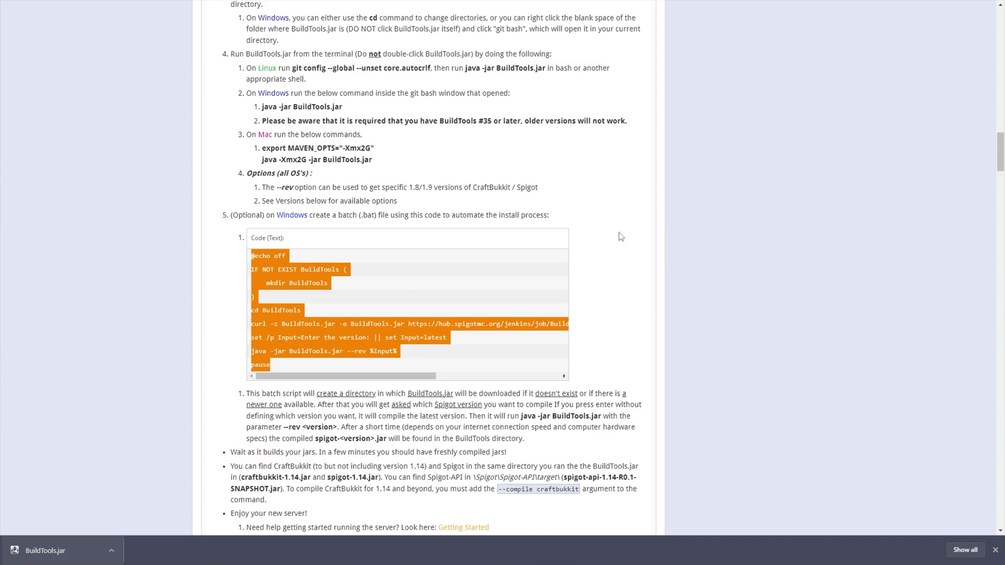
{"action": "scroll", "scroll_direction": "down", "scroll_amount": 3}
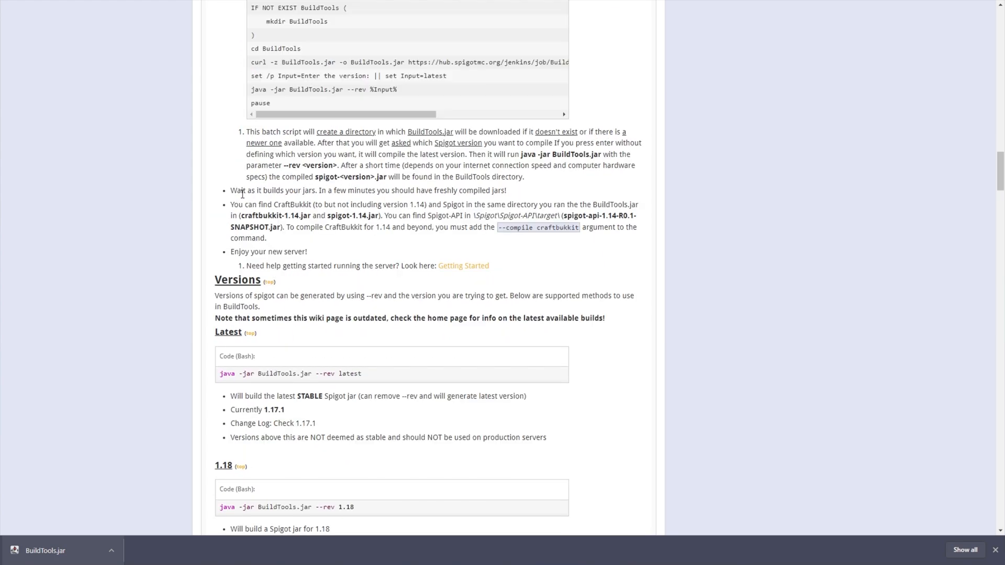
{"action": "double_click", "coordinate": [261, 216]}
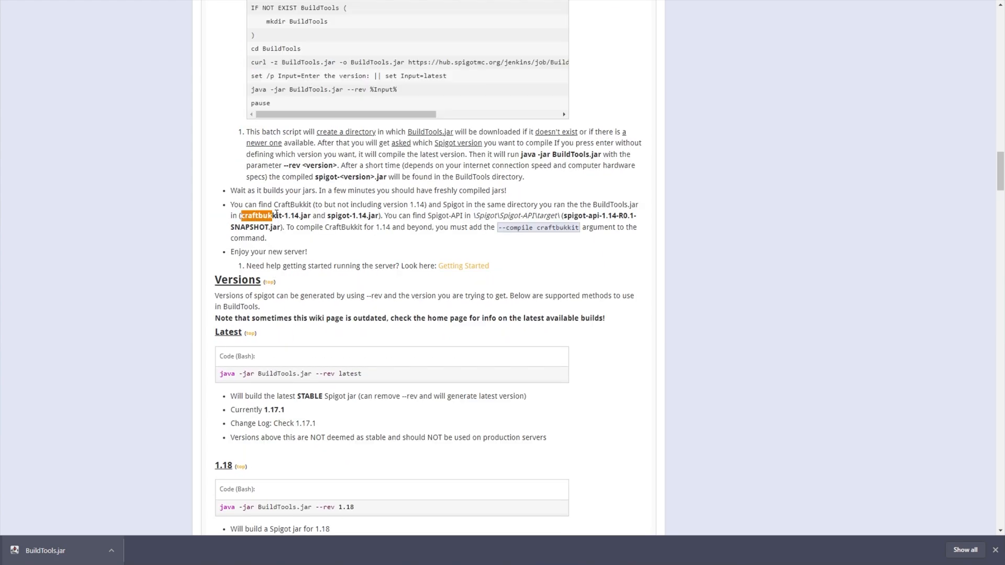
{"action": "double_click", "coordinate": [338, 215]}
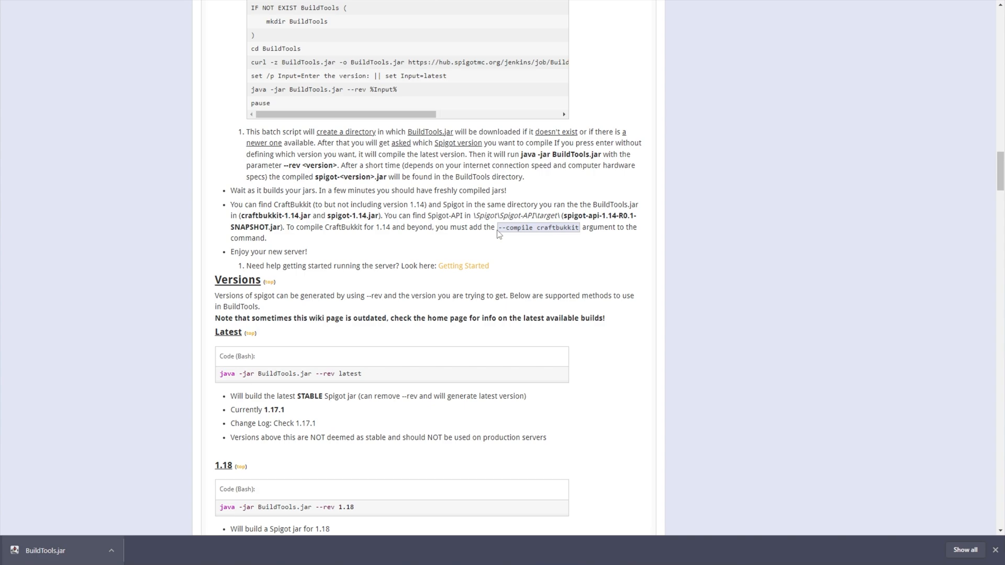
{"action": "scroll", "scroll_direction": "down", "scroll_amount": 3}
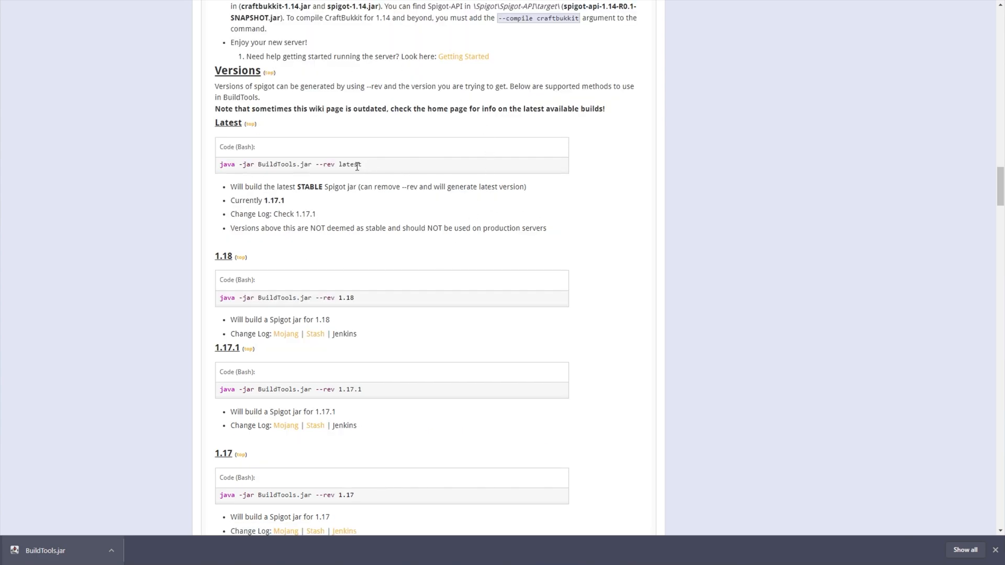
{"action": "mouse_move", "coordinate": [300, 202]}
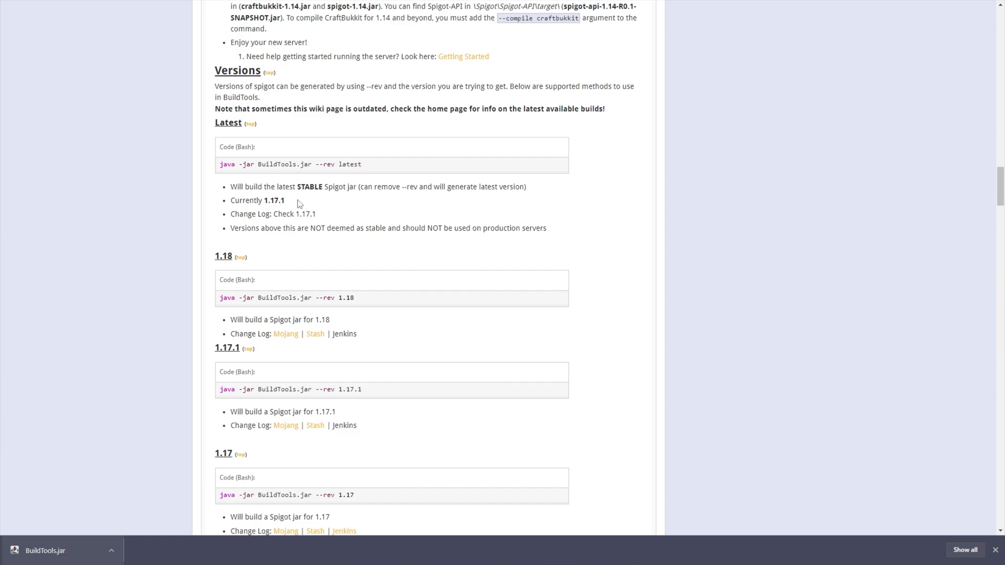
{"action": "double_click", "coordinate": [273, 200]}
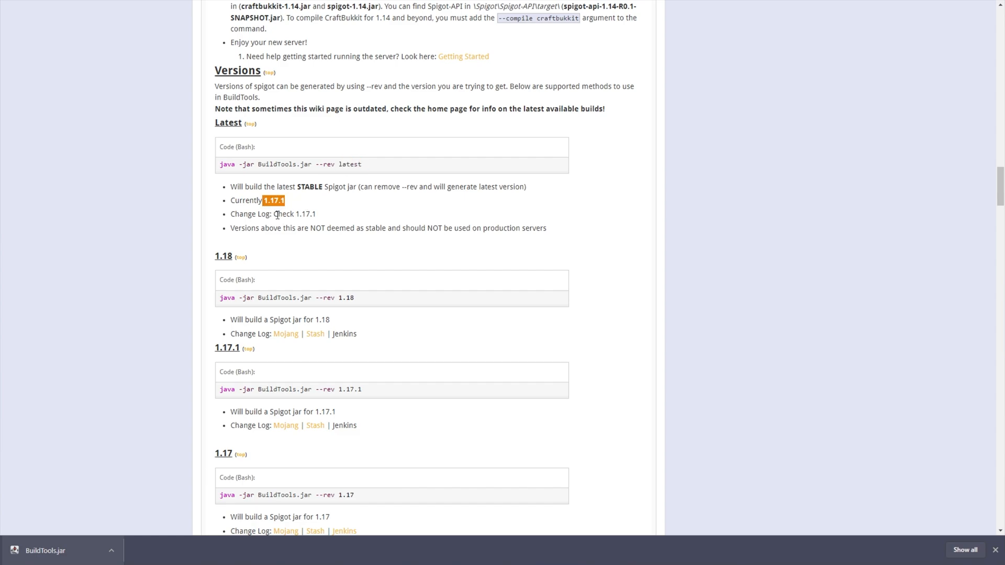
{"action": "scroll", "scroll_direction": "down", "scroll_amount": 3}
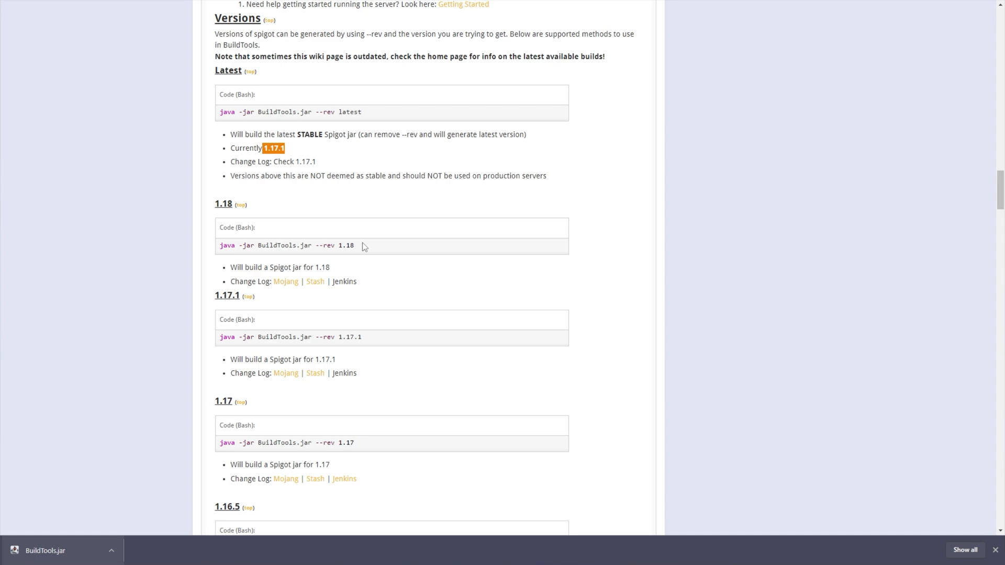
{"action": "double_click", "coordinate": [346, 245]}
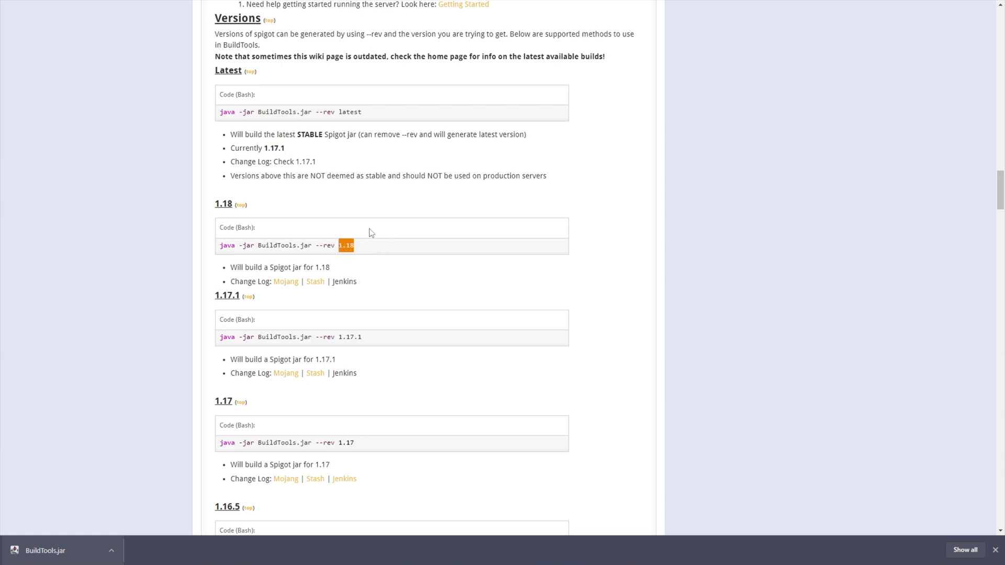
{"action": "mouse_move", "coordinate": [687, 152]}
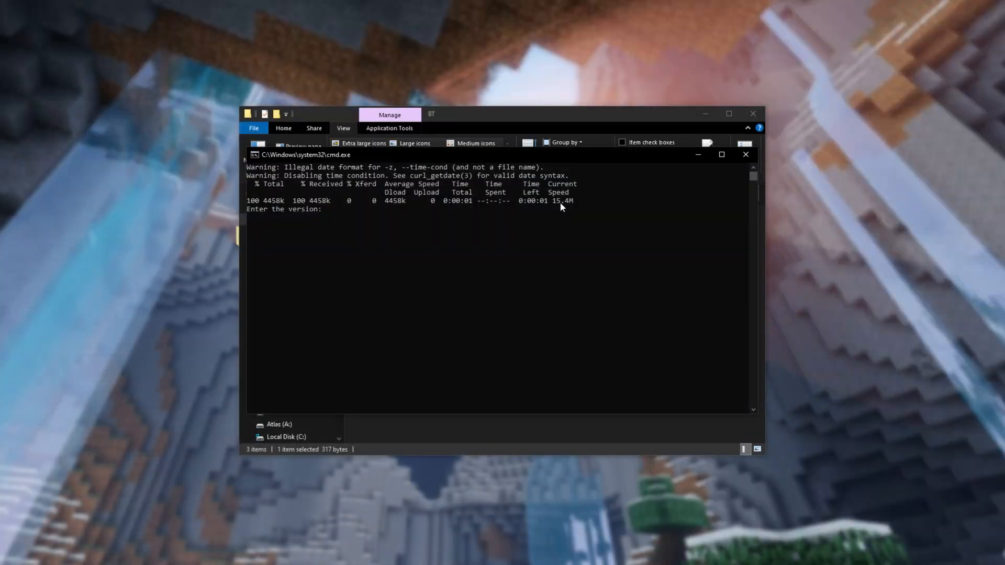
Enter '1.18 --compile' at the BuildTools version prompt.
{"action": "type", "text": "1.18"}
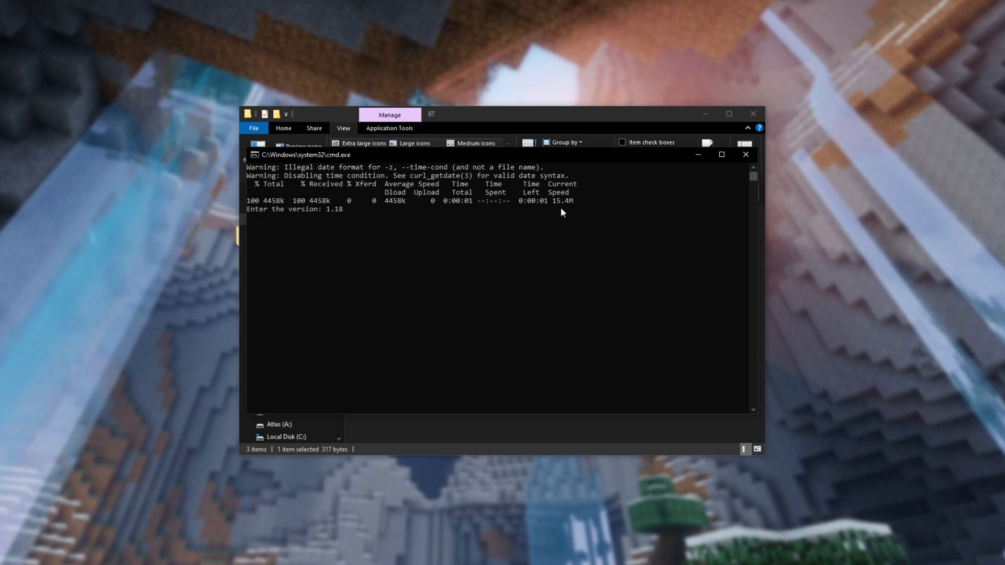
{"action": "type", "text": "--compile craftbukkit"}
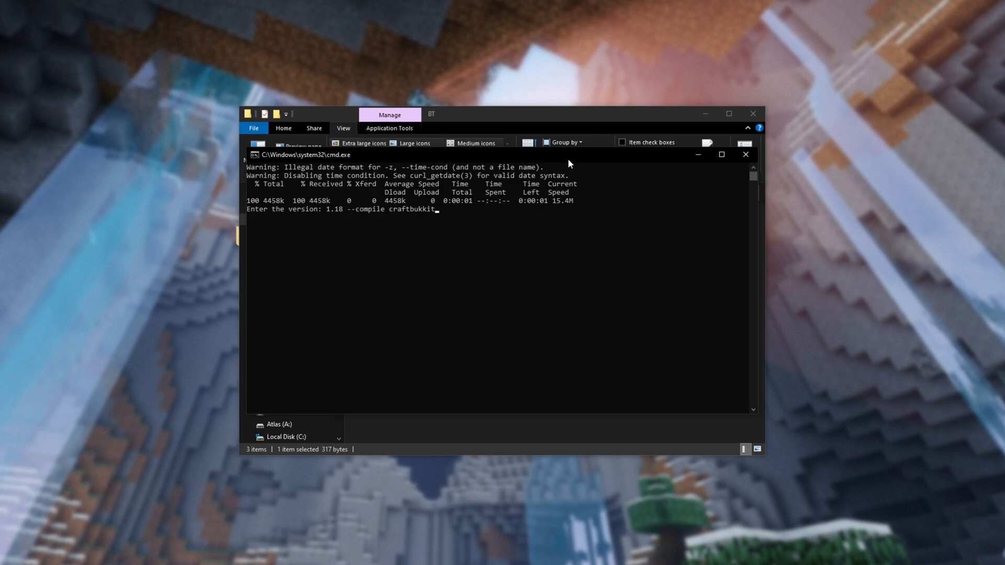
{"action": "mouse_move", "coordinate": [216, 301]}
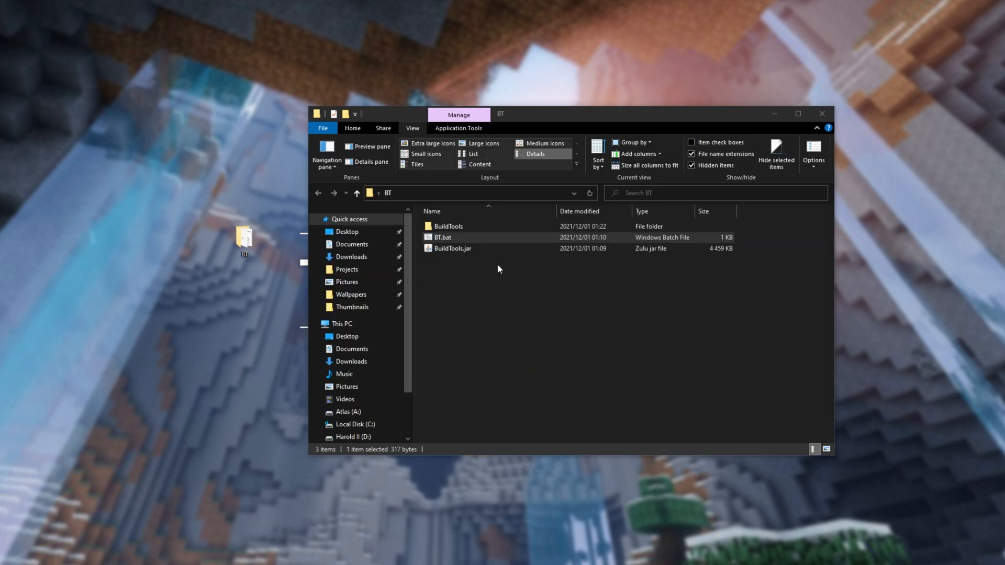
Open the BuildTools output folder and select the built craftbukkit-1.18.jar.
{"action": "double_click", "coordinate": [449, 226]}
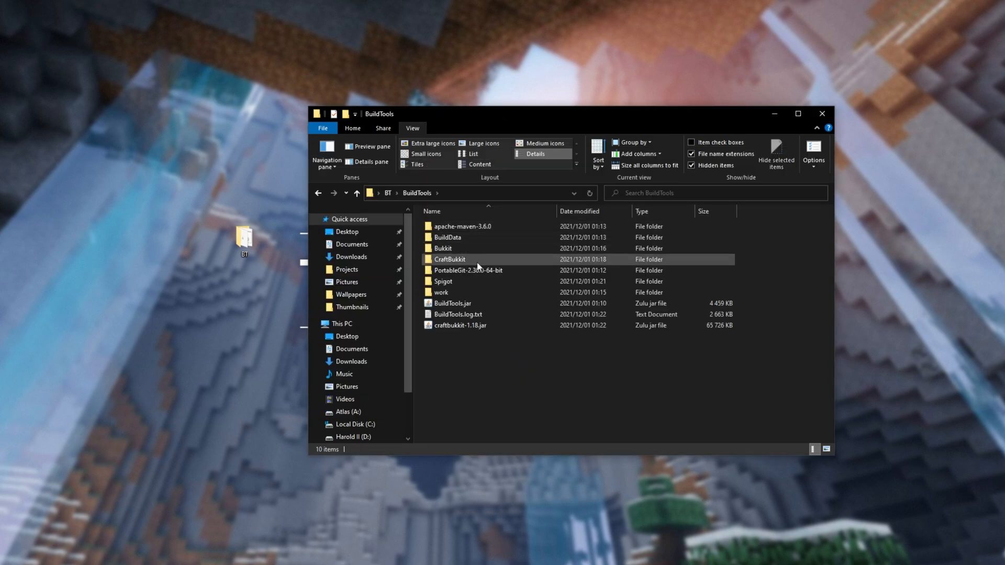
{"action": "left_click", "coordinate": [460, 326]}
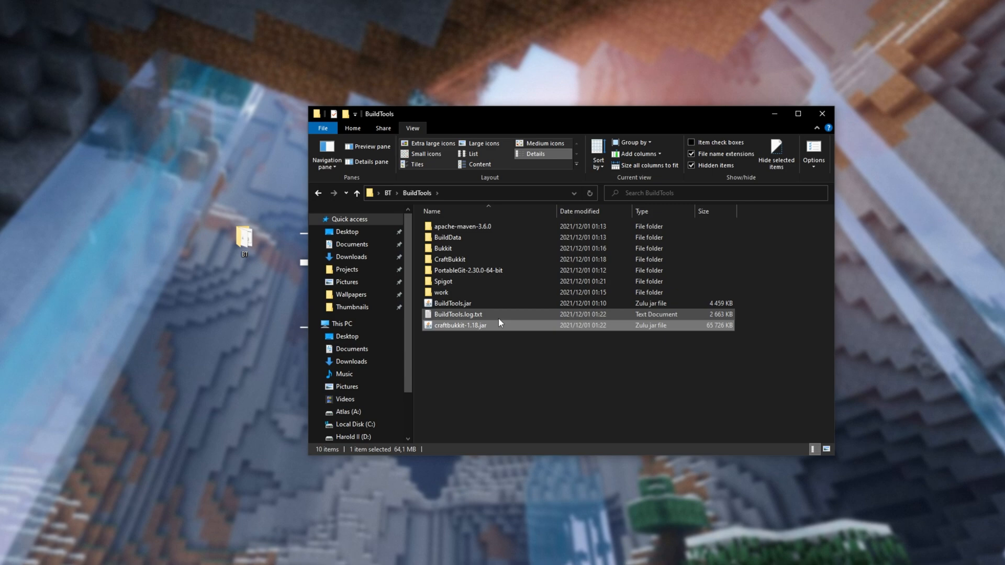
{"action": "left_click", "coordinate": [461, 325]}
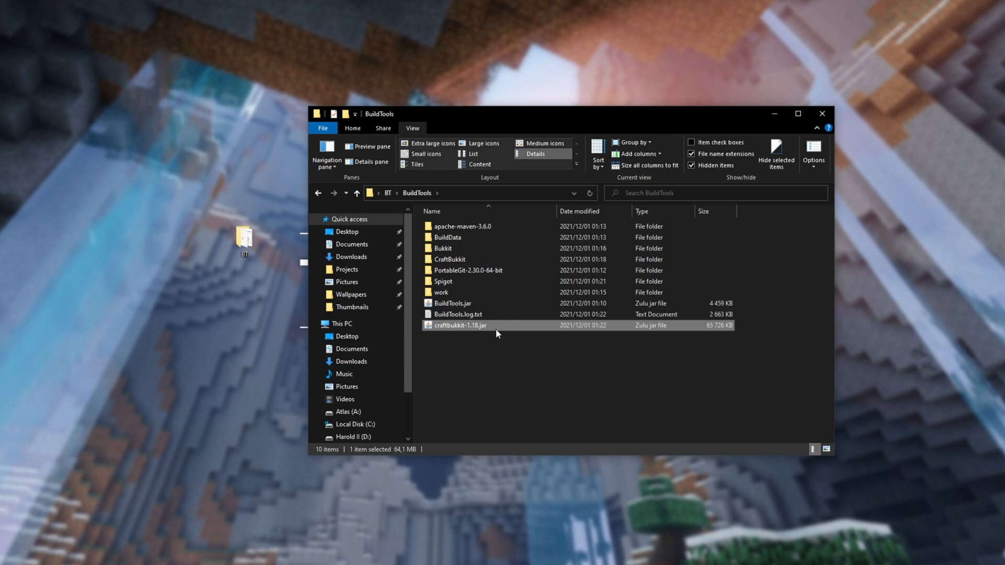
Rerun BT.bat for version 1.18, then reopen BuildTools and select craftbukkit-1.18.jar.
{"action": "left_click", "coordinate": [388, 194]}
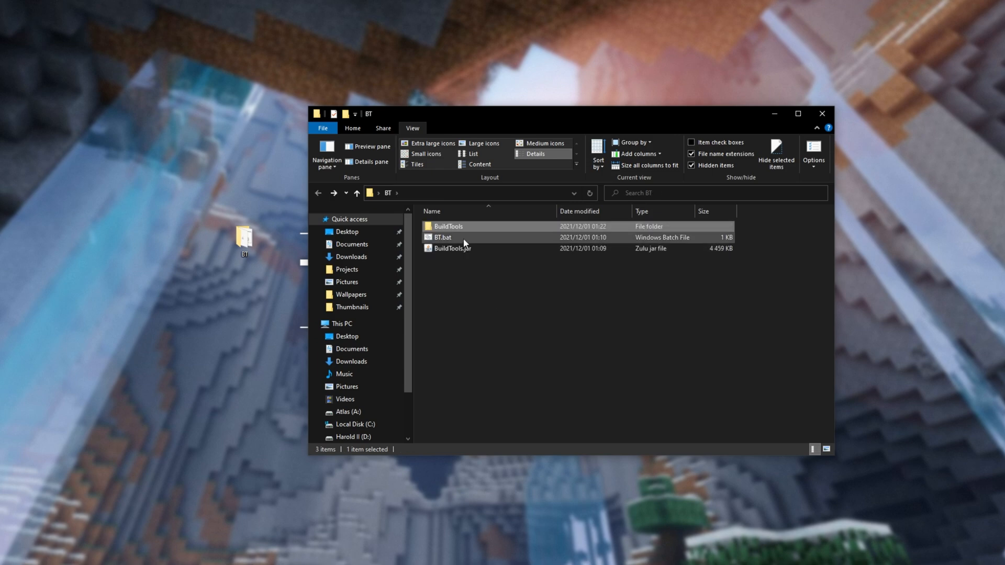
{"action": "double_click", "coordinate": [440, 238]}
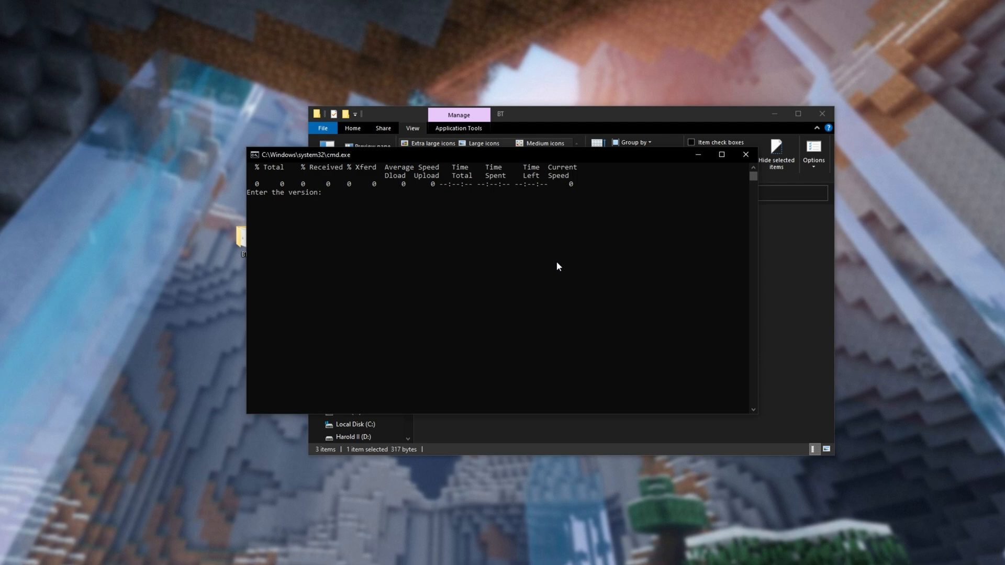
{"action": "type", "text": "1.18"}
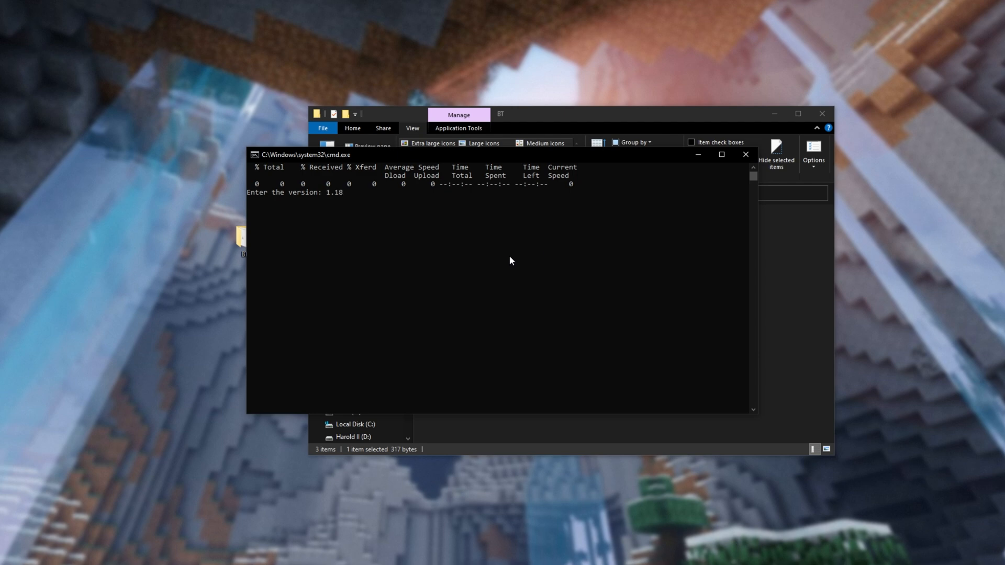
{"action": "key", "text": "Enter"}
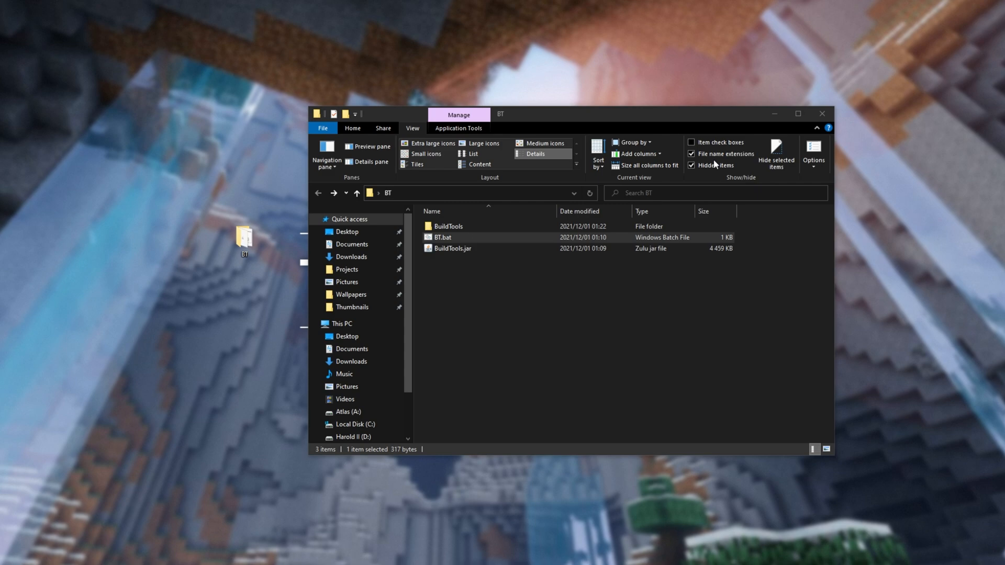
{"action": "double_click", "coordinate": [448, 226]}
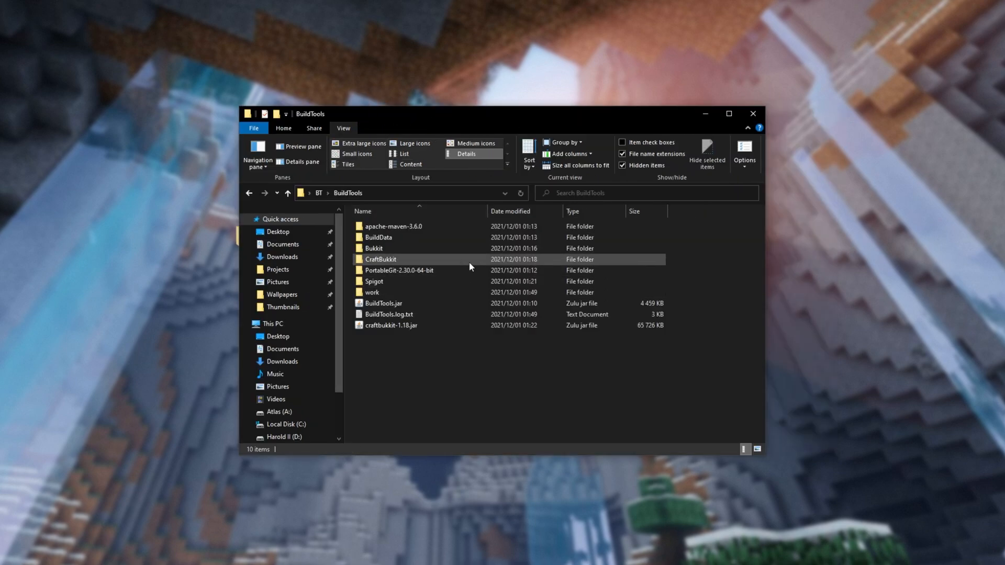
{"action": "left_click", "coordinate": [391, 326]}
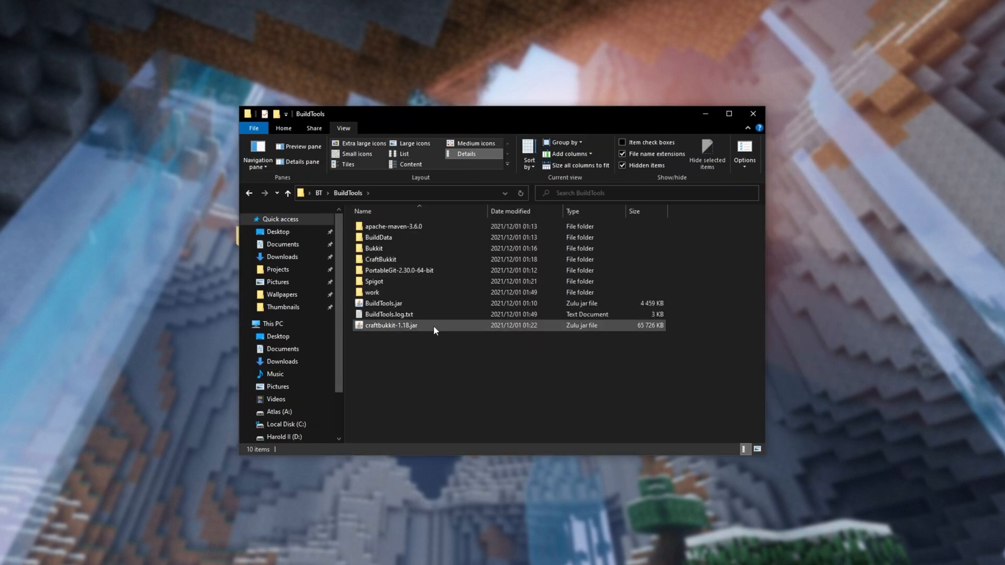
{"action": "left_click", "coordinate": [392, 325]}
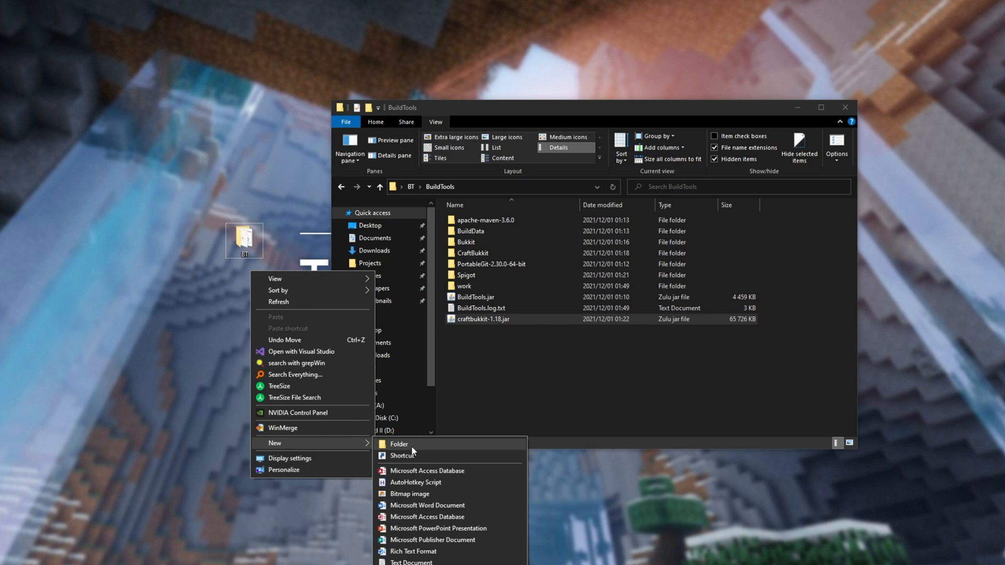
Create a new folder on the desktop and start naming it 'CB 1.18'.
{"action": "left_click", "coordinate": [399, 444]}
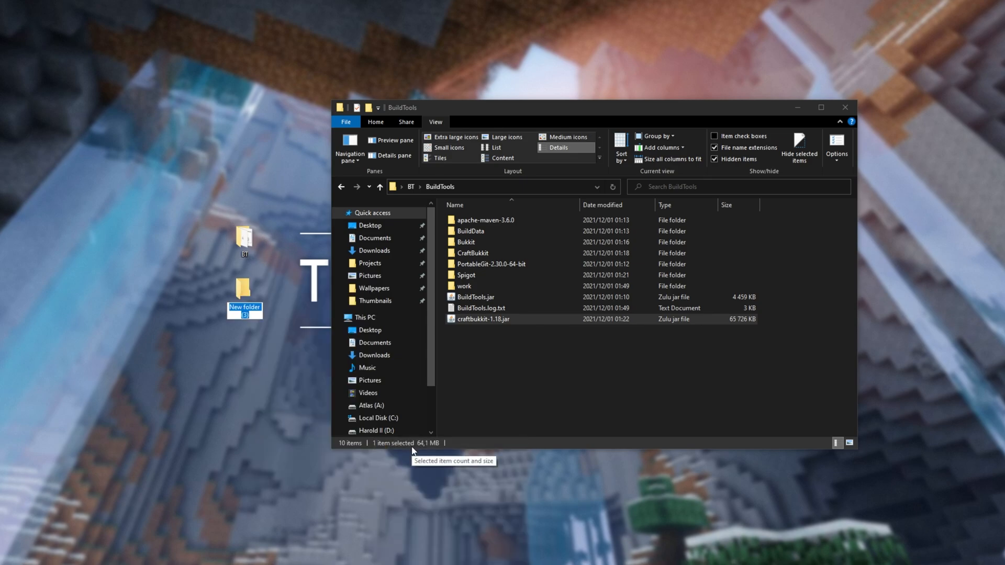
{"action": "type", "text": "CB"}
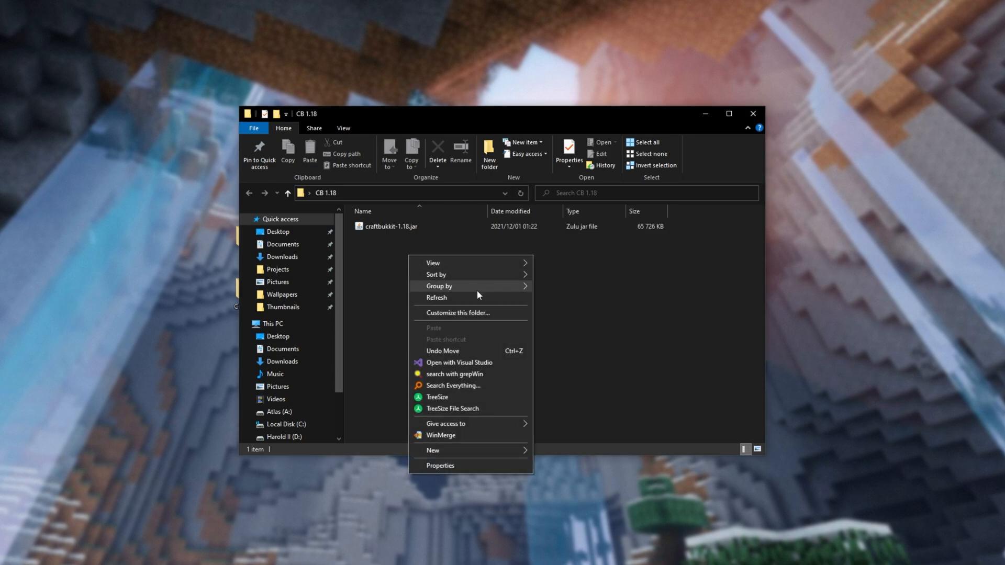
Add a new text document named server.bat, accept the extension change, and open it.
{"action": "left_click", "coordinate": [432, 450]}
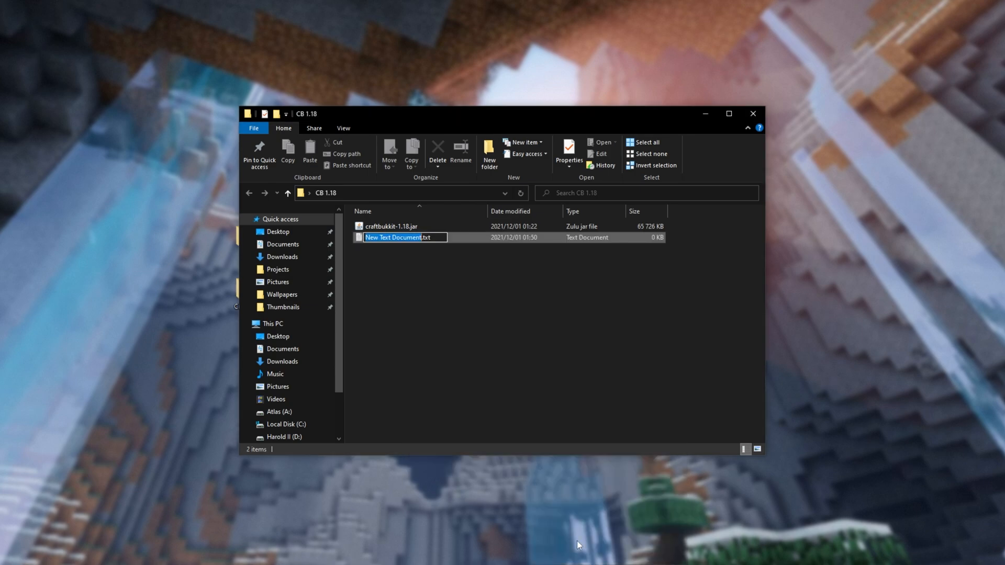
{"action": "type", "text": "serv"}
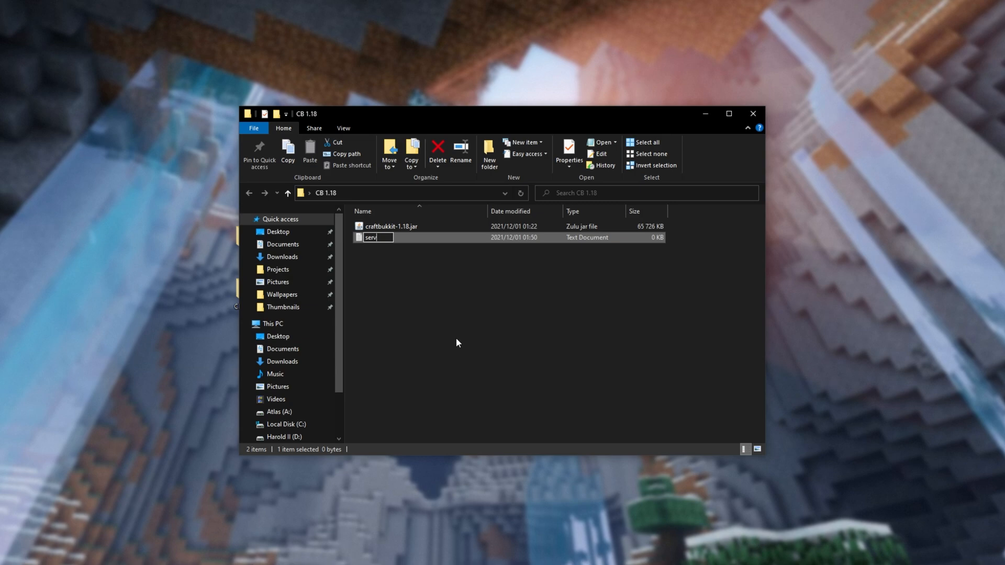
{"action": "key", "text": "Enter"}
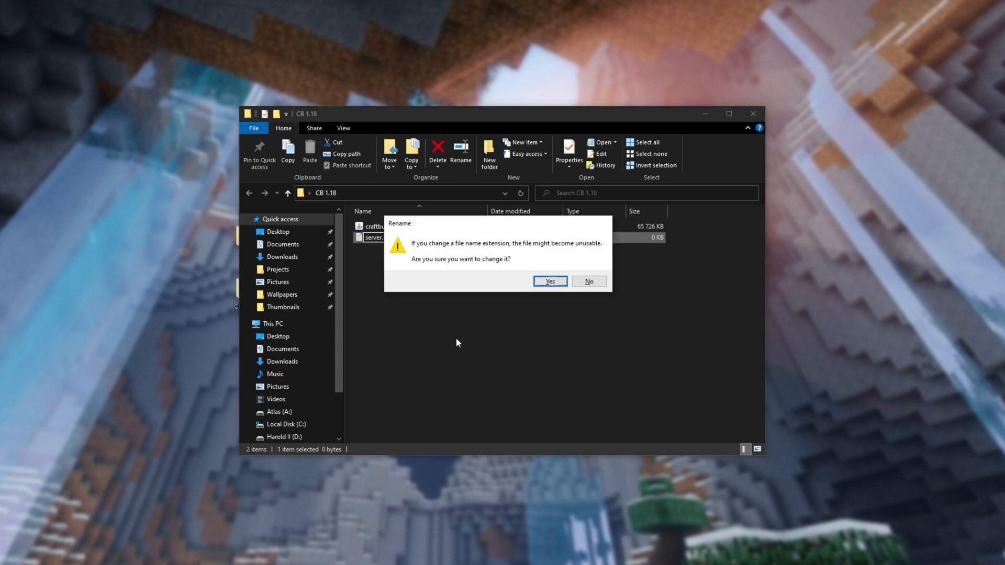
{"action": "left_click", "coordinate": [549, 281]}
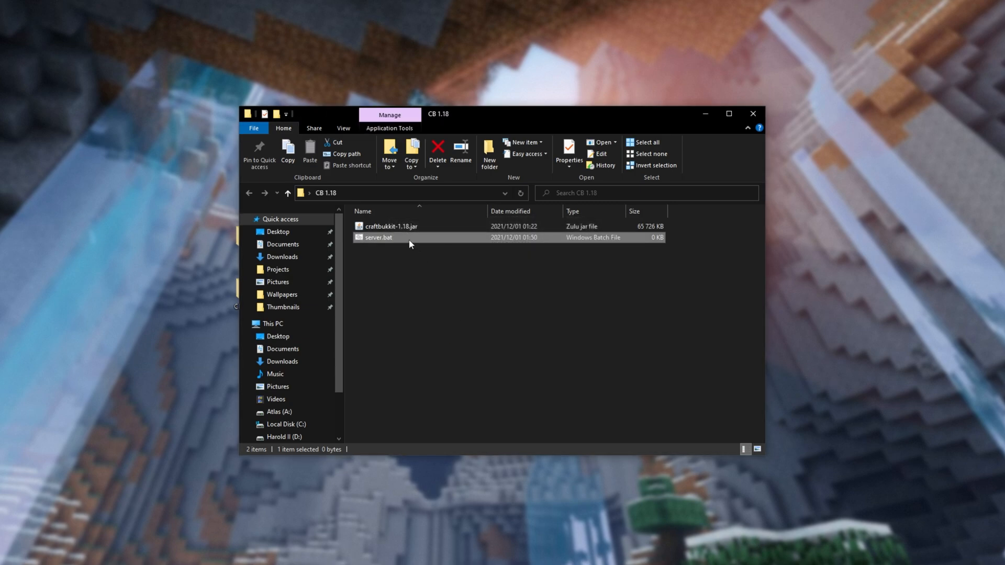
{"action": "double_click", "coordinate": [379, 237]}
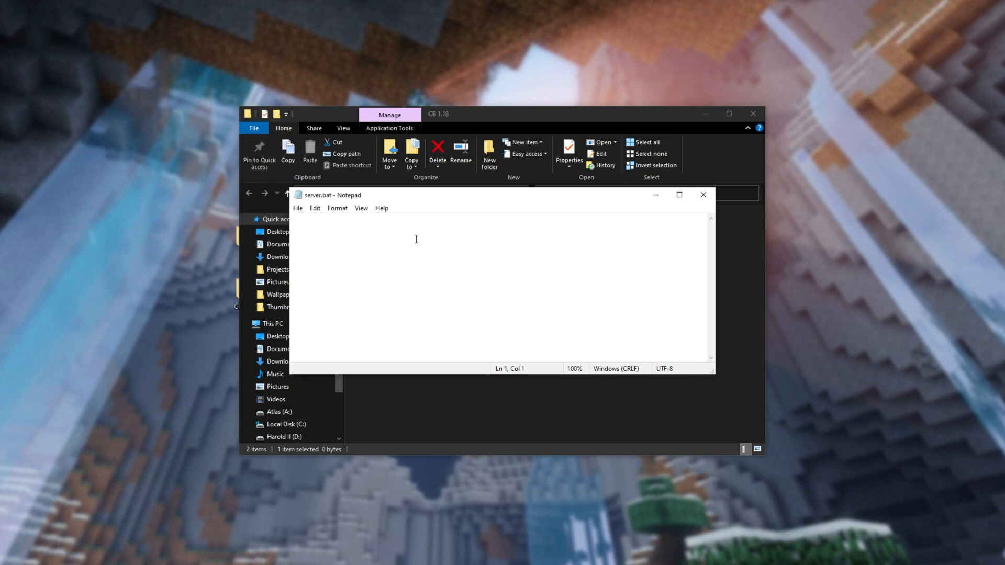
{"action": "type", "text": "@echo off"}
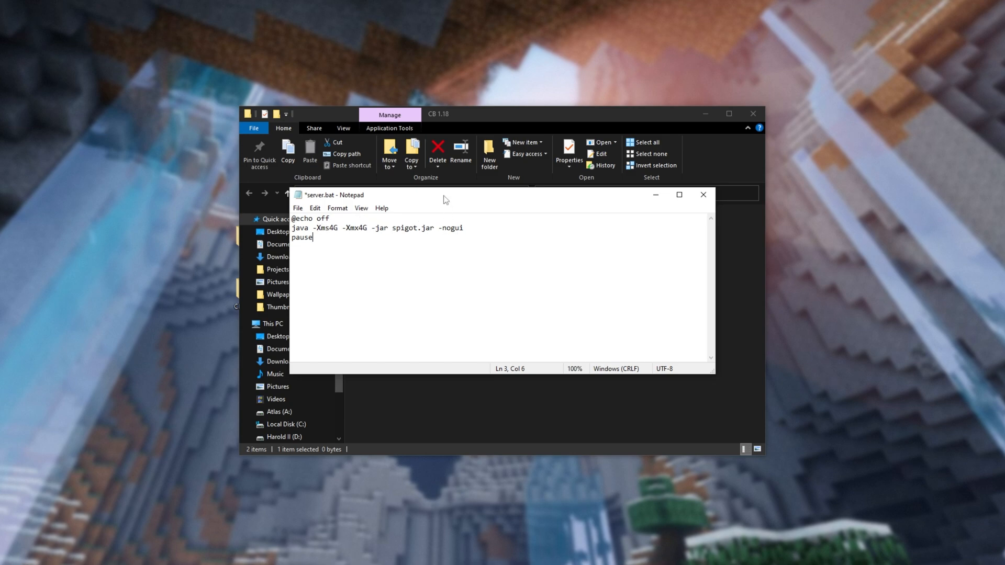
{"action": "double_click", "coordinate": [412, 228]}
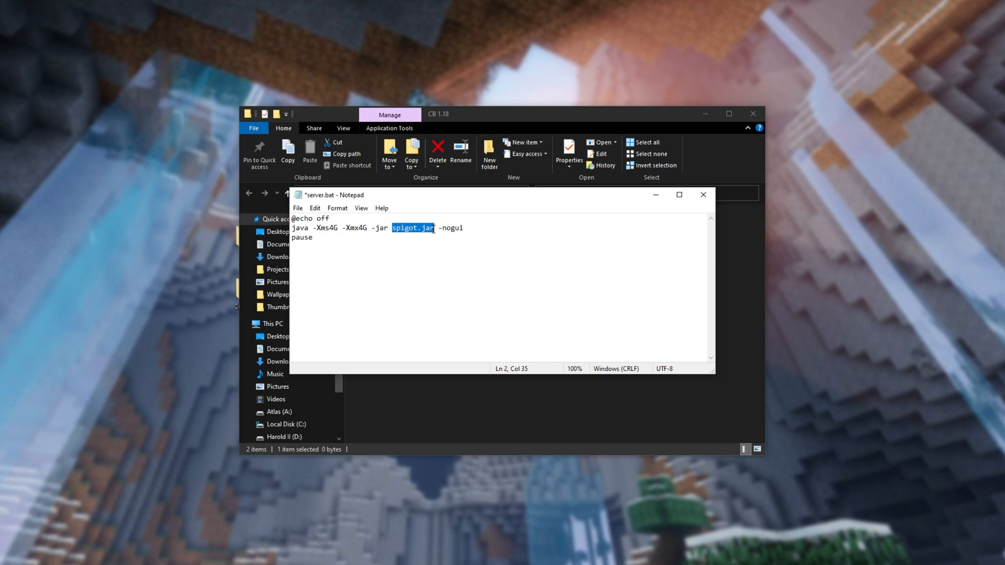
{"action": "left_click", "coordinate": [703, 195]}
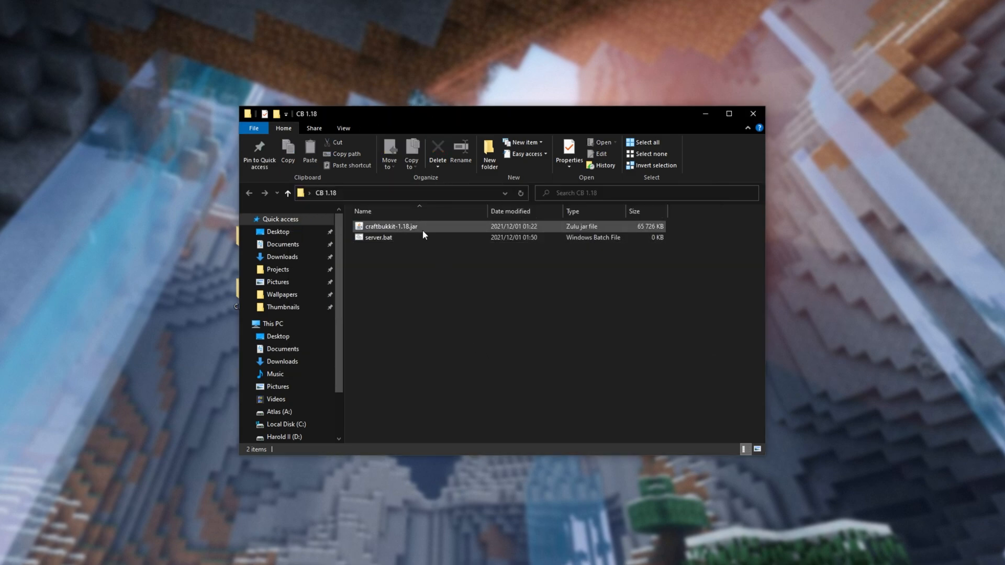
{"action": "left_click", "coordinate": [406, 227]}
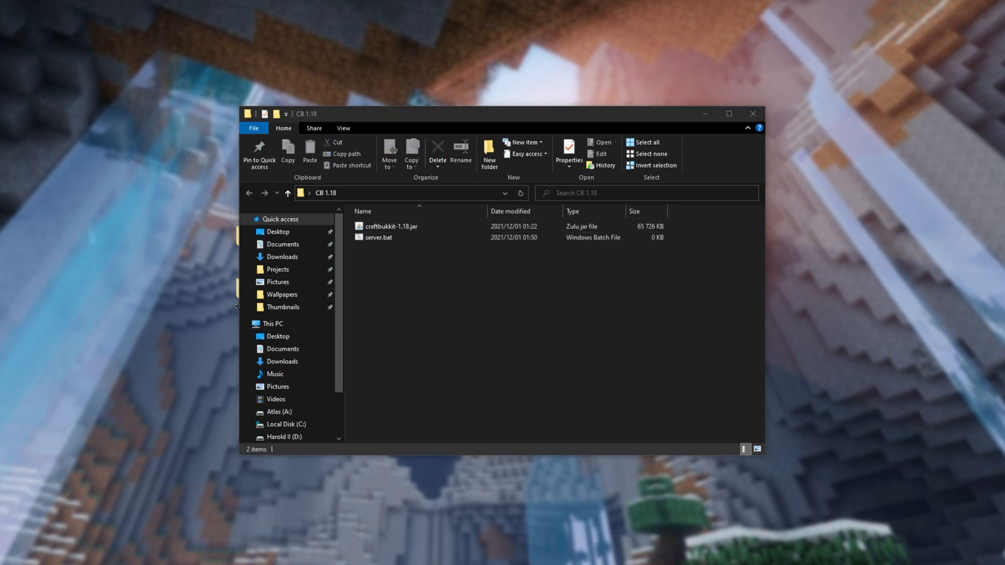
{"action": "double_click", "coordinate": [379, 238]}
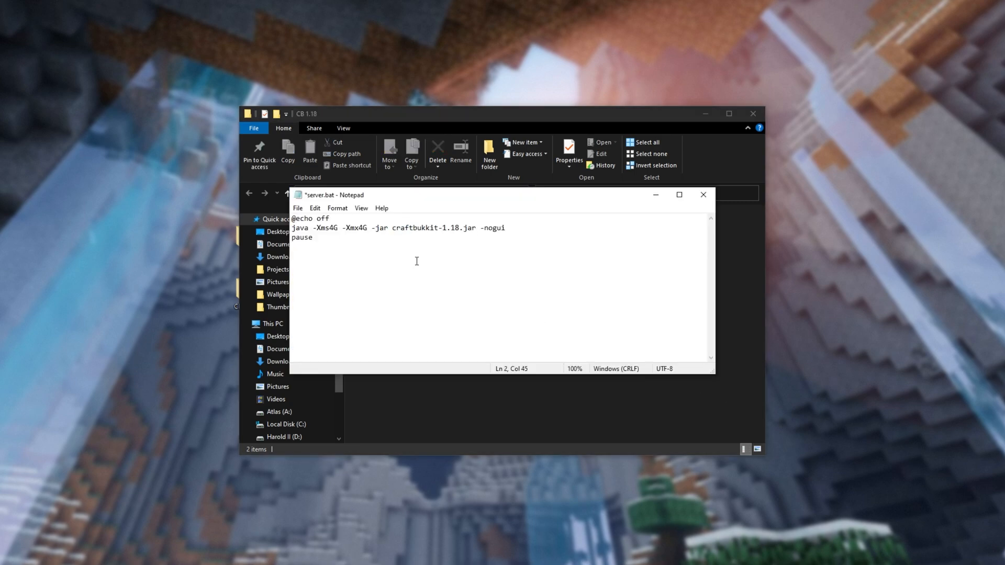
{"action": "left_click", "coordinate": [487, 226]}
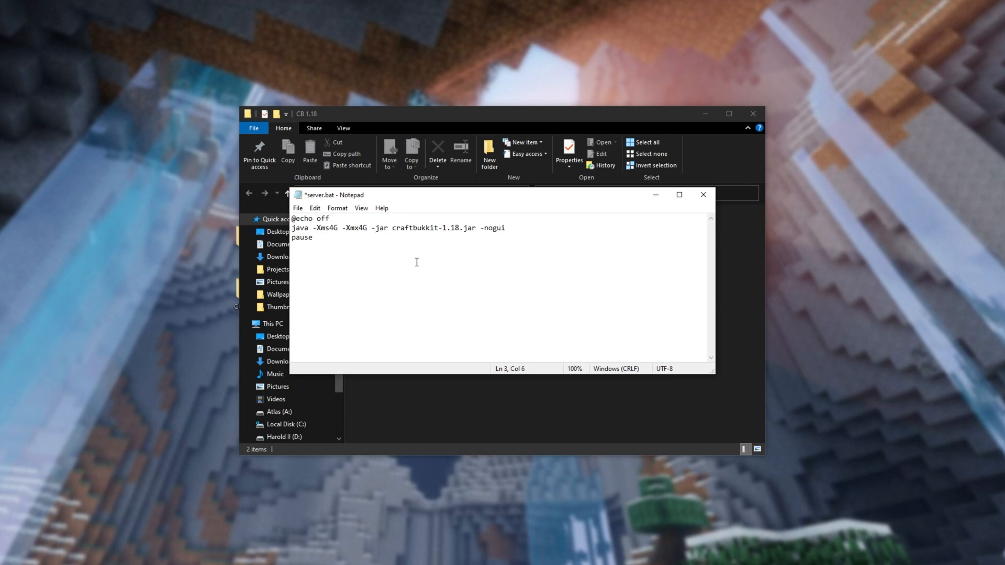
{"action": "key", "text": "Ctrl+s"}
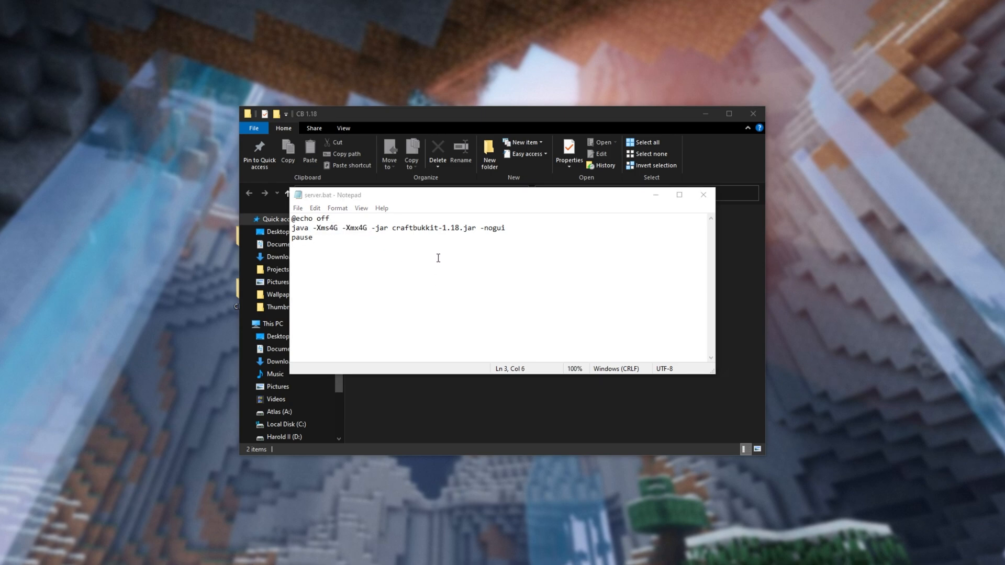
{"action": "mouse_move", "coordinate": [424, 200]}
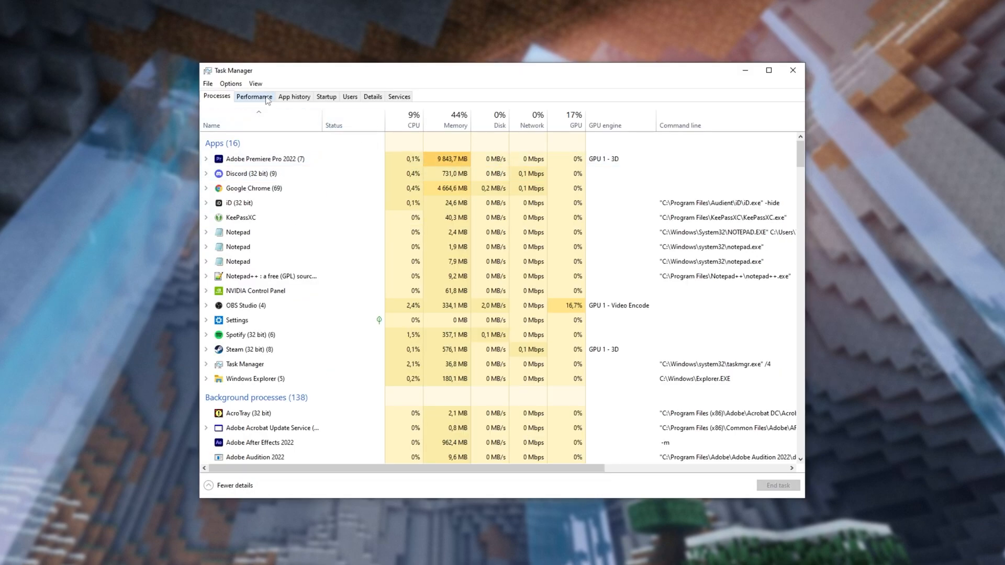
View system performance statistics to check the 128 GB of installed RAM.
{"action": "left_click", "coordinate": [255, 97]}
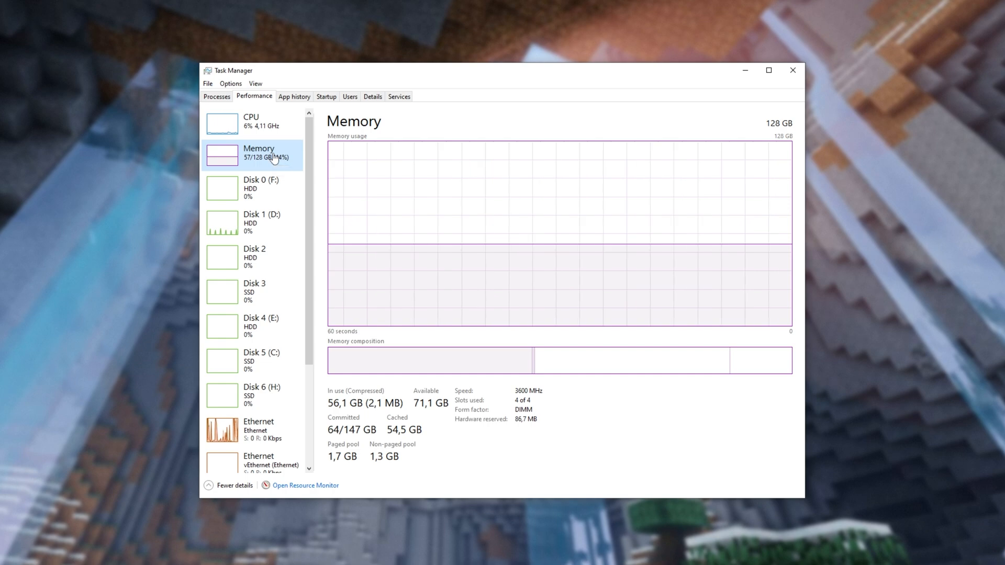
{"action": "mouse_move", "coordinate": [774, 151]}
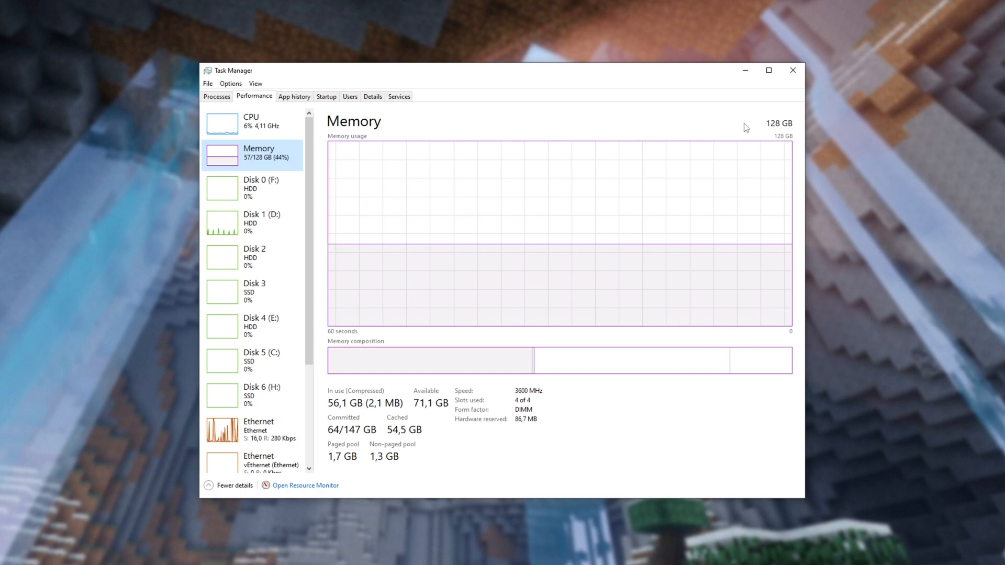
{"action": "mouse_move", "coordinate": [564, 297]}
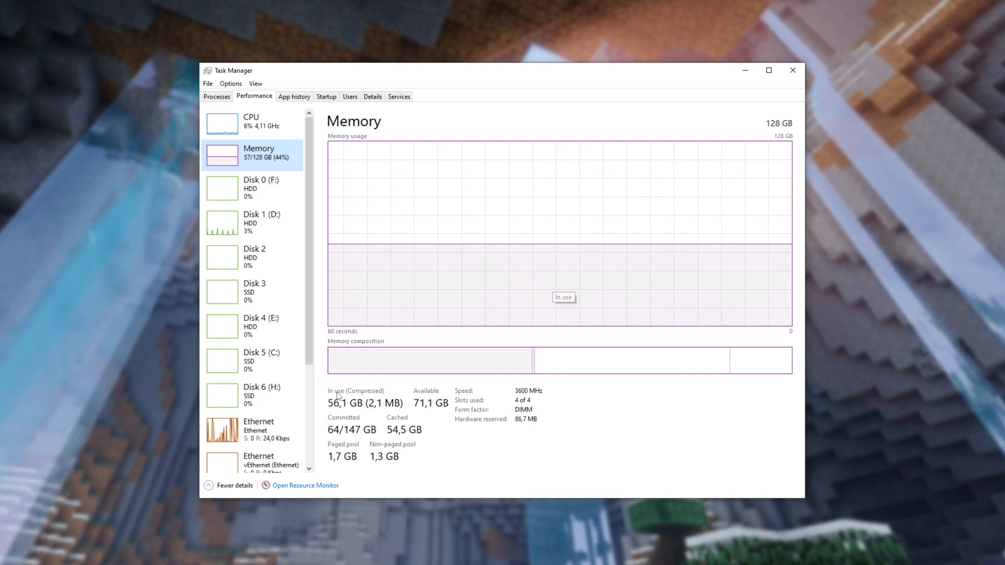
{"action": "mouse_move", "coordinate": [440, 398]}
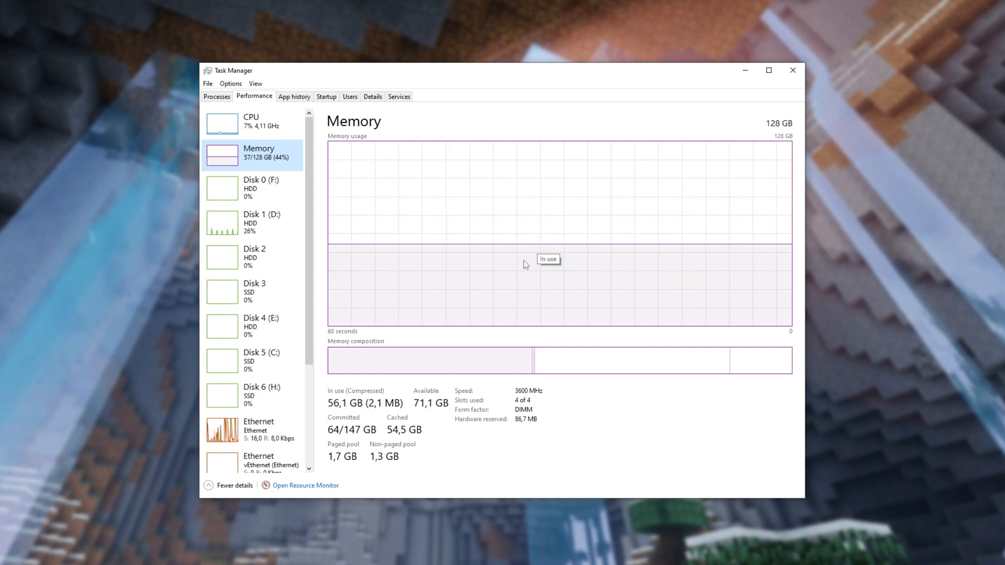
{"action": "mouse_move", "coordinate": [506, 262]}
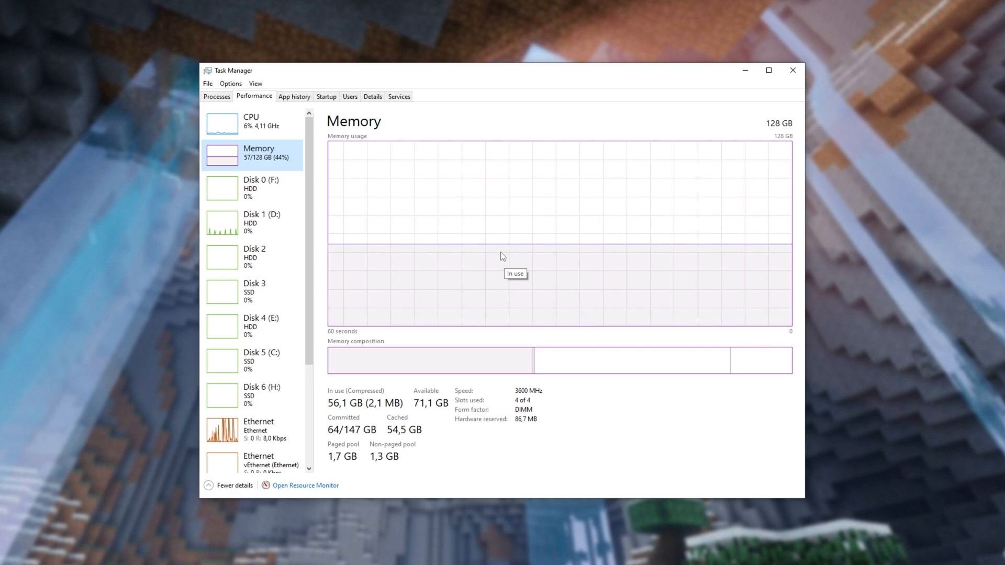
{"action": "mouse_move", "coordinate": [512, 211]}
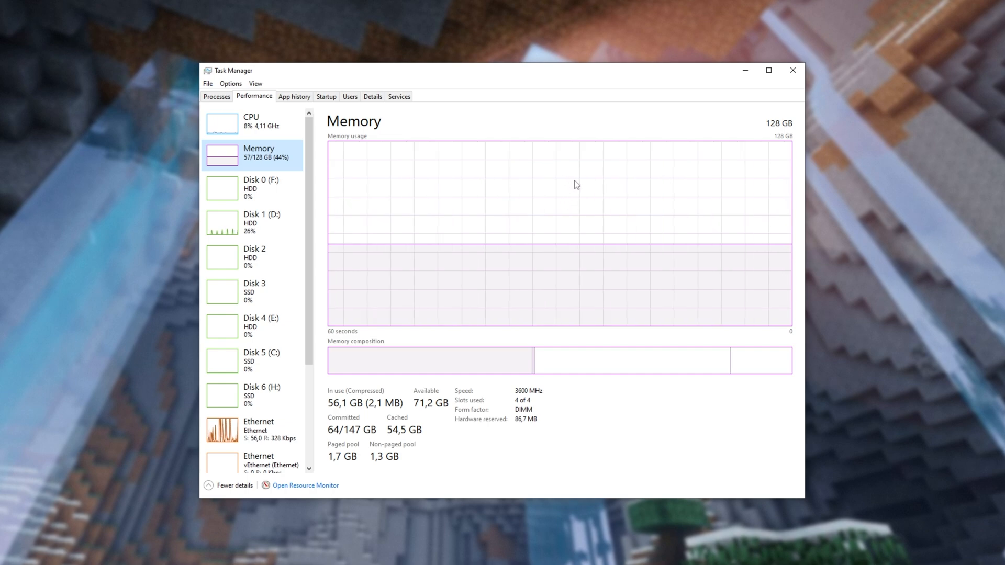
{"action": "mouse_move", "coordinate": [643, 174]}
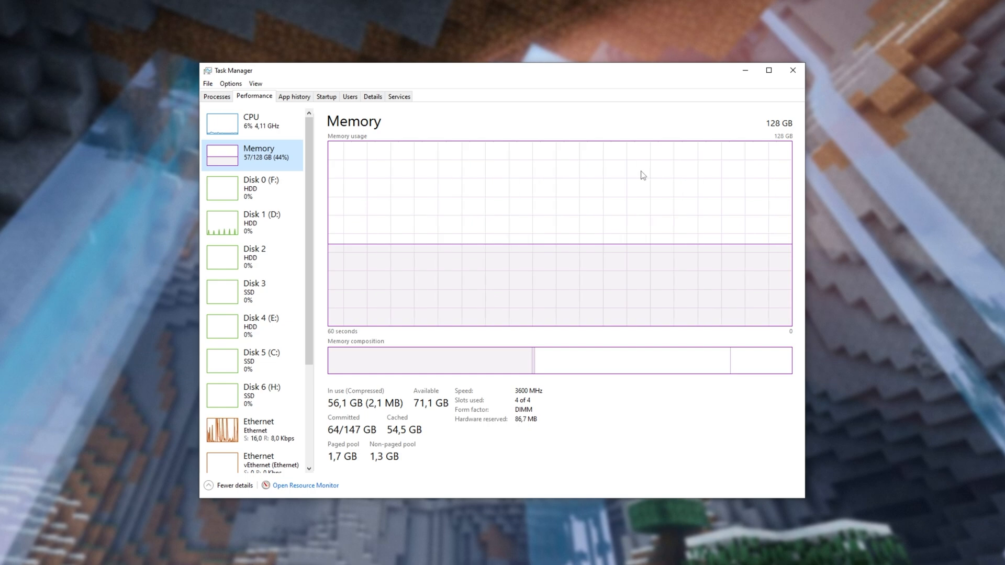
{"action": "mouse_move", "coordinate": [646, 161]}
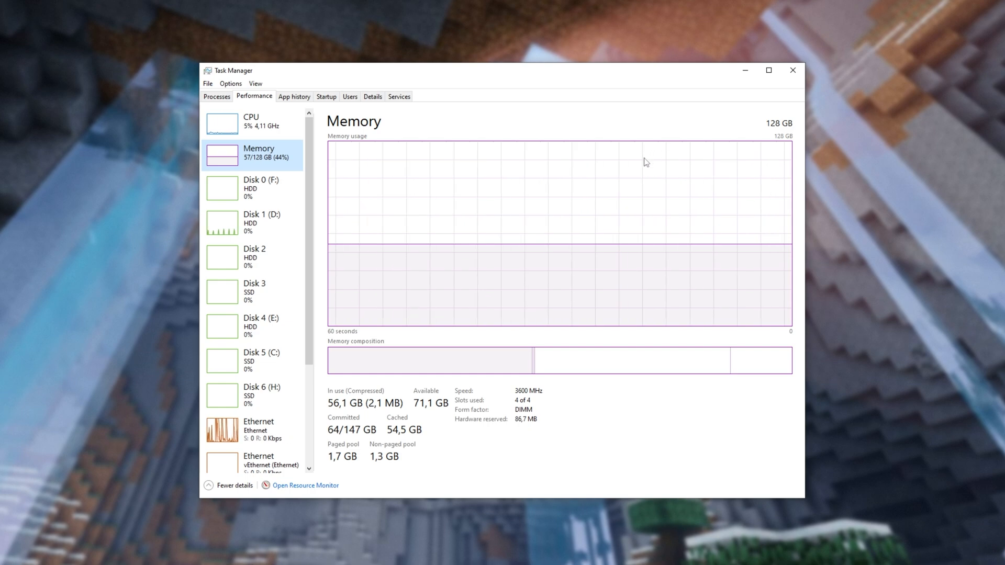
{"action": "mouse_move", "coordinate": [671, 176]}
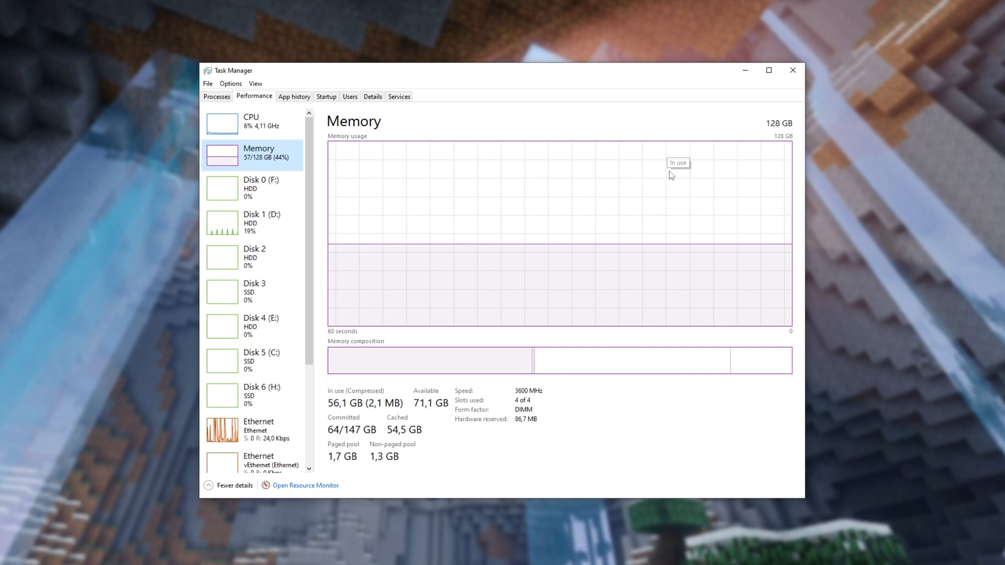
{"action": "mouse_move", "coordinate": [675, 158]}
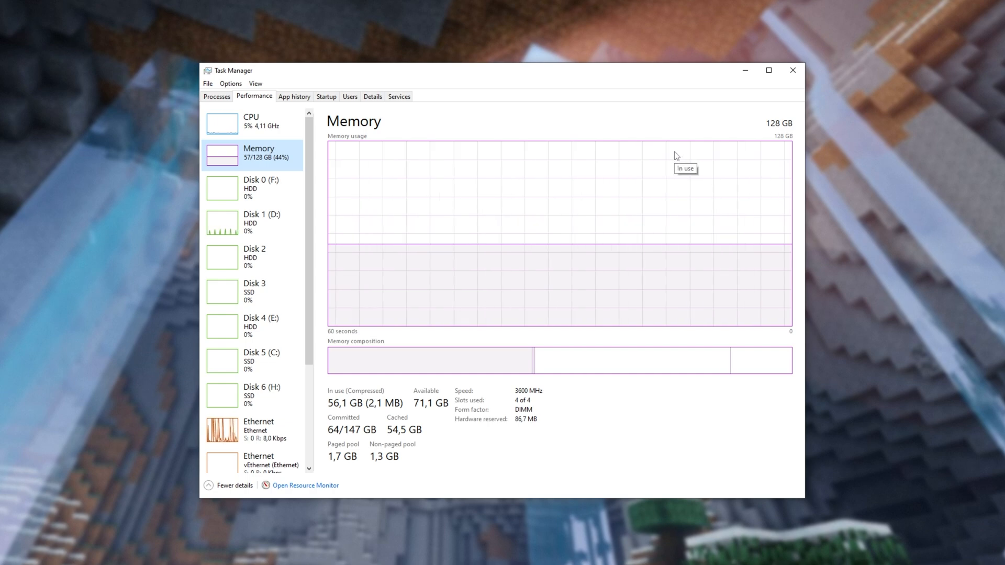
{"action": "mouse_move", "coordinate": [540, 211]}
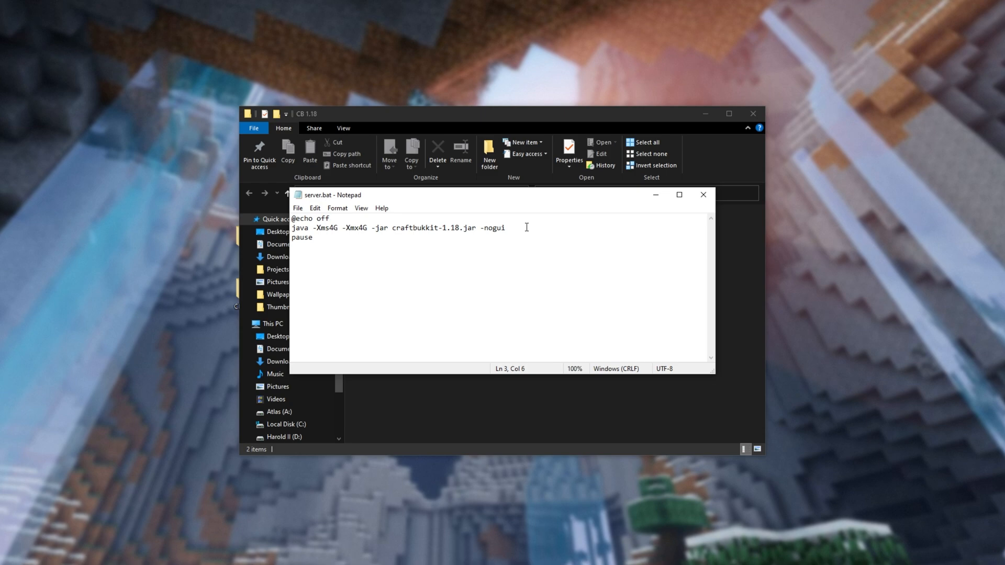
{"action": "mouse_move", "coordinate": [335, 230]}
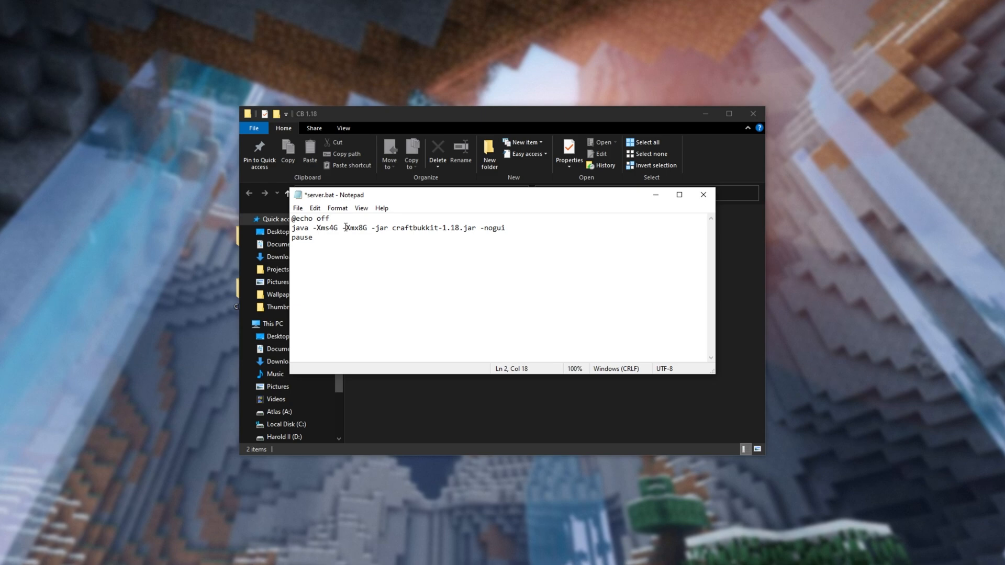
Delete the -Xms4G minimum memory flag so server.bat keeps only the 8G maximum.
{"action": "double_click", "coordinate": [326, 228]}
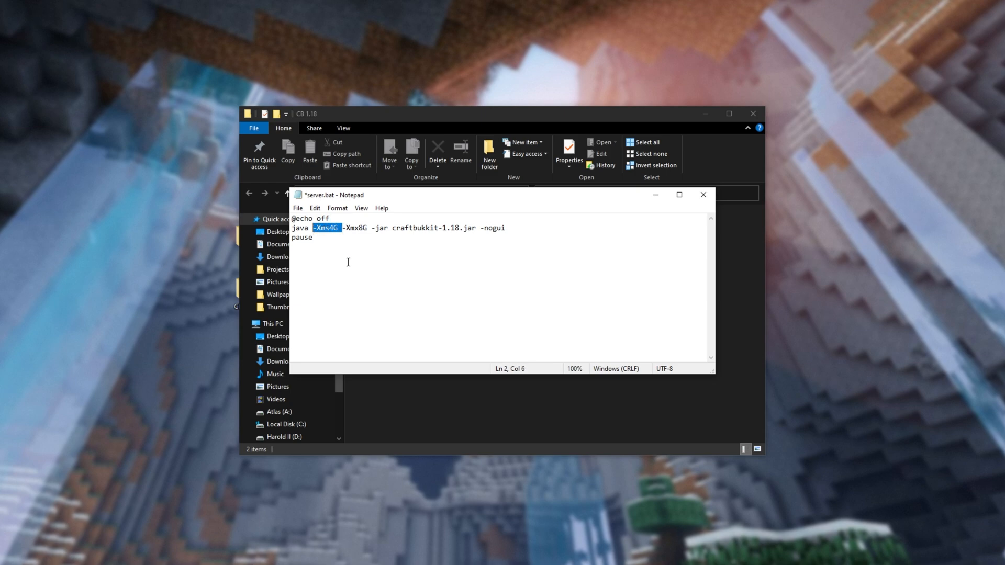
{"action": "key", "text": "Delete"}
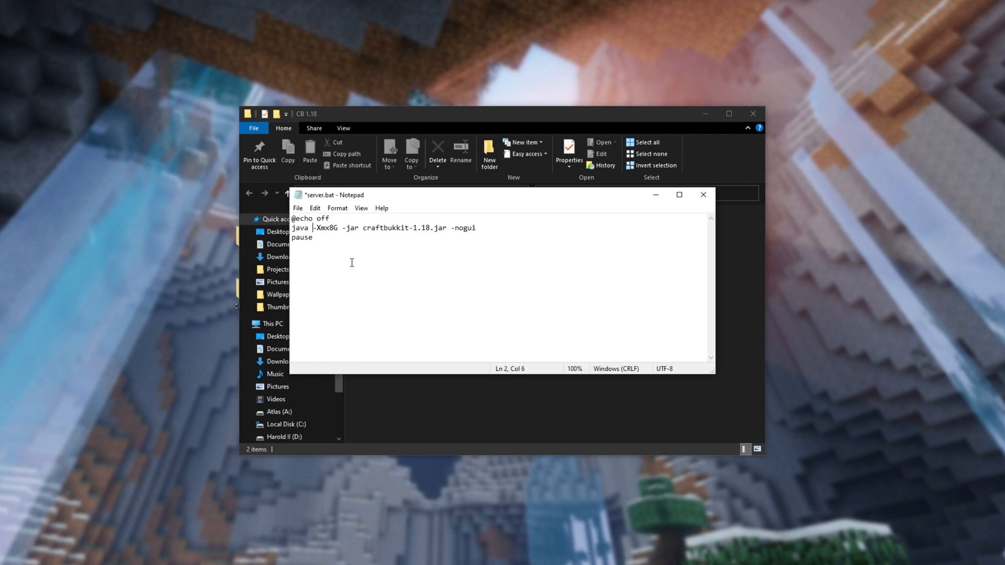
{"action": "double_click", "coordinate": [323, 228]}
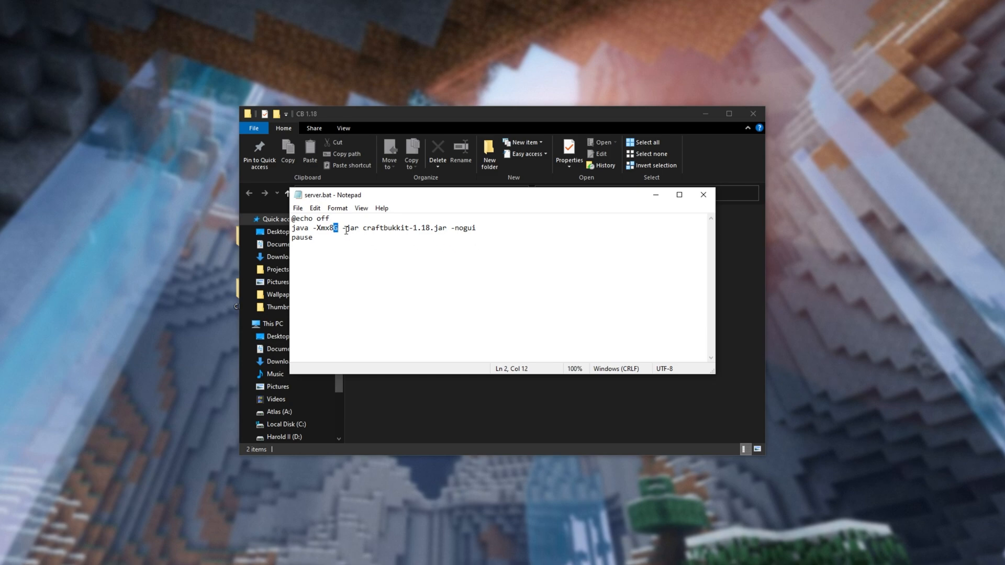
{"action": "mouse_move", "coordinate": [358, 256]}
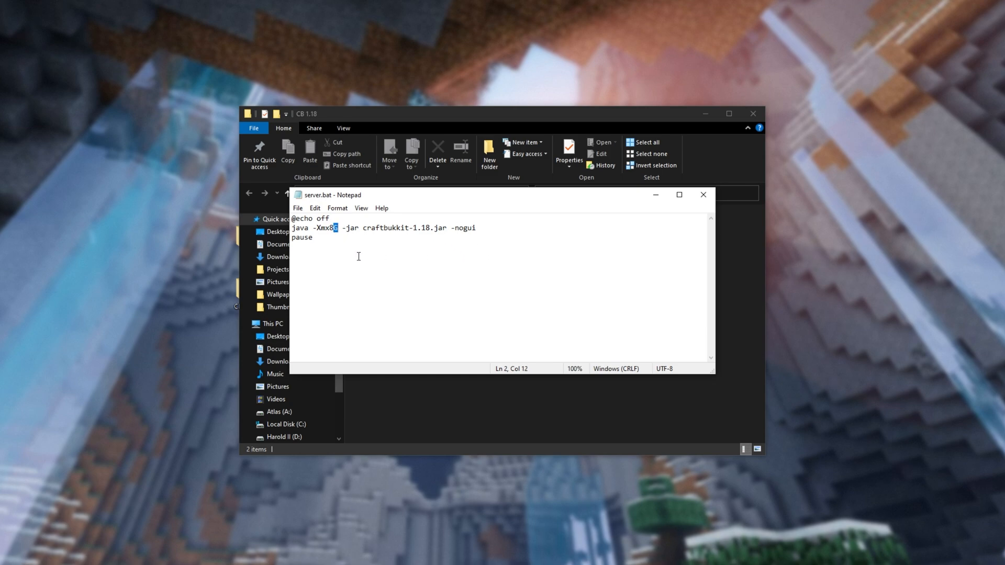
{"action": "left_click", "coordinate": [703, 195]}
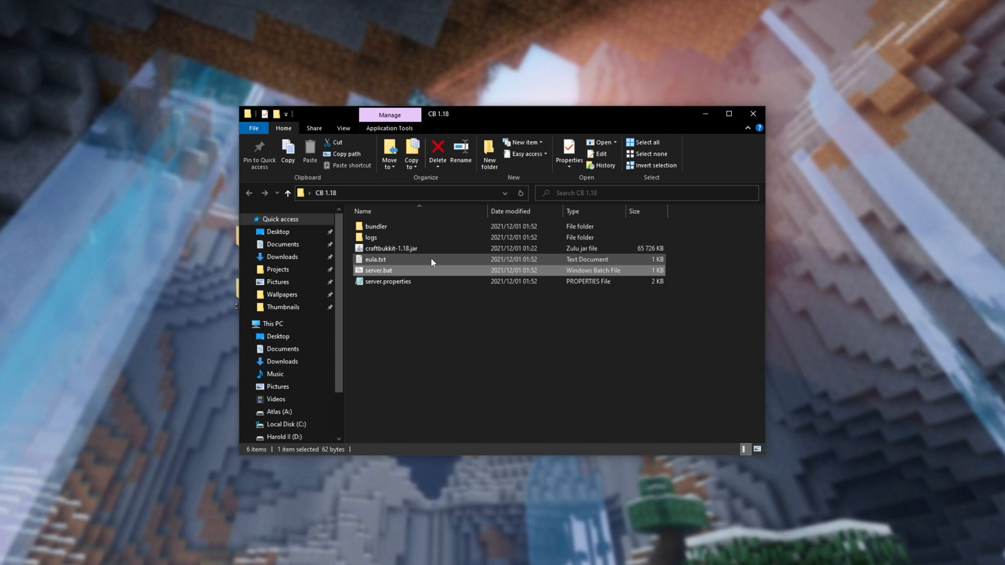
Open eula.txt, set the value to true, and close the file.
{"action": "double_click", "coordinate": [375, 259]}
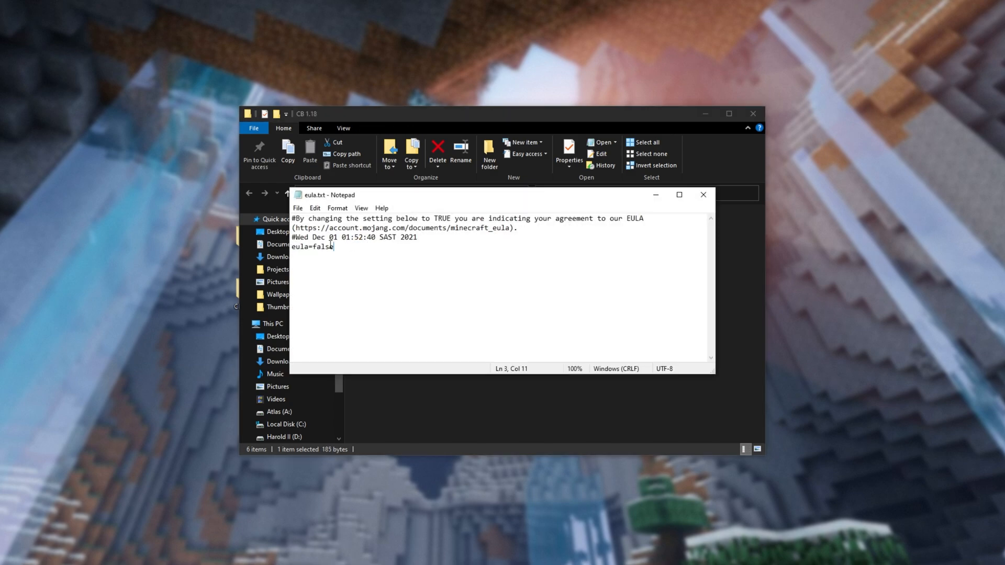
{"action": "type", "text": "true"}
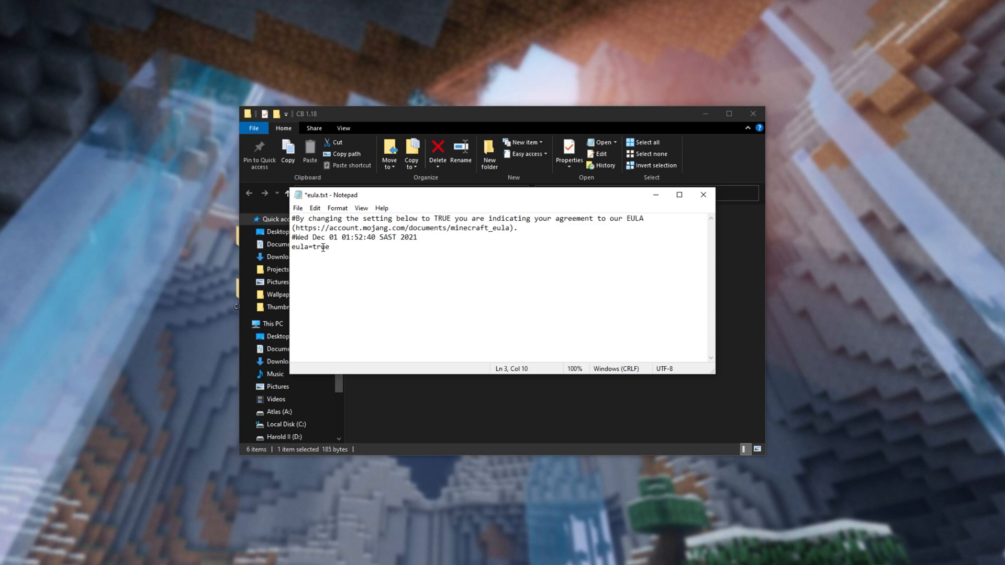
{"action": "left_click", "coordinate": [703, 195]}
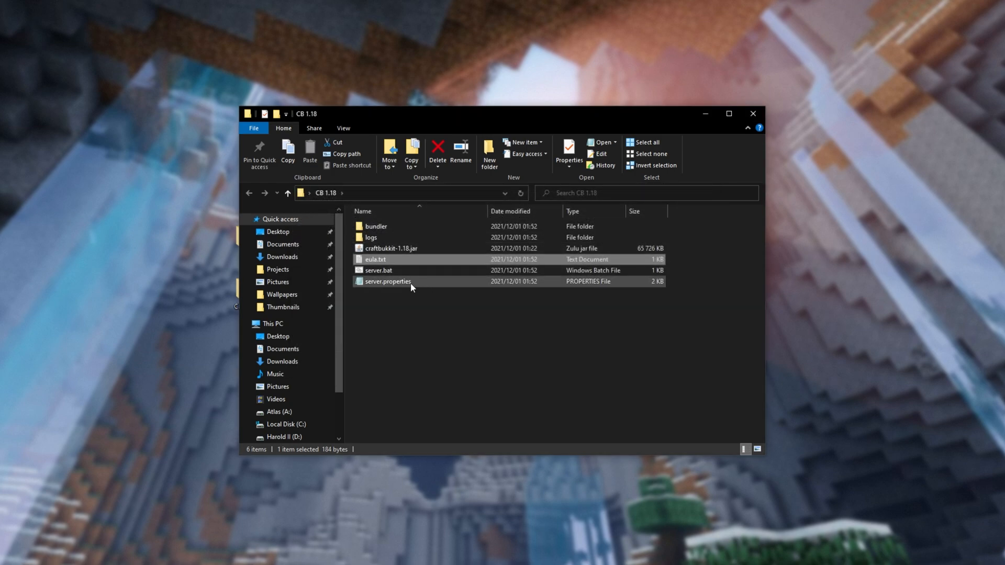
{"action": "double_click", "coordinate": [388, 282]}
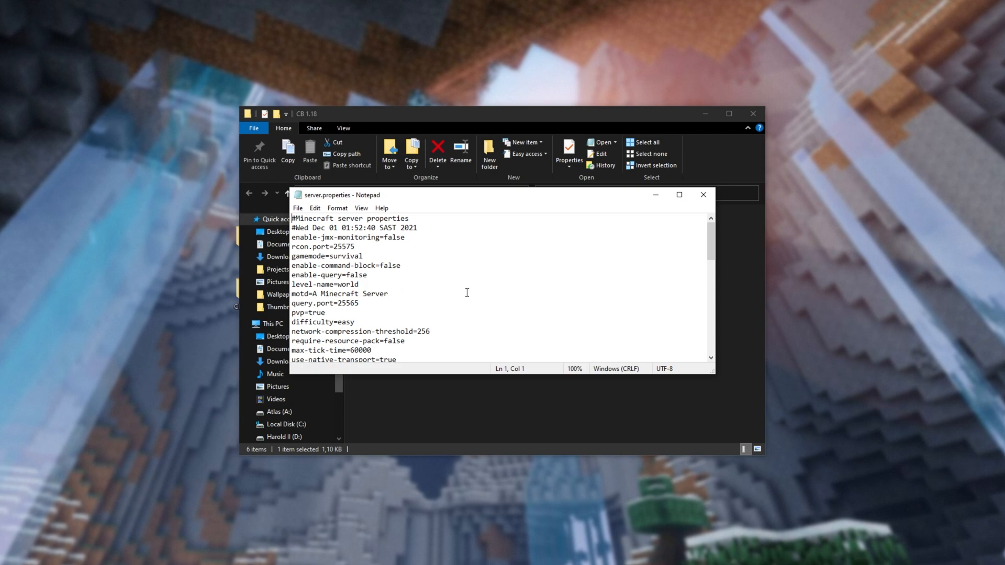
{"action": "double_click", "coordinate": [373, 293]}
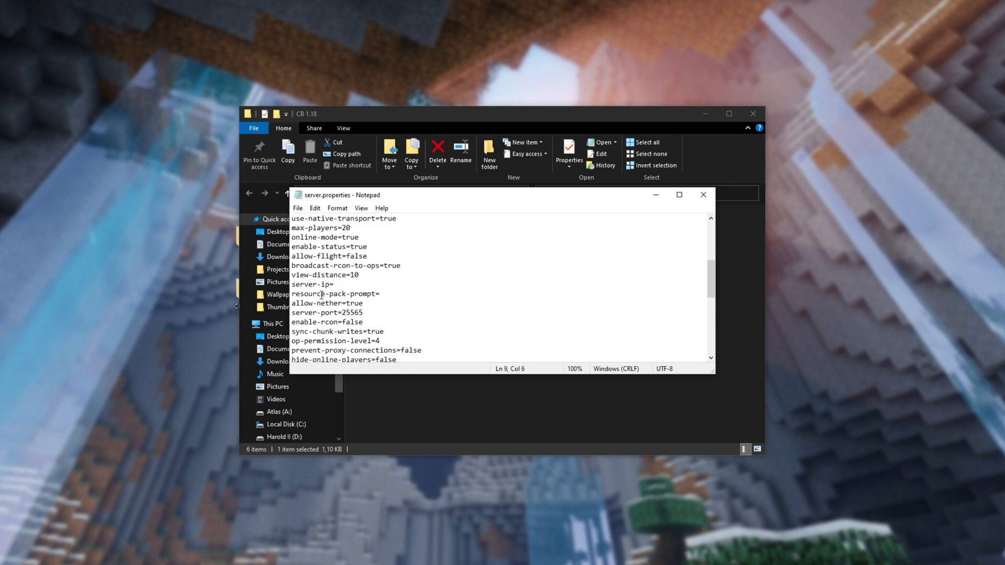
{"action": "triple_click", "coordinate": [327, 313]}
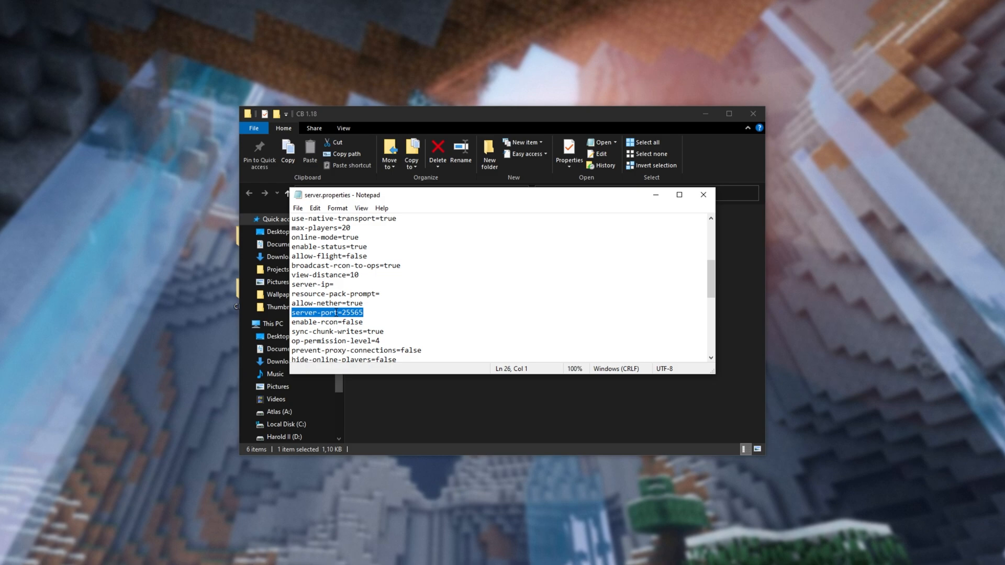
{"action": "mouse_move", "coordinate": [692, 219]}
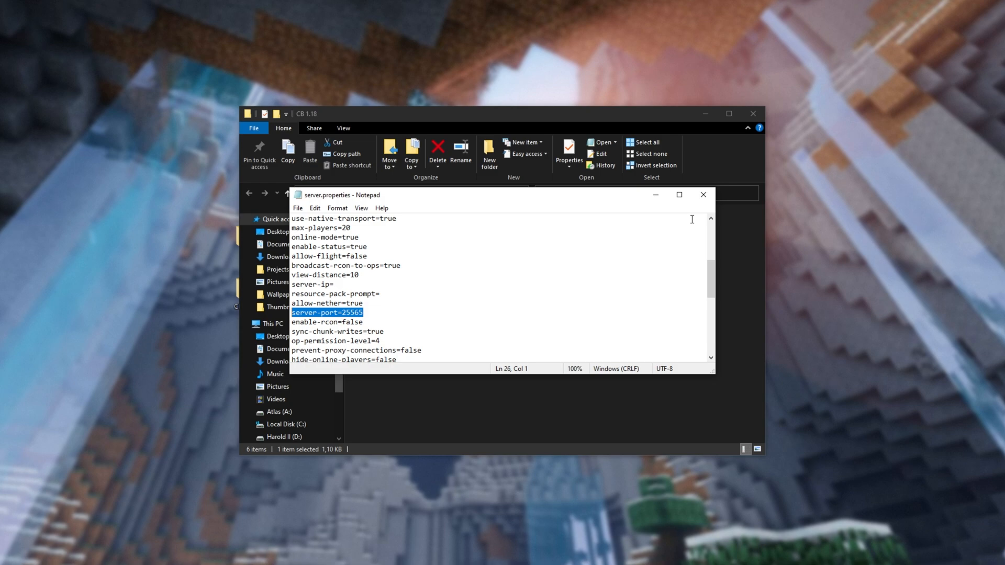
{"action": "left_click", "coordinate": [703, 195]}
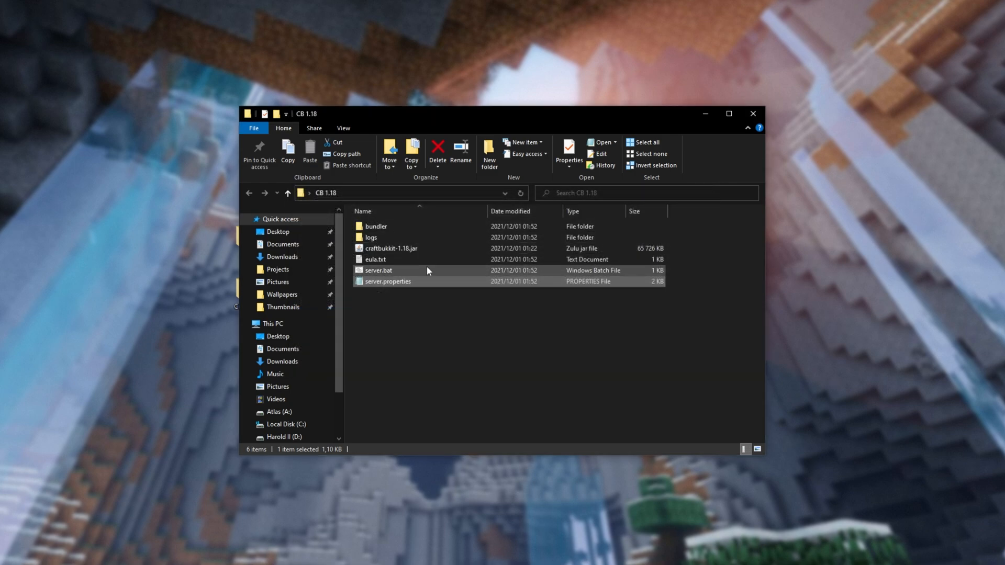
Launch the server from server.bat, check the plugins folder, and return to CB 1.18.
{"action": "double_click", "coordinate": [378, 271]}
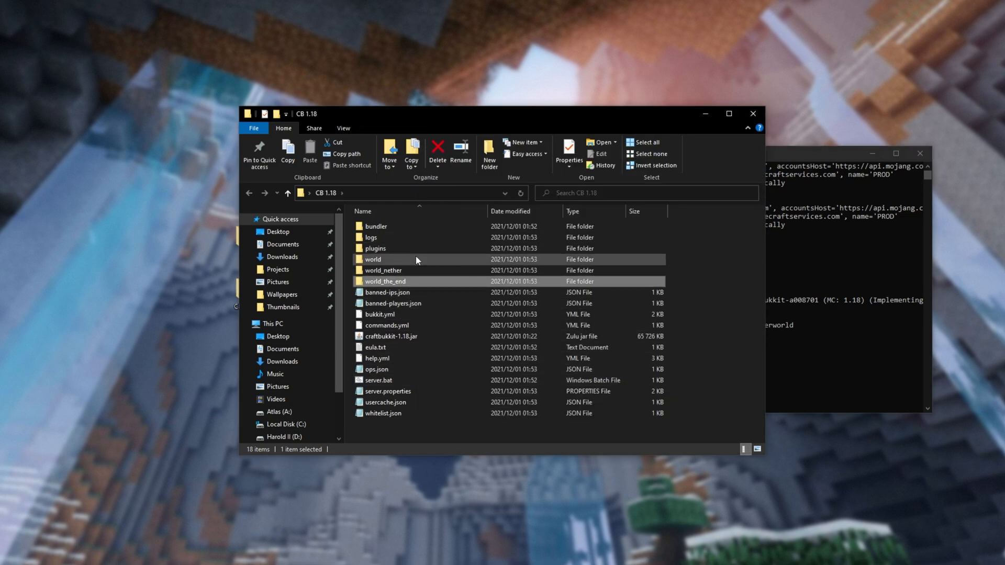
{"action": "left_click", "coordinate": [380, 314]}
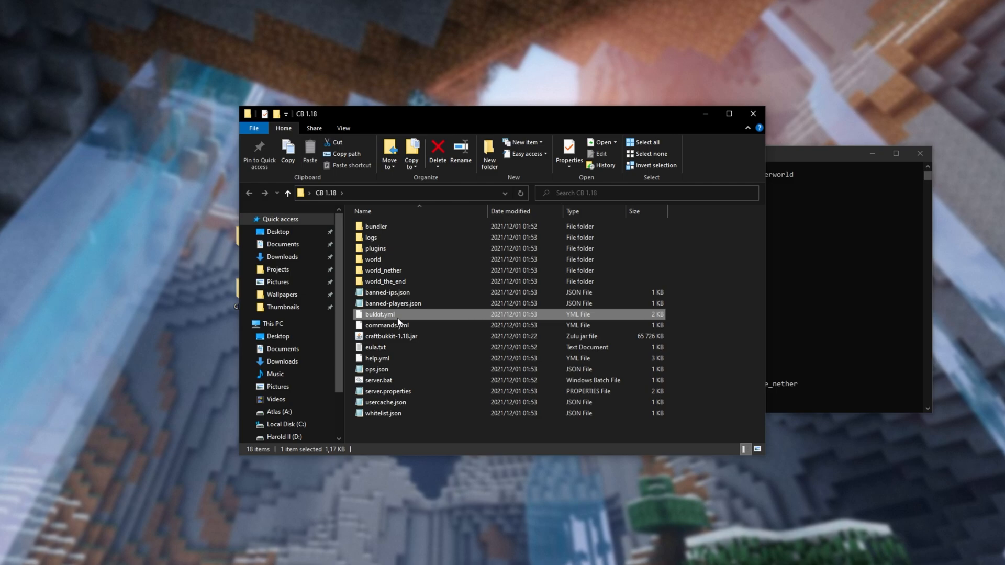
{"action": "left_click", "coordinate": [375, 248]}
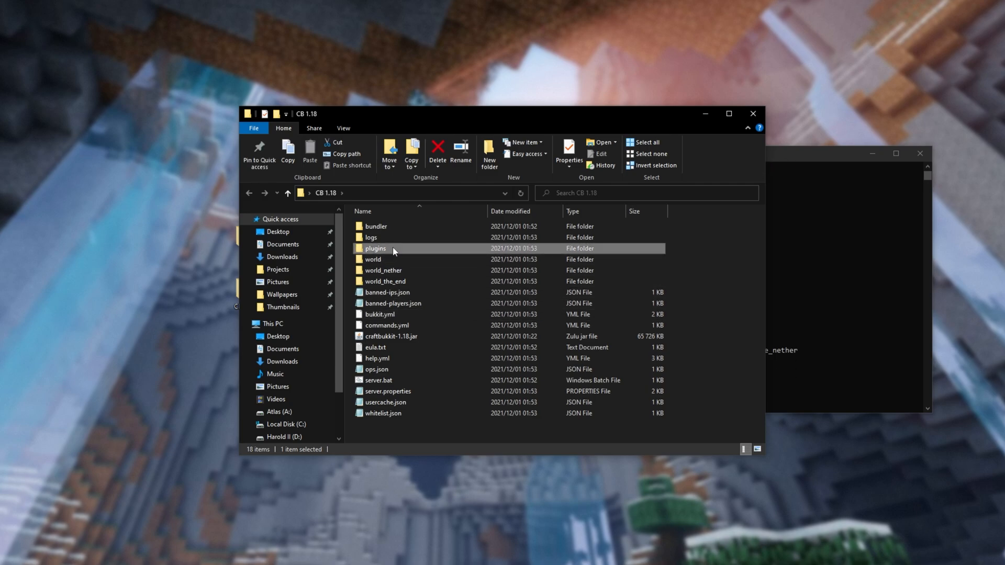
{"action": "double_click", "coordinate": [376, 248]}
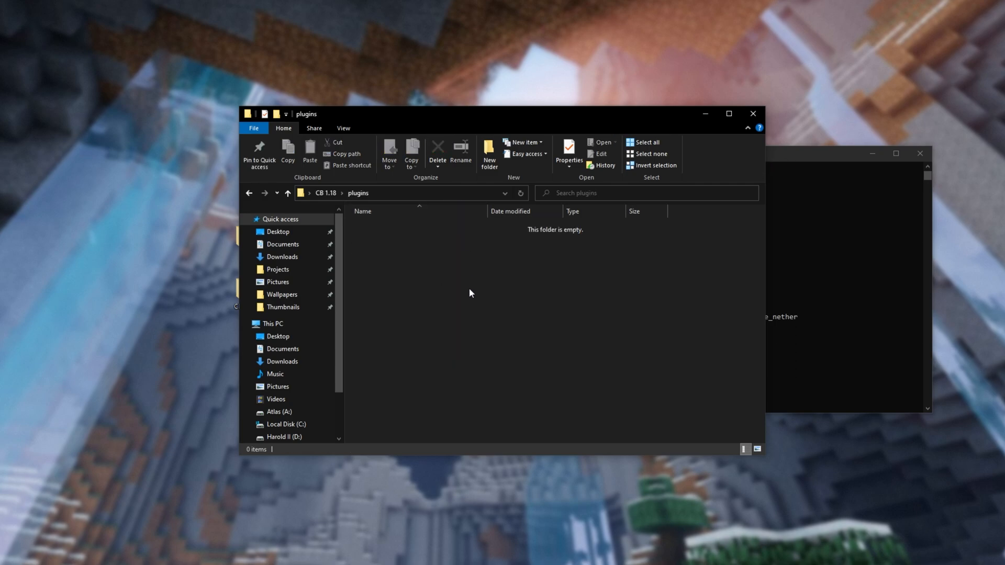
{"action": "mouse_move", "coordinate": [464, 283]}
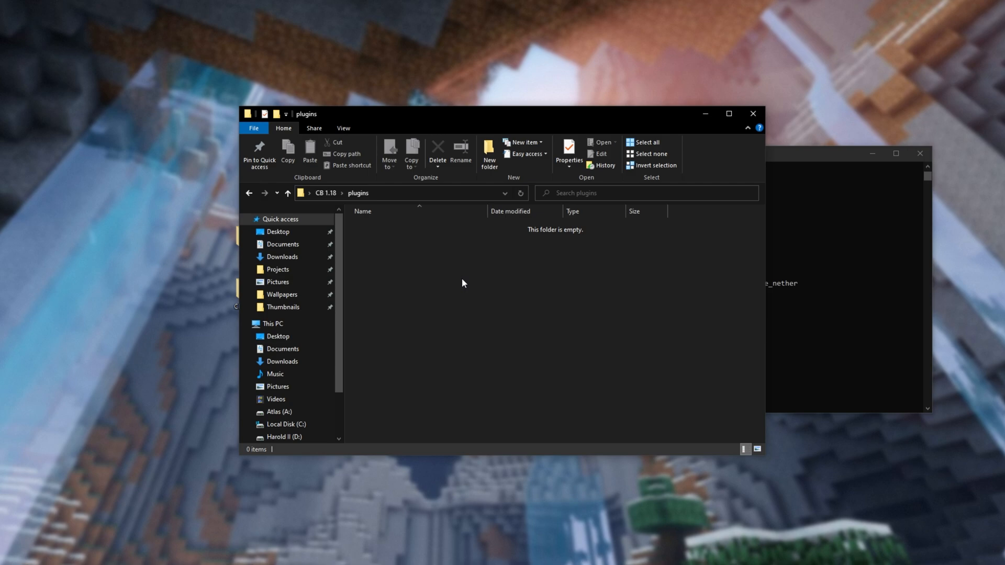
{"action": "left_click", "coordinate": [287, 194]}
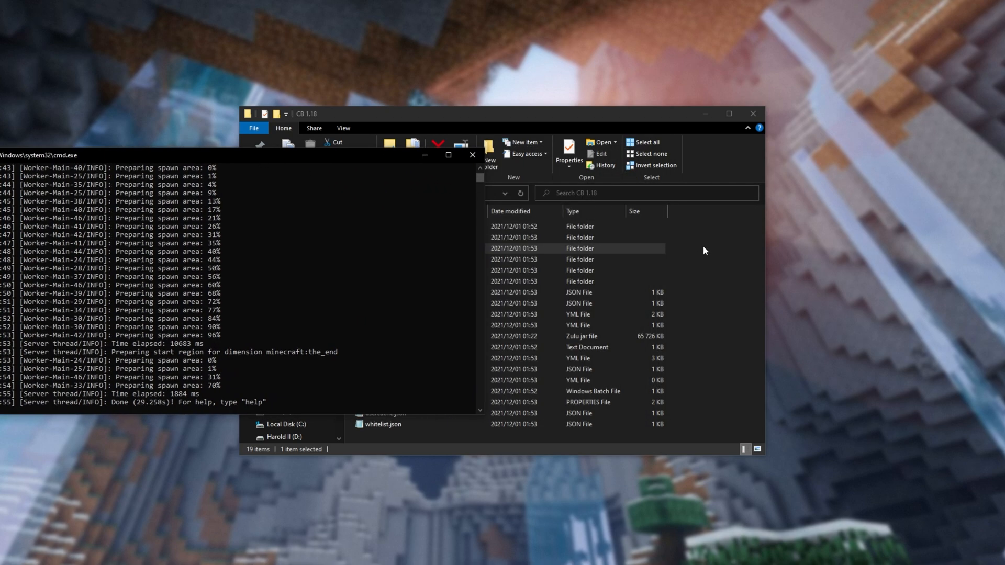
{"action": "mouse_move", "coordinate": [728, 267]}
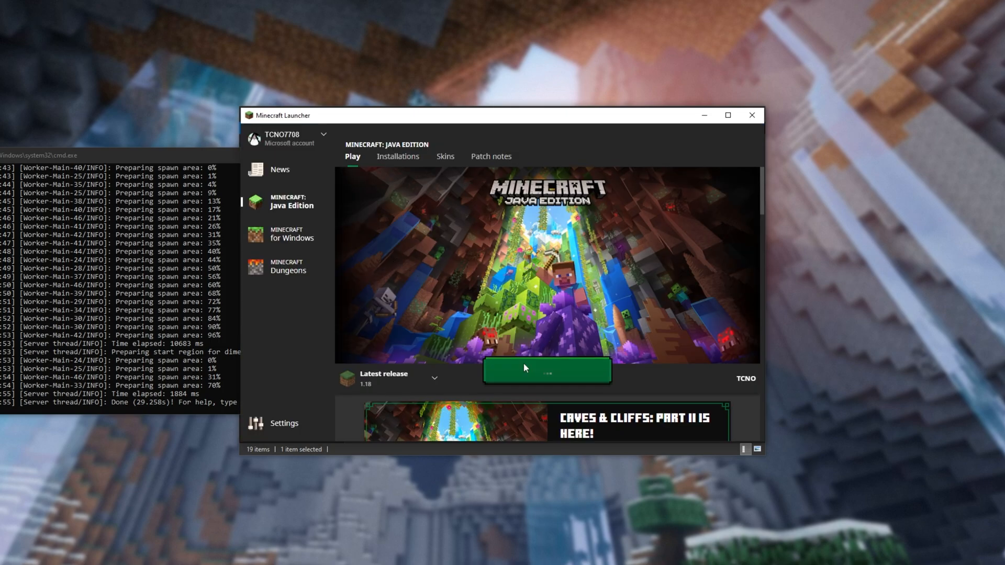
Add a multiplayer server entry with address 127.0.0.1 and join it.
{"action": "left_click", "coordinate": [548, 371]}
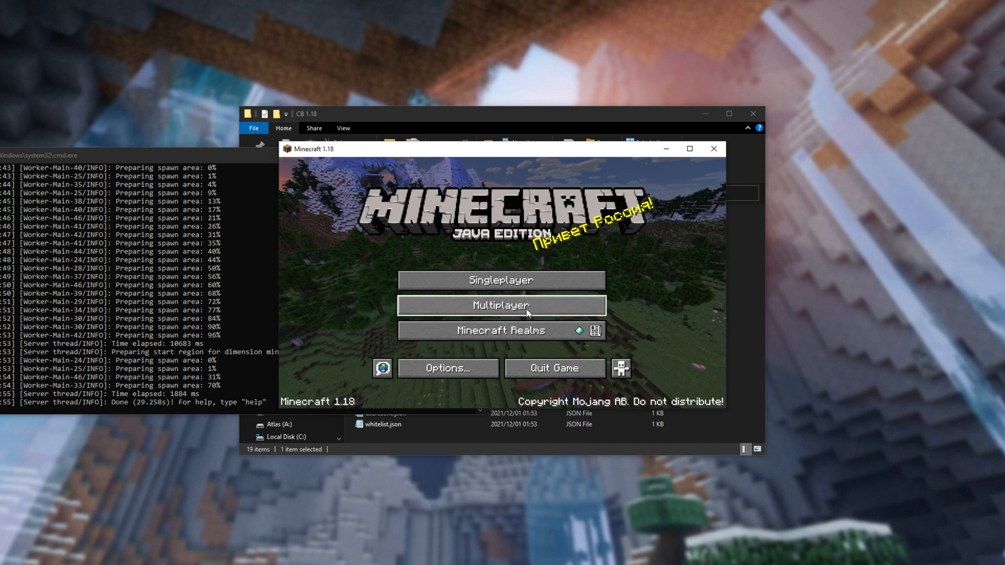
{"action": "left_click", "coordinate": [502, 305]}
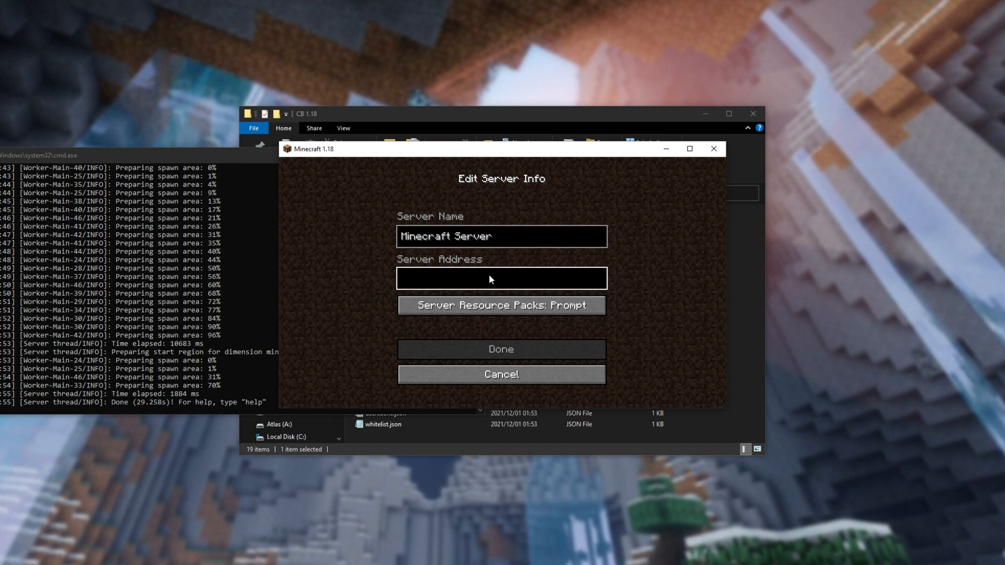
{"action": "type", "text": "localho"}
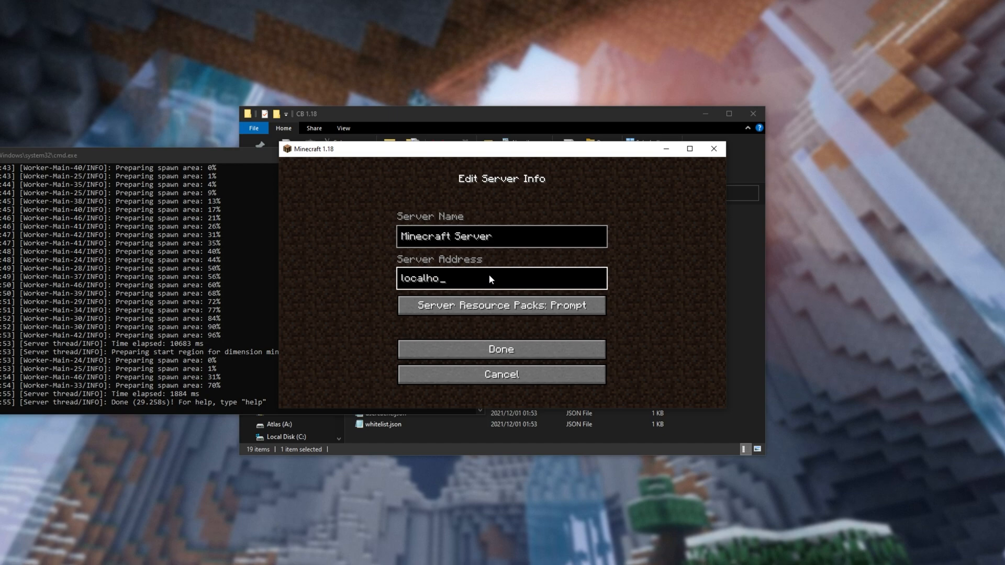
{"action": "type", "text": "127.0.0.1"}
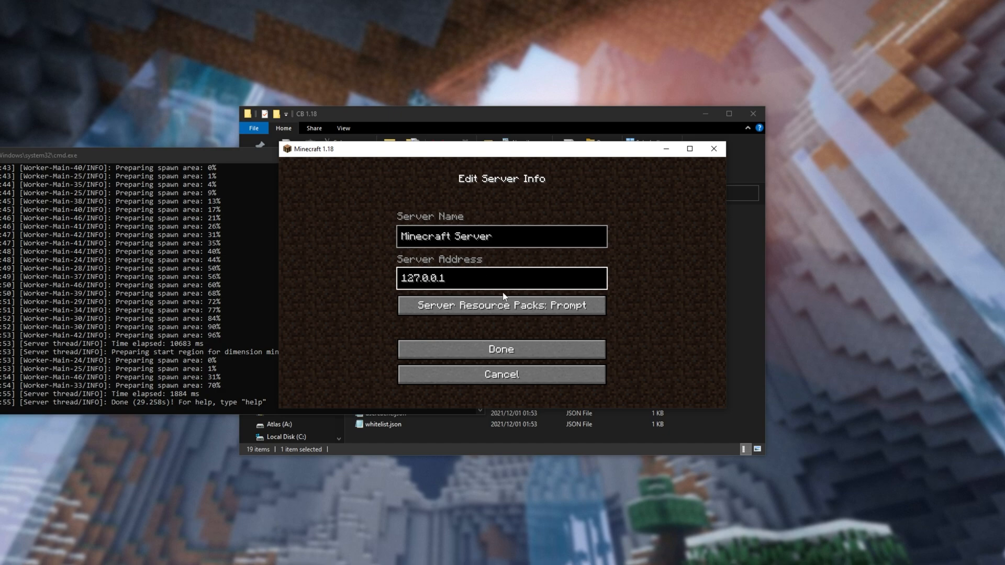
{"action": "left_click", "coordinate": [501, 349]}
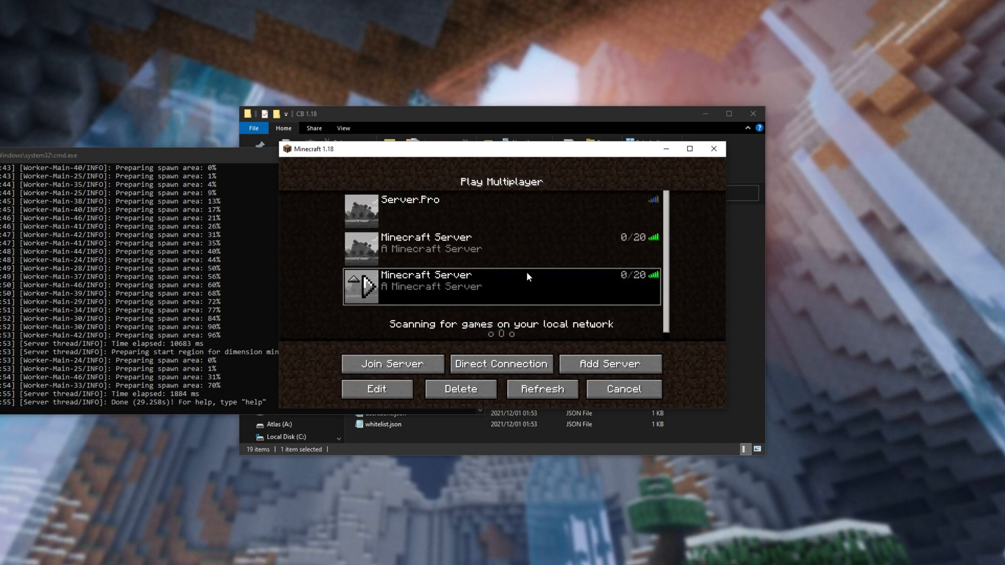
{"action": "left_click", "coordinate": [392, 364]}
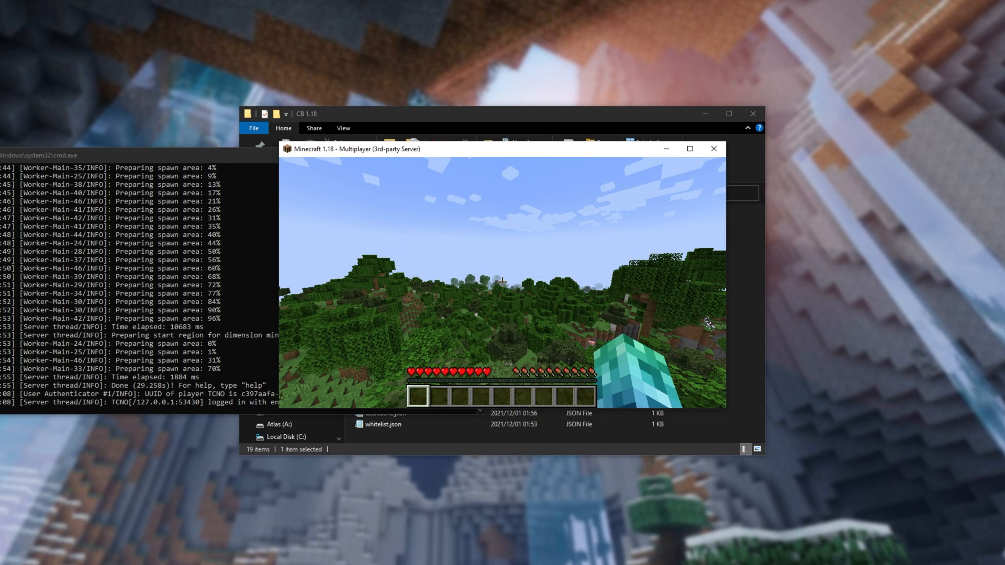
Run cmd, enter ipconfig, and select the IPv4 address 192.168.1.20.
{"action": "key", "text": "Escape"}
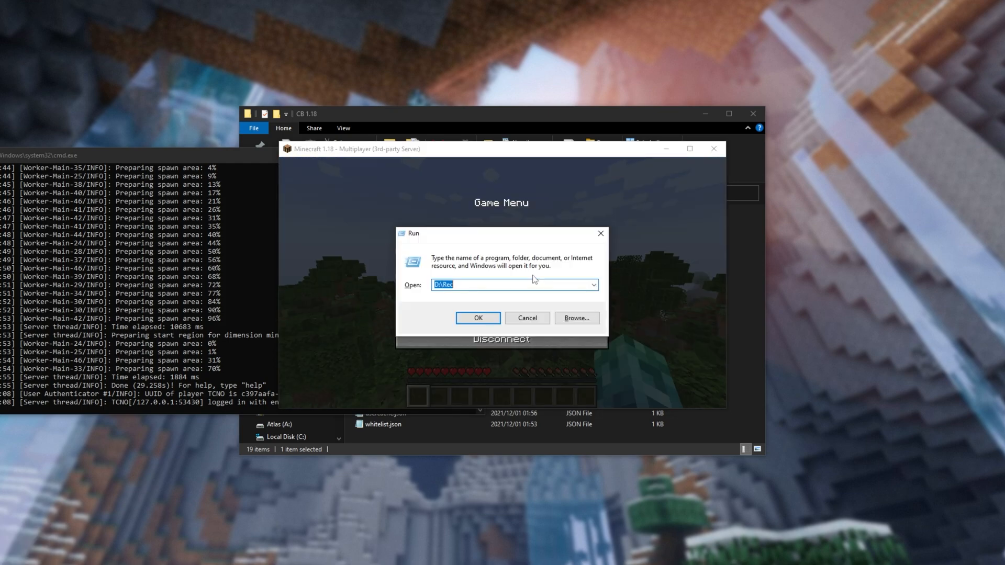
{"action": "type", "text": "cmd"}
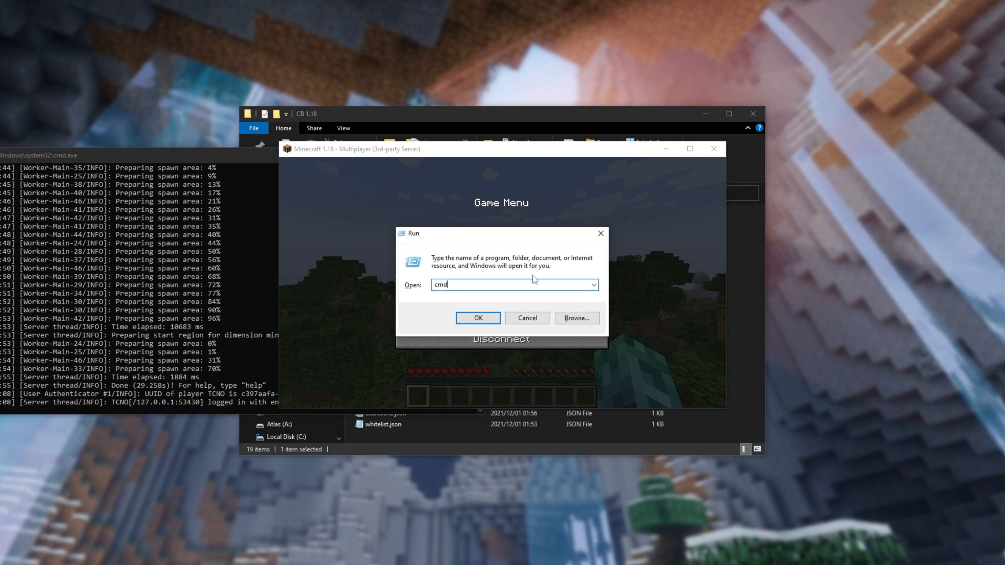
{"action": "left_click", "coordinate": [478, 318]}
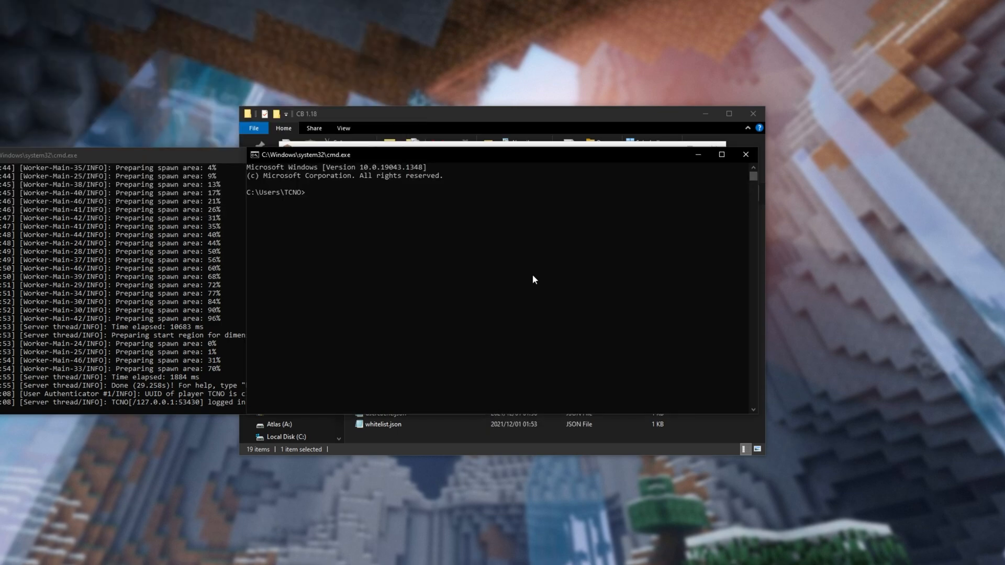
{"action": "type", "text": "ipconfig"}
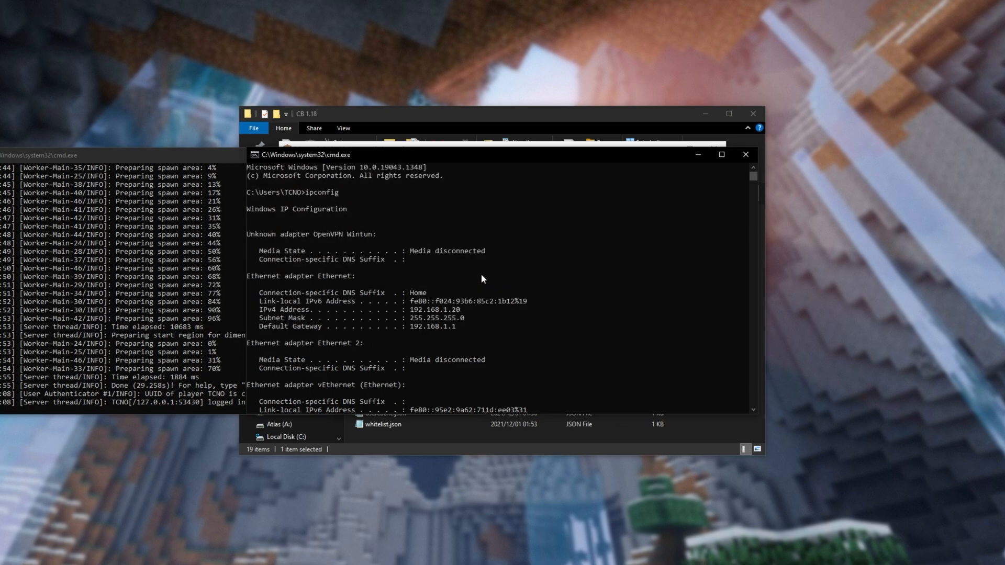
{"action": "mouse_move", "coordinate": [355, 281]}
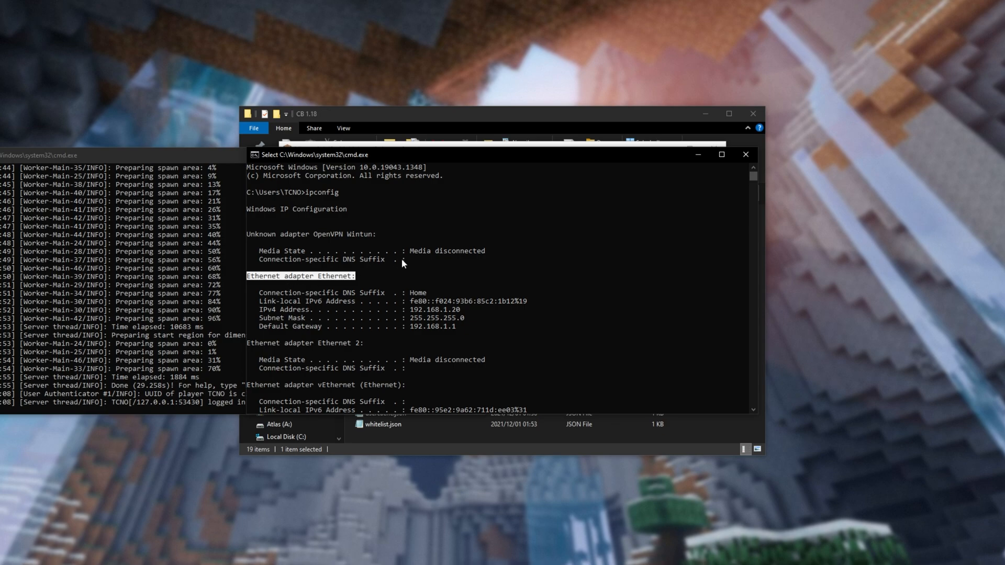
{"action": "mouse_move", "coordinate": [264, 313]}
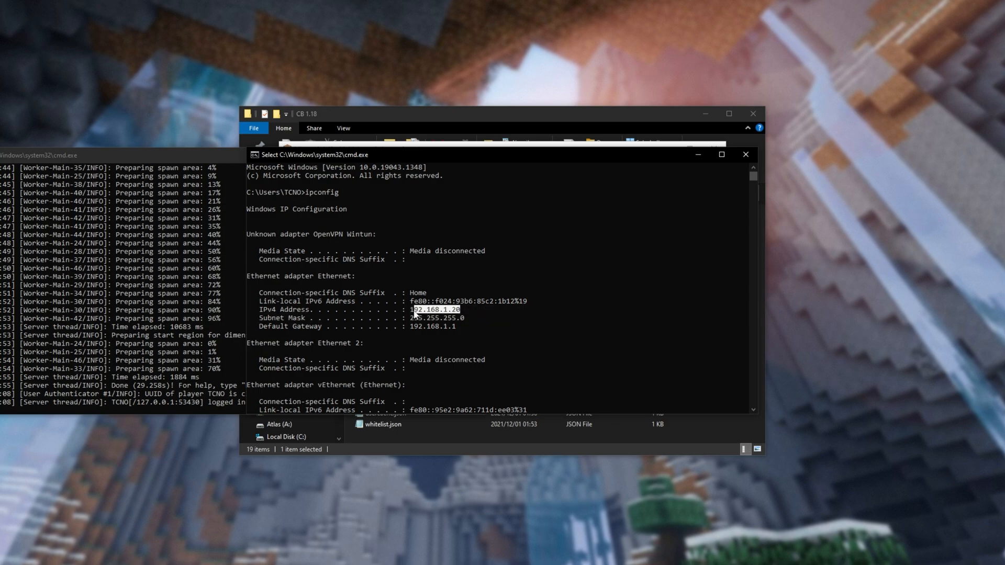
{"action": "double_click", "coordinate": [429, 309]}
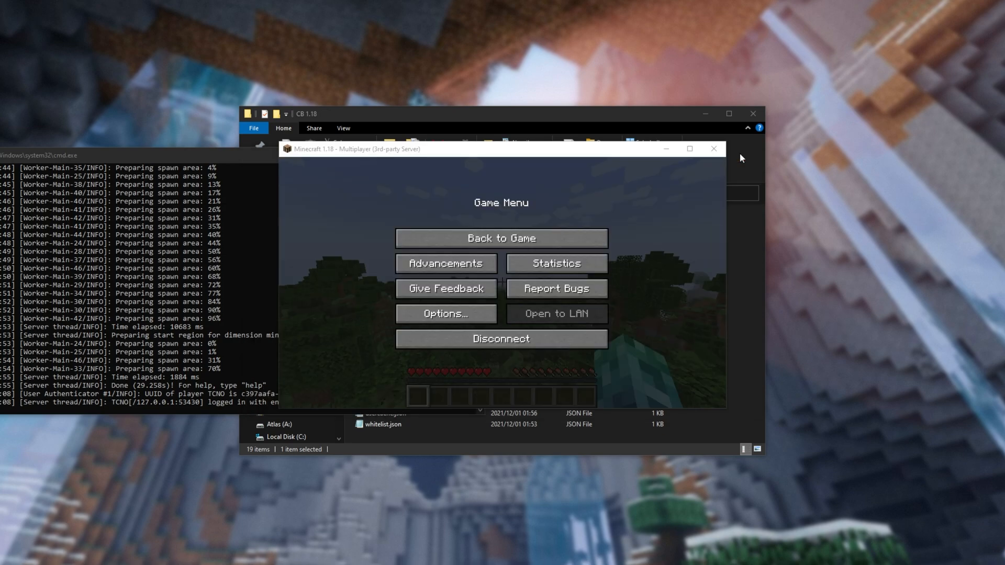
{"action": "mouse_move", "coordinate": [522, 190]}
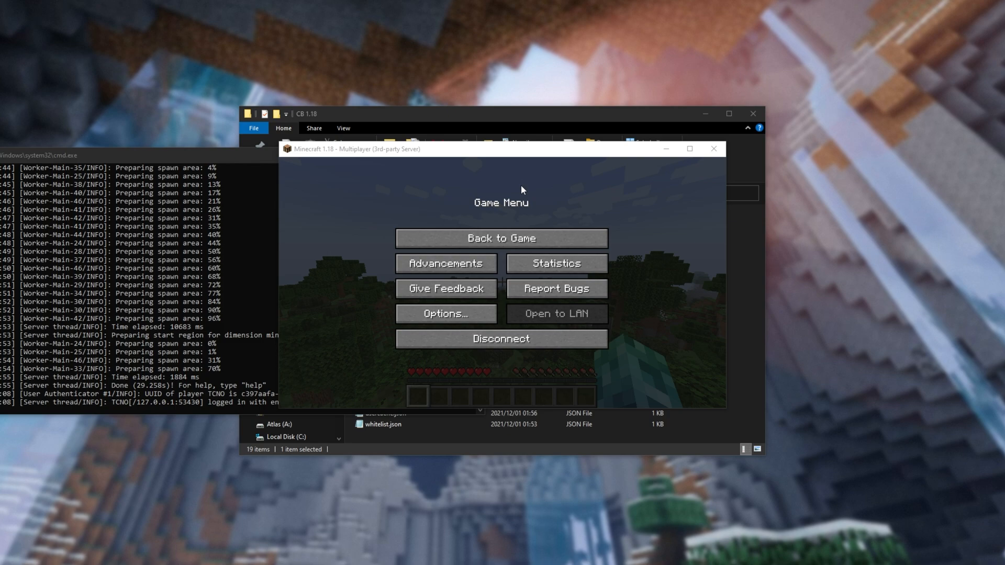
Run save-all in the server console to save the world, then stop the server.
{"action": "left_click", "coordinate": [501, 239]}
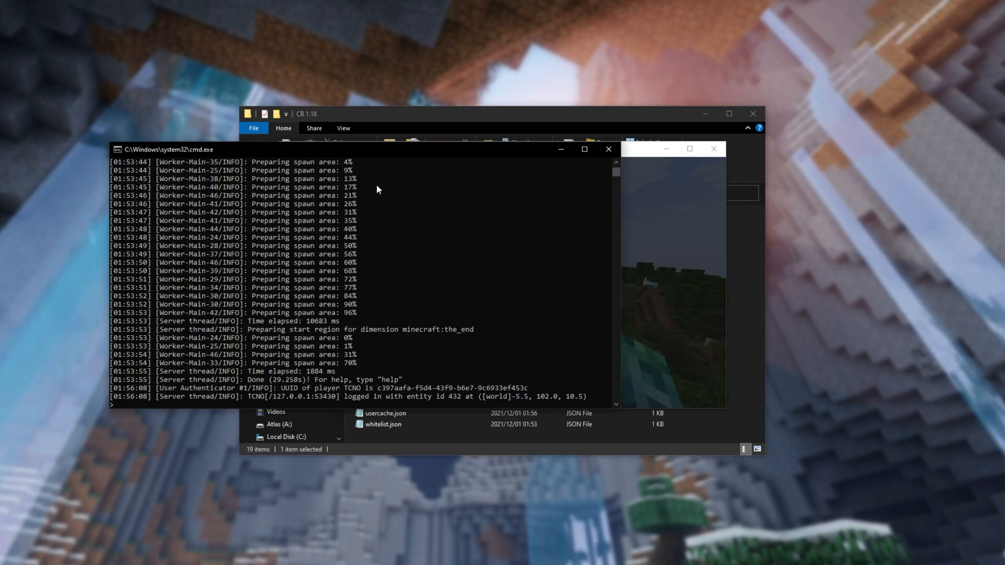
{"action": "type", "text": "save-all"}
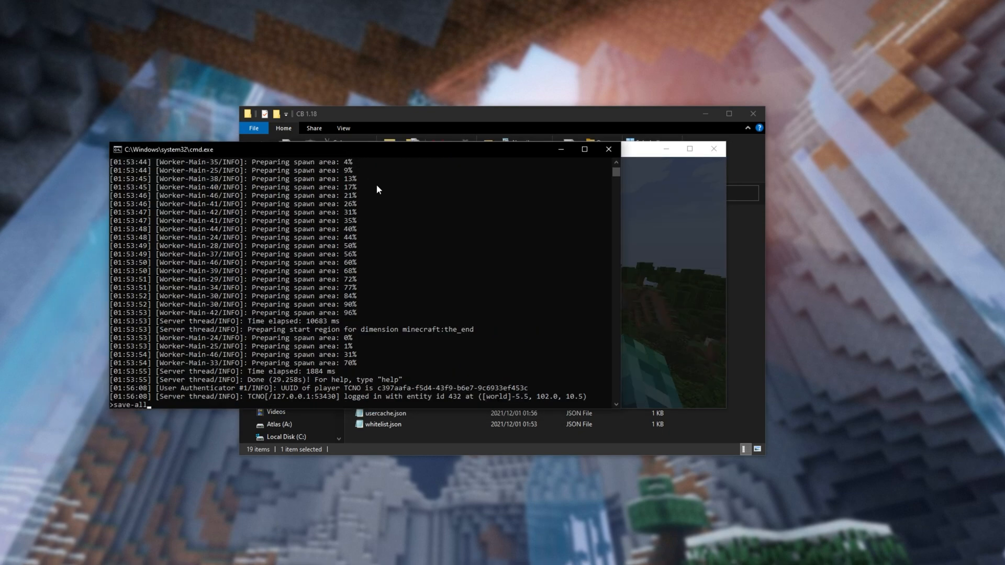
{"action": "key", "text": "Enter"}
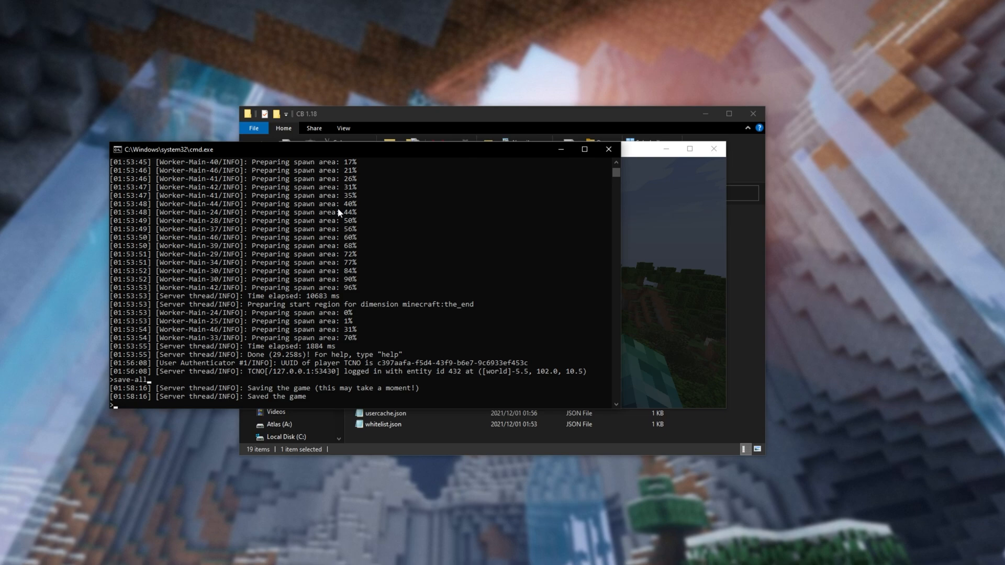
{"action": "type", "text": "stop"}
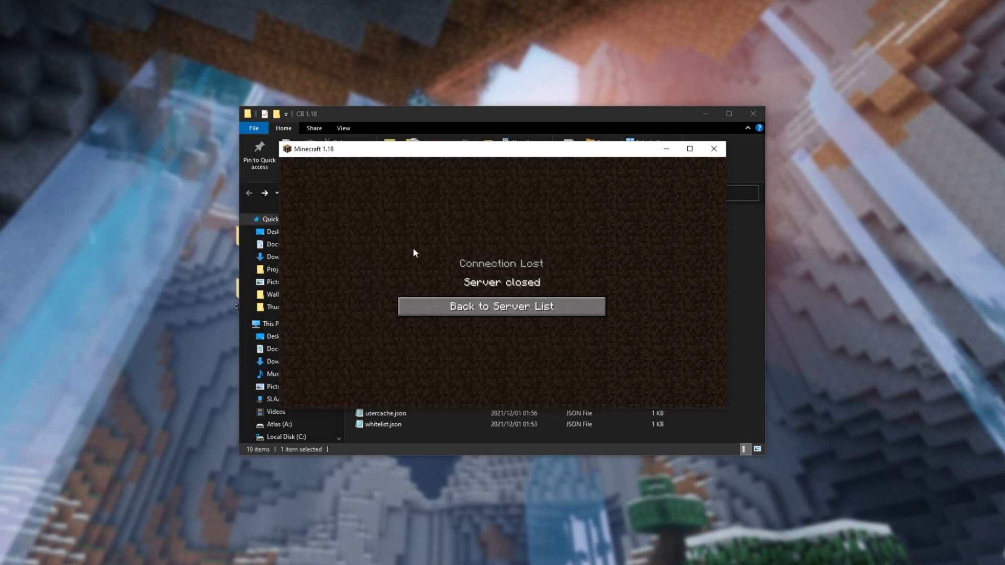
Close the disconnected Minecraft window and bring the CB 1.18 server folder forward.
{"action": "left_click", "coordinate": [502, 307]}
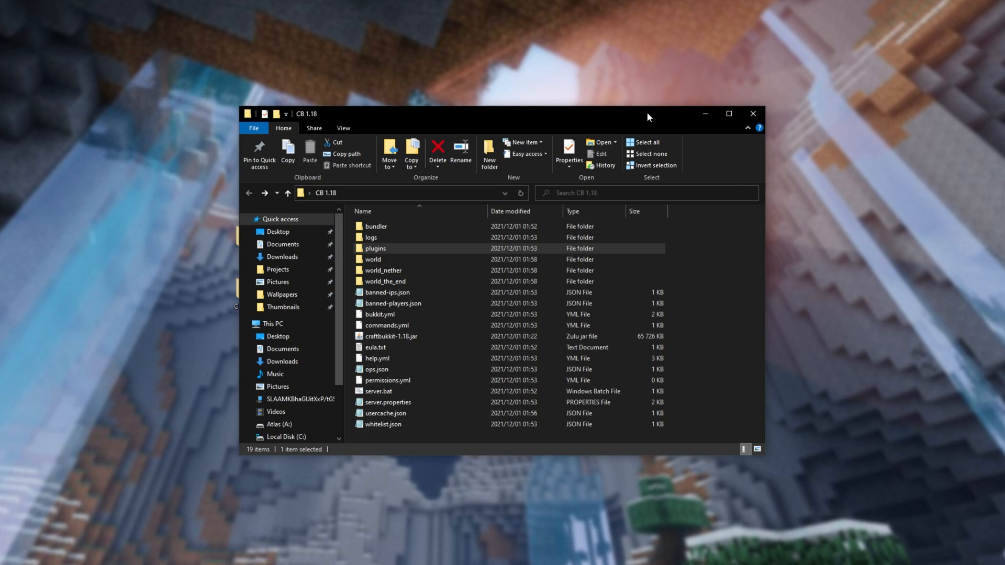
{"action": "left_click", "coordinate": [375, 248]}
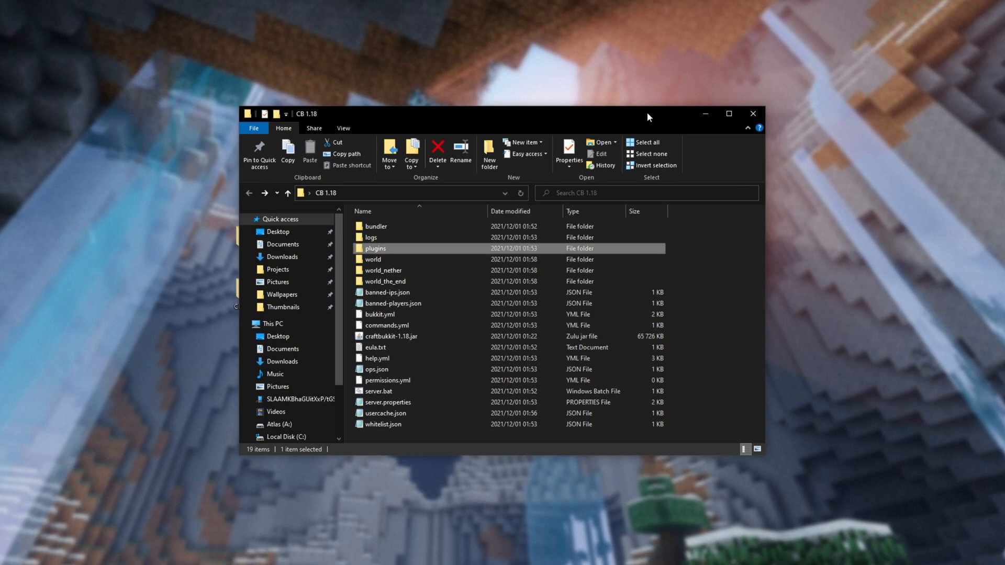